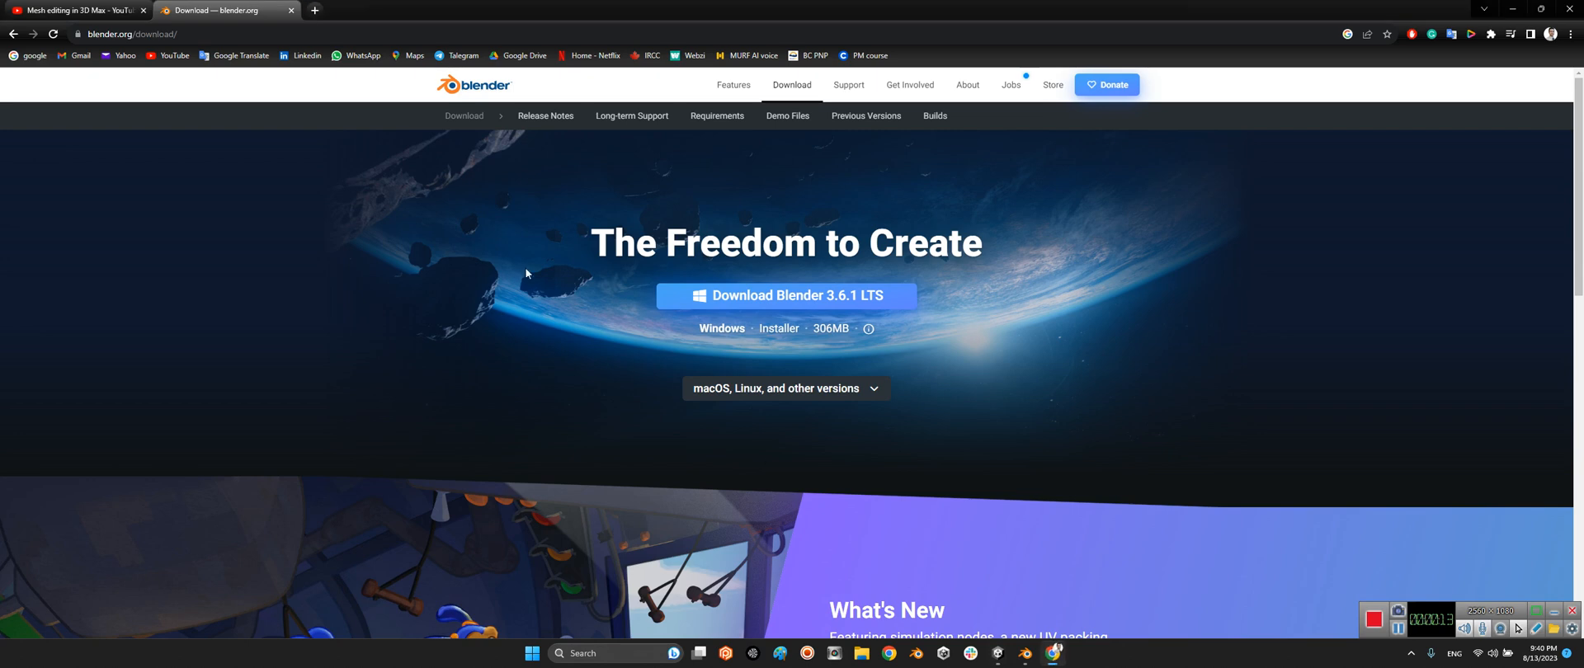
Step: Bring the YouTube video 'Mesh editing in 3D Max' to the front in the browser
left_click(76, 10)
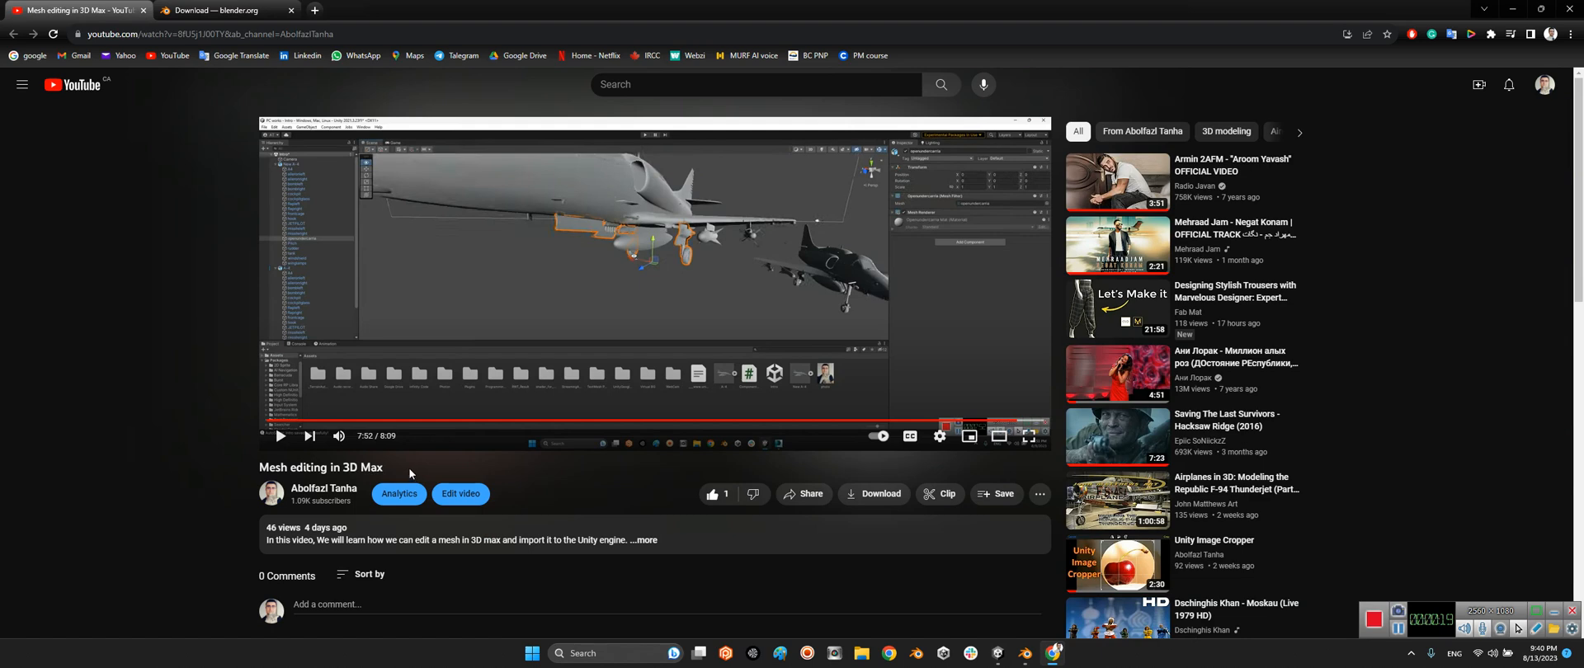
mouse_move(264, 190)
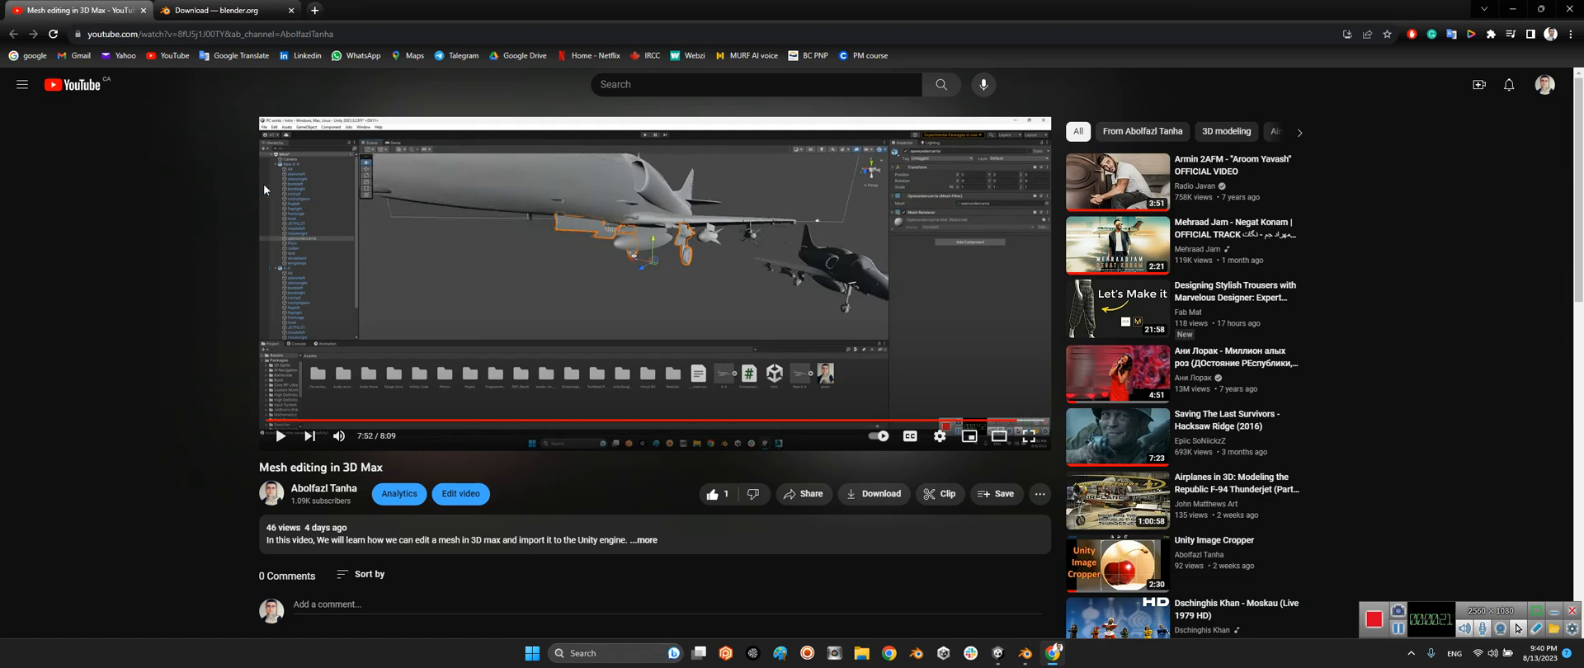
mouse_move(205, 162)
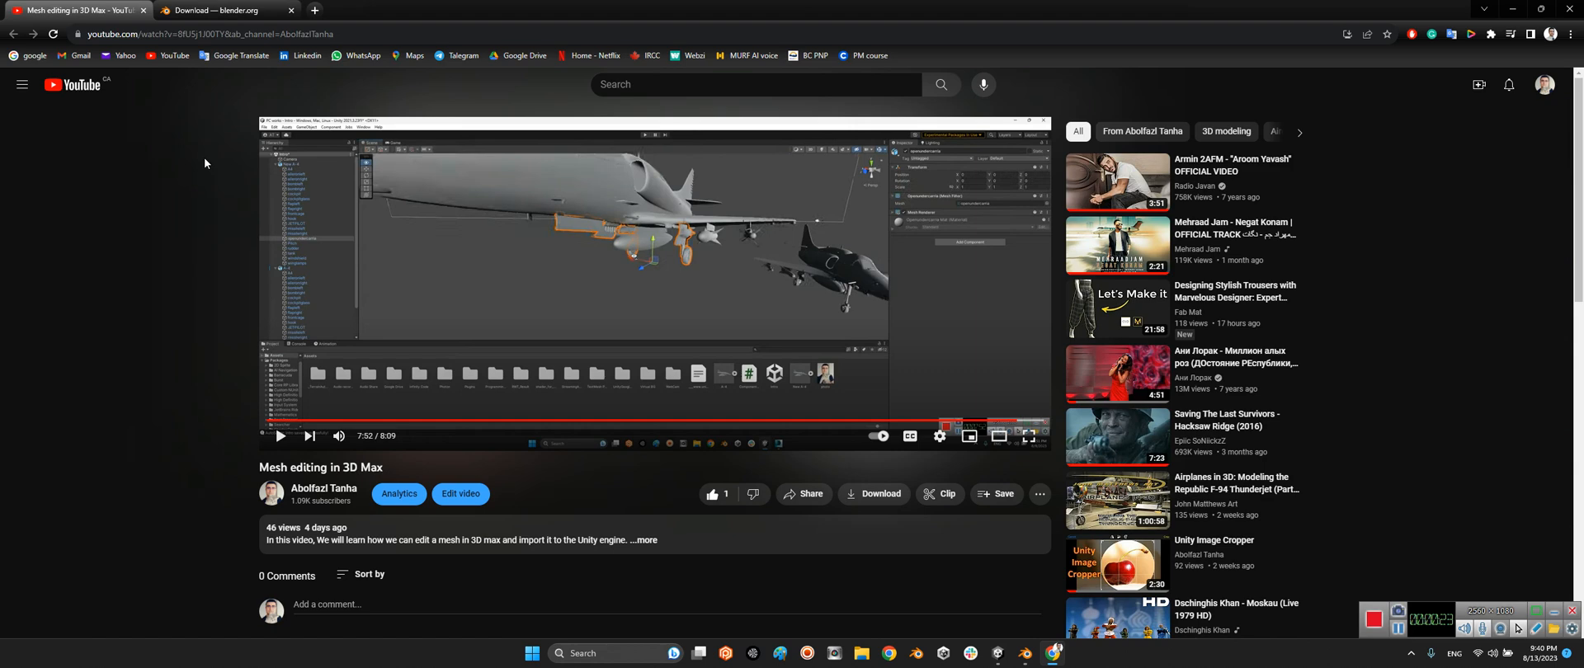
mouse_move(577, 292)
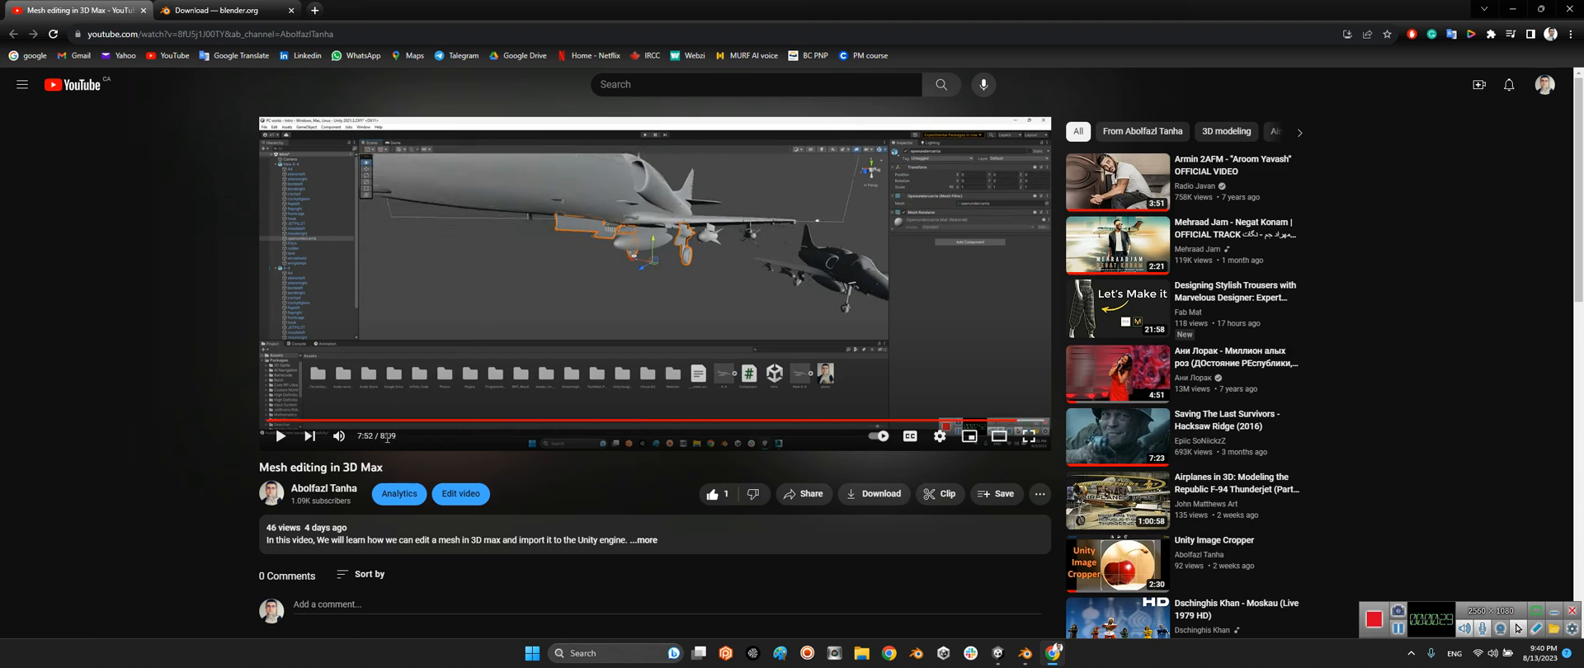
left_click(223, 33)
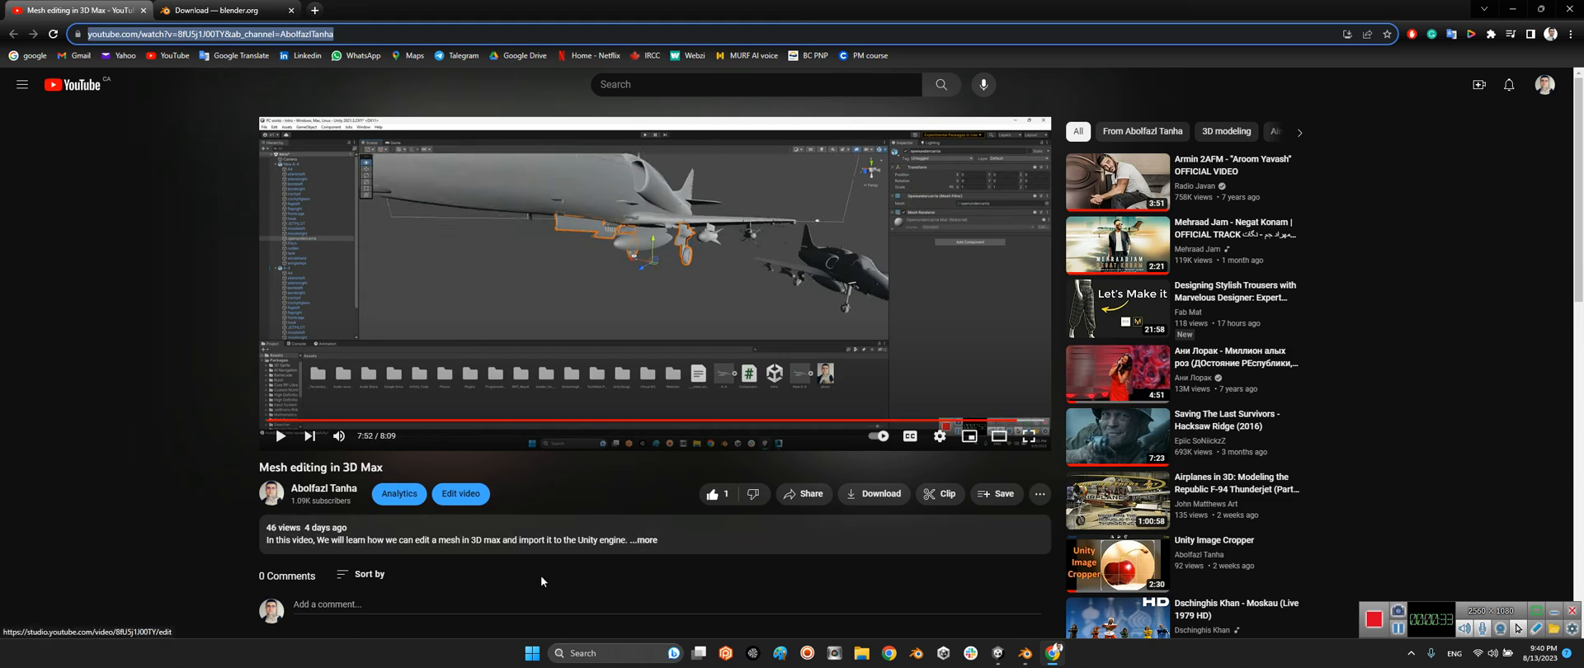
mouse_move(540, 580)
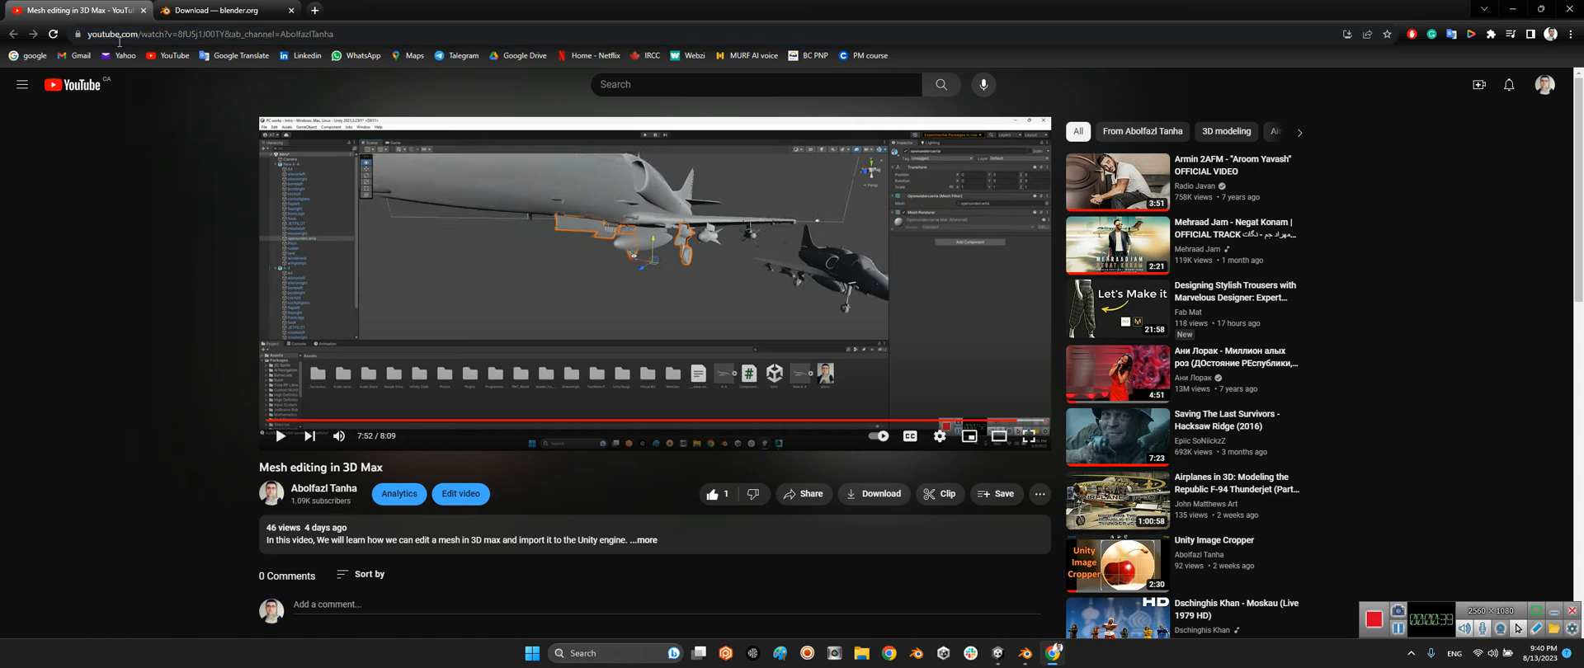
mouse_move(91, 205)
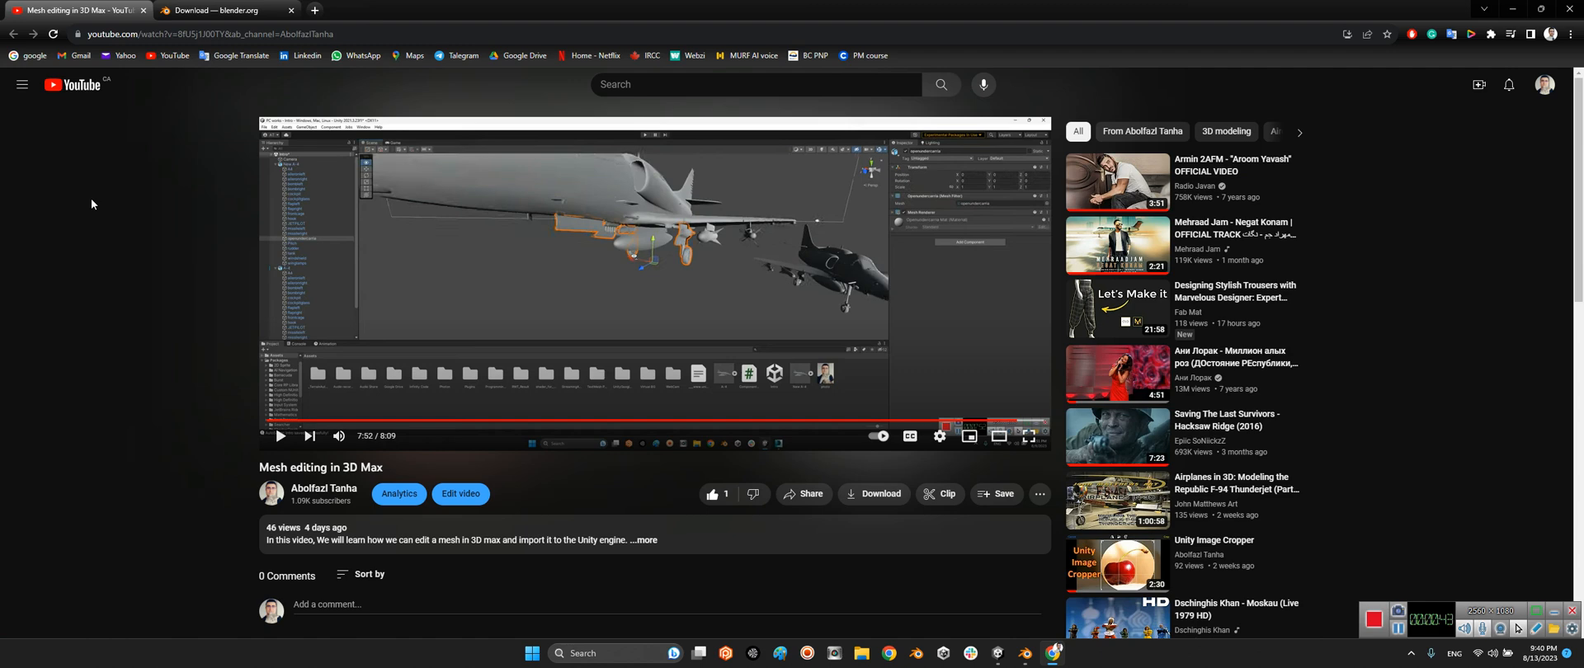
mouse_move(105, 134)
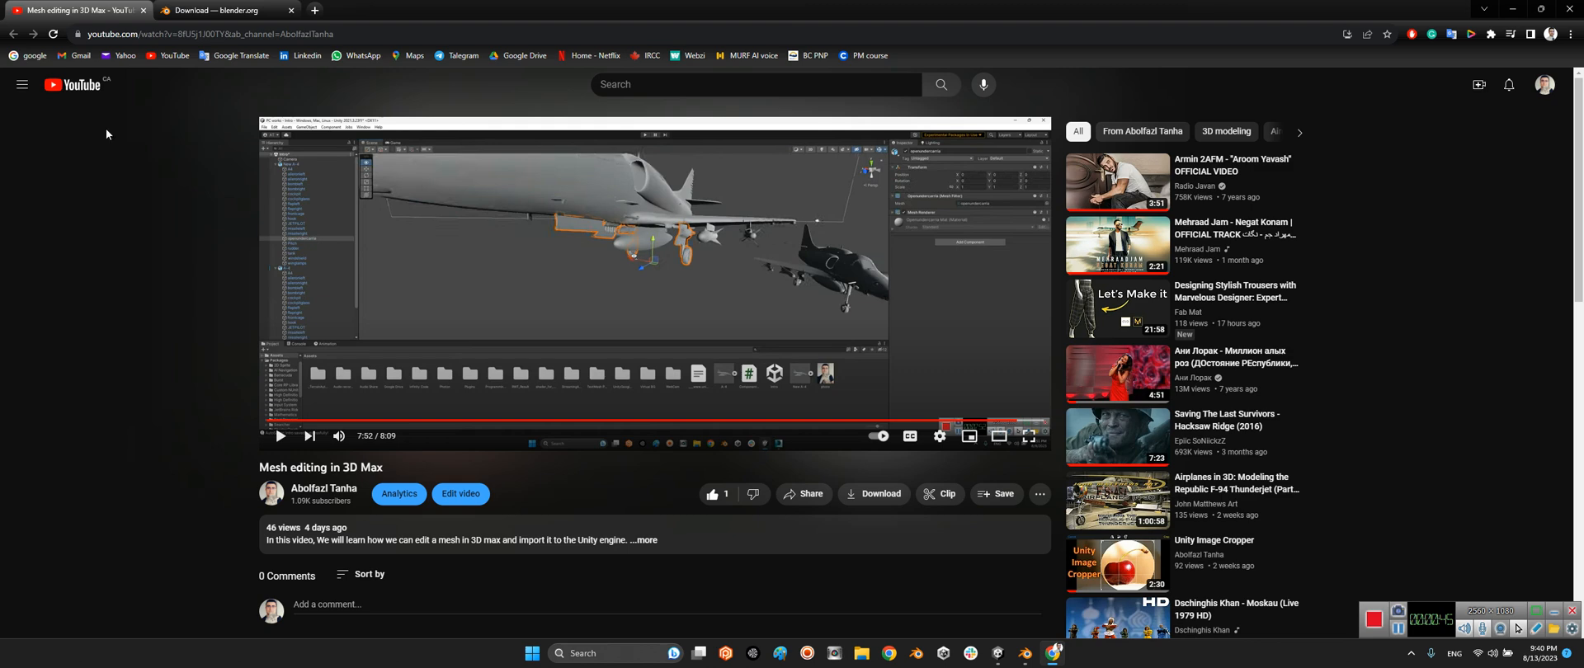
Step: Return to the blender.org download page offering Blender 3.6.1 LTS for Windows
left_click(215, 10)
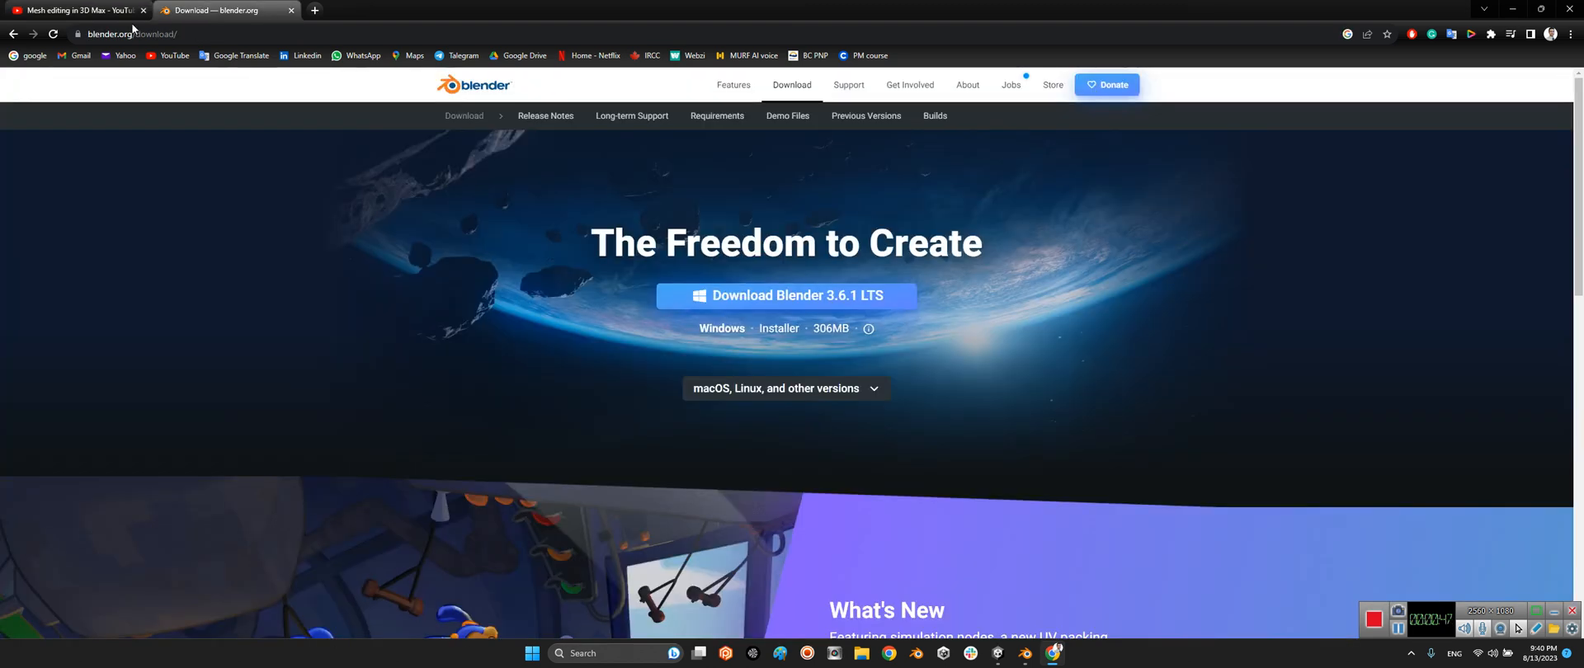
left_click(132, 33)
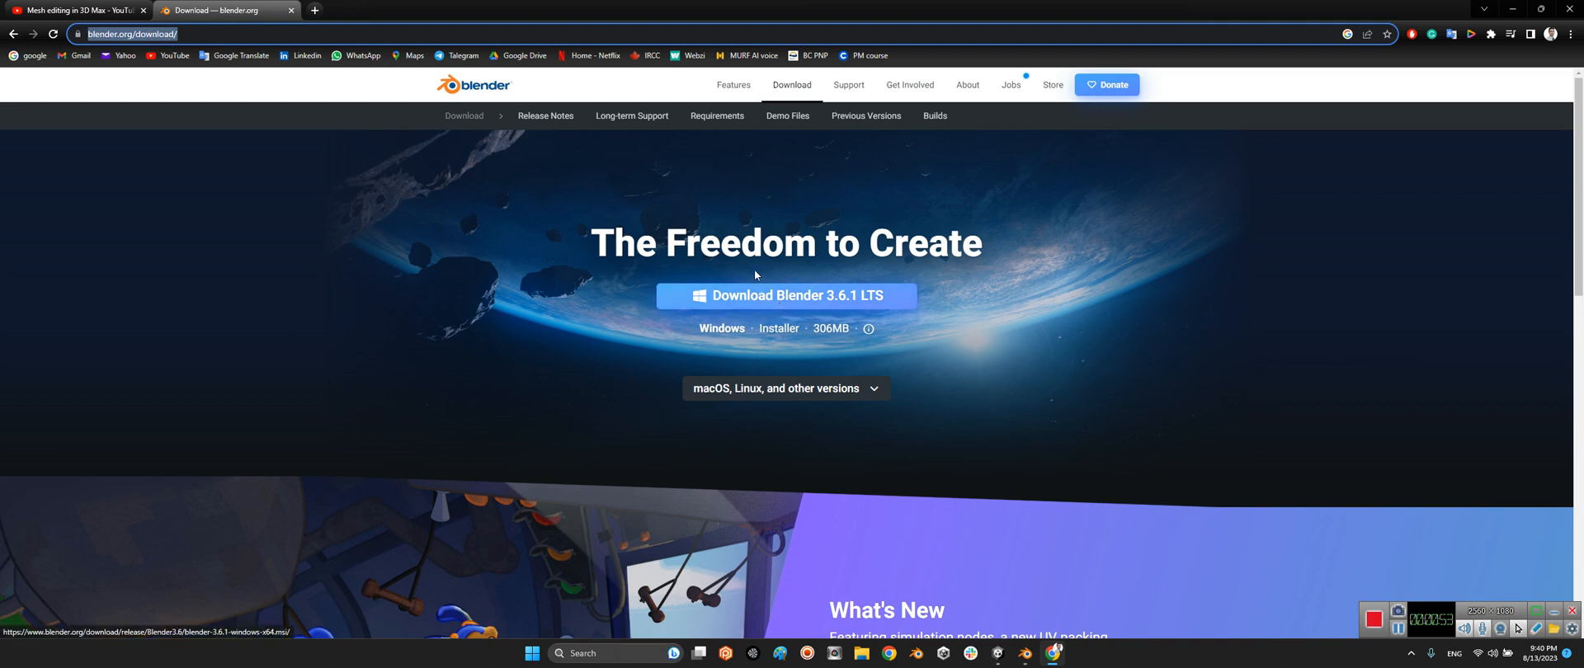
mouse_move(820, 315)
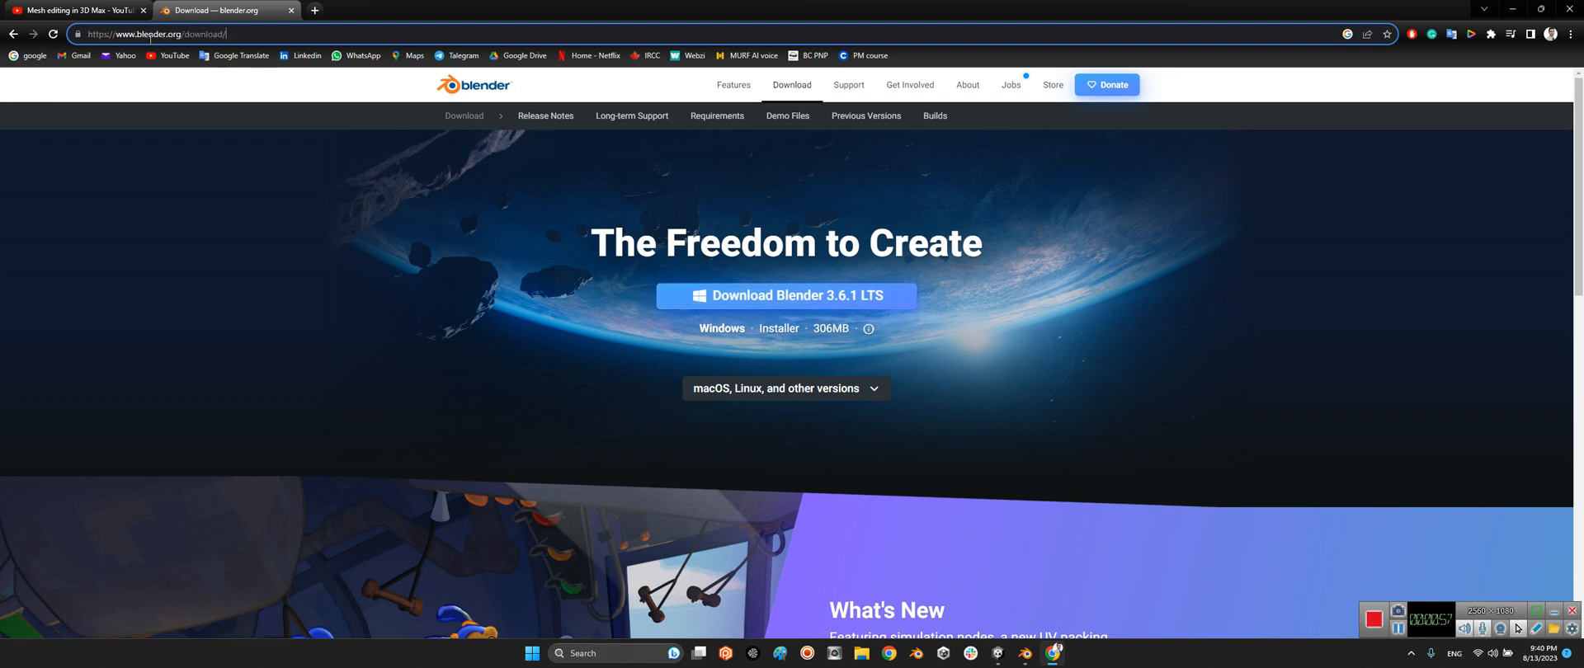
mouse_move(277, 294)
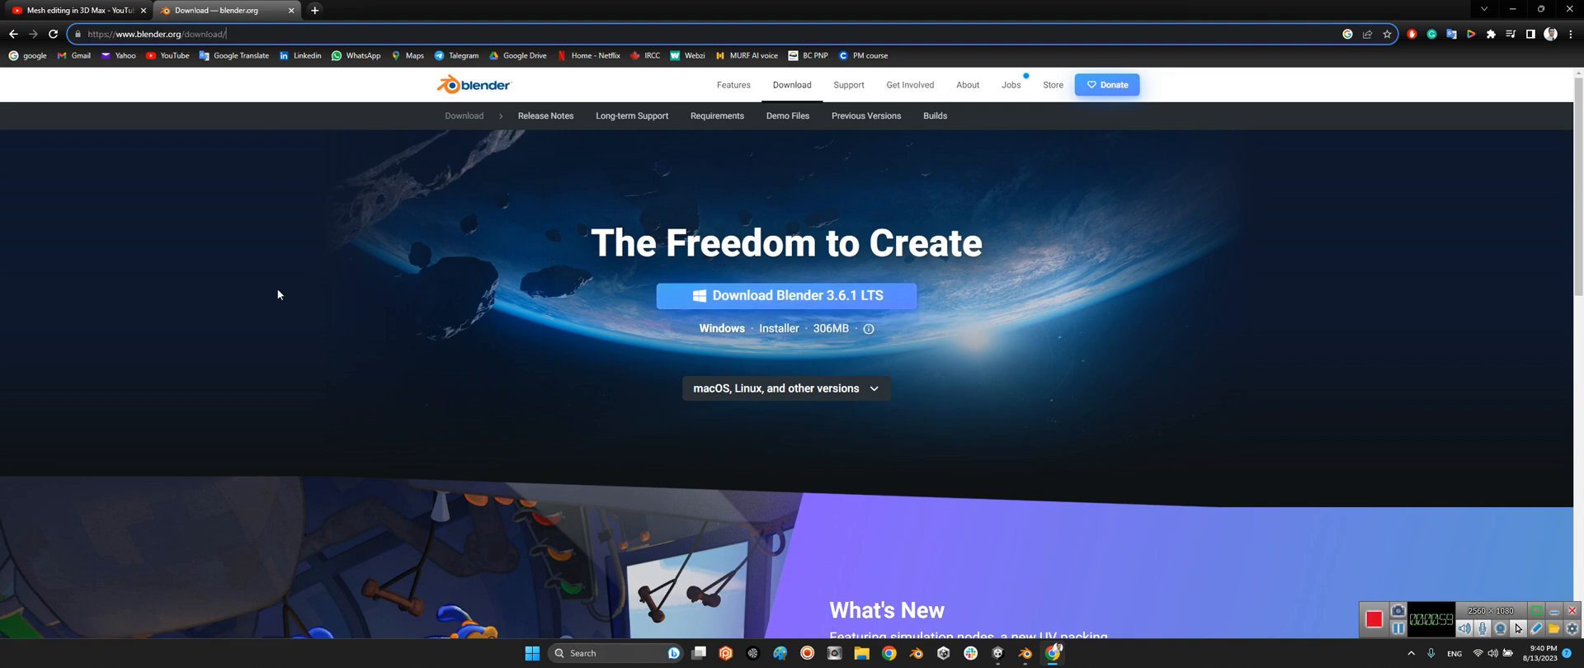
mouse_move(358, 404)
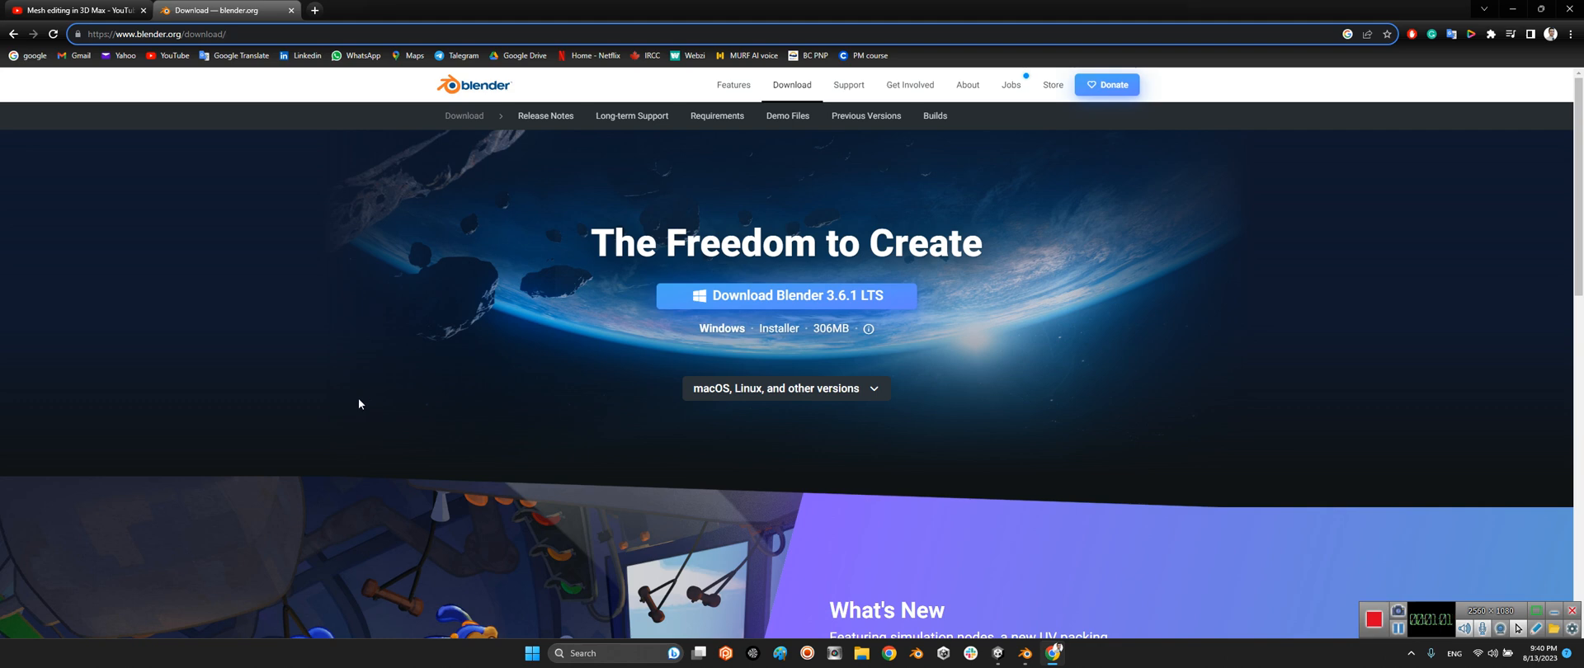
mouse_move(795, 462)
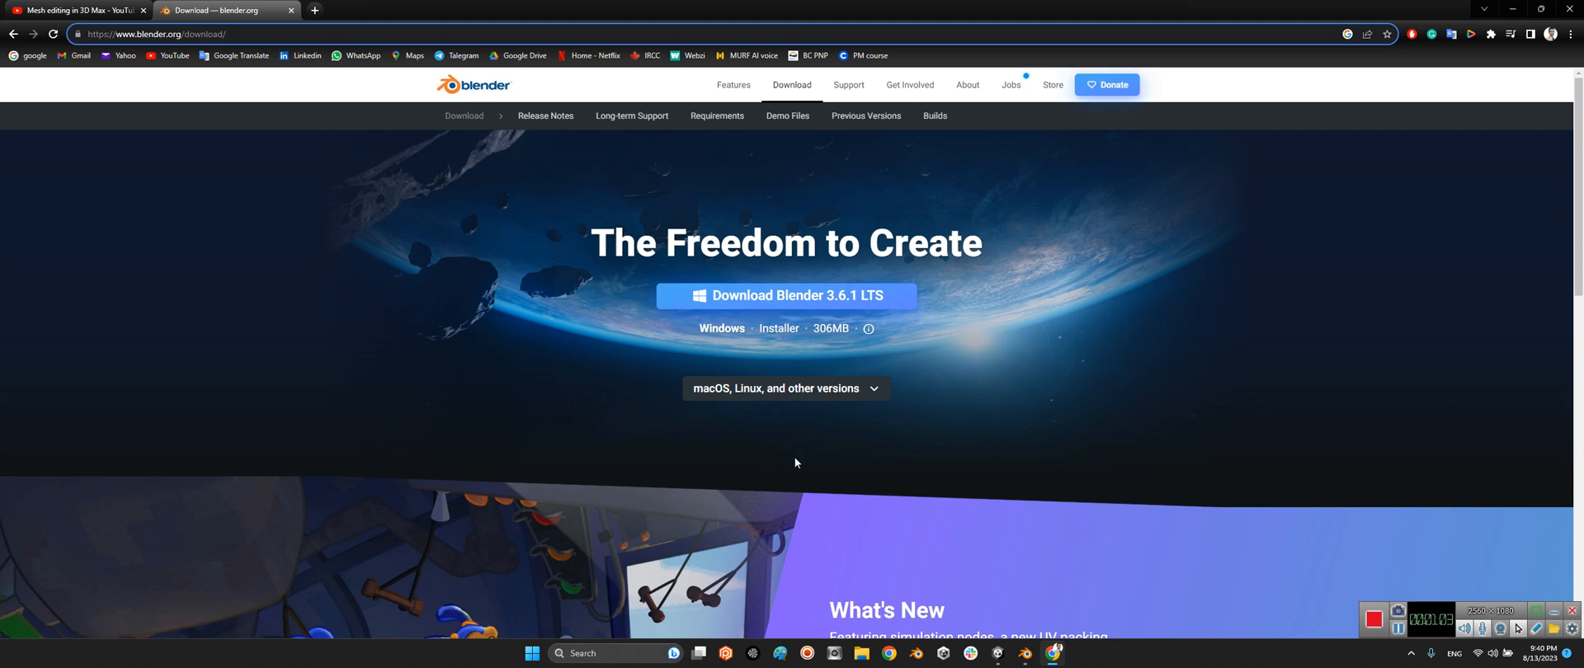
mouse_move(1028, 633)
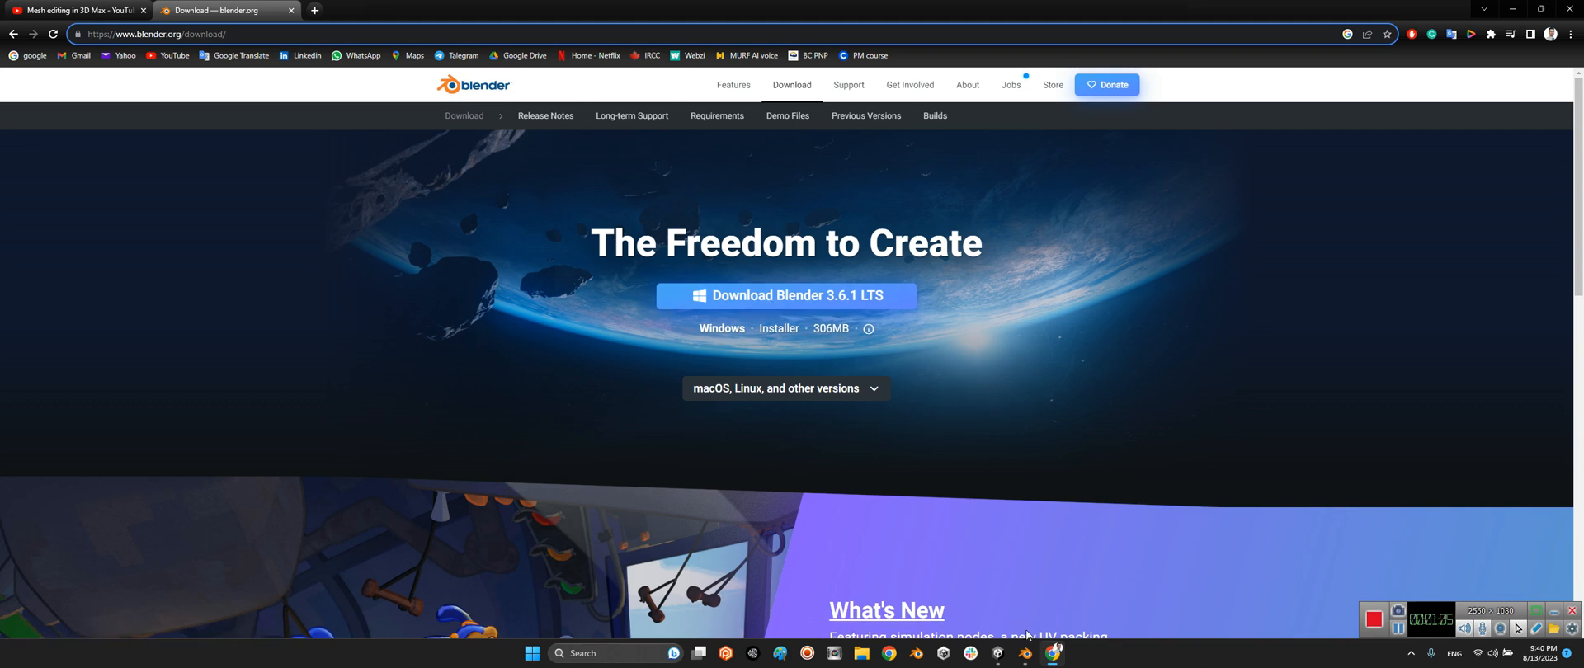
Step: Delete the default cube and light from the new Blender scene, leaving only the camera
left_click(1025, 653)
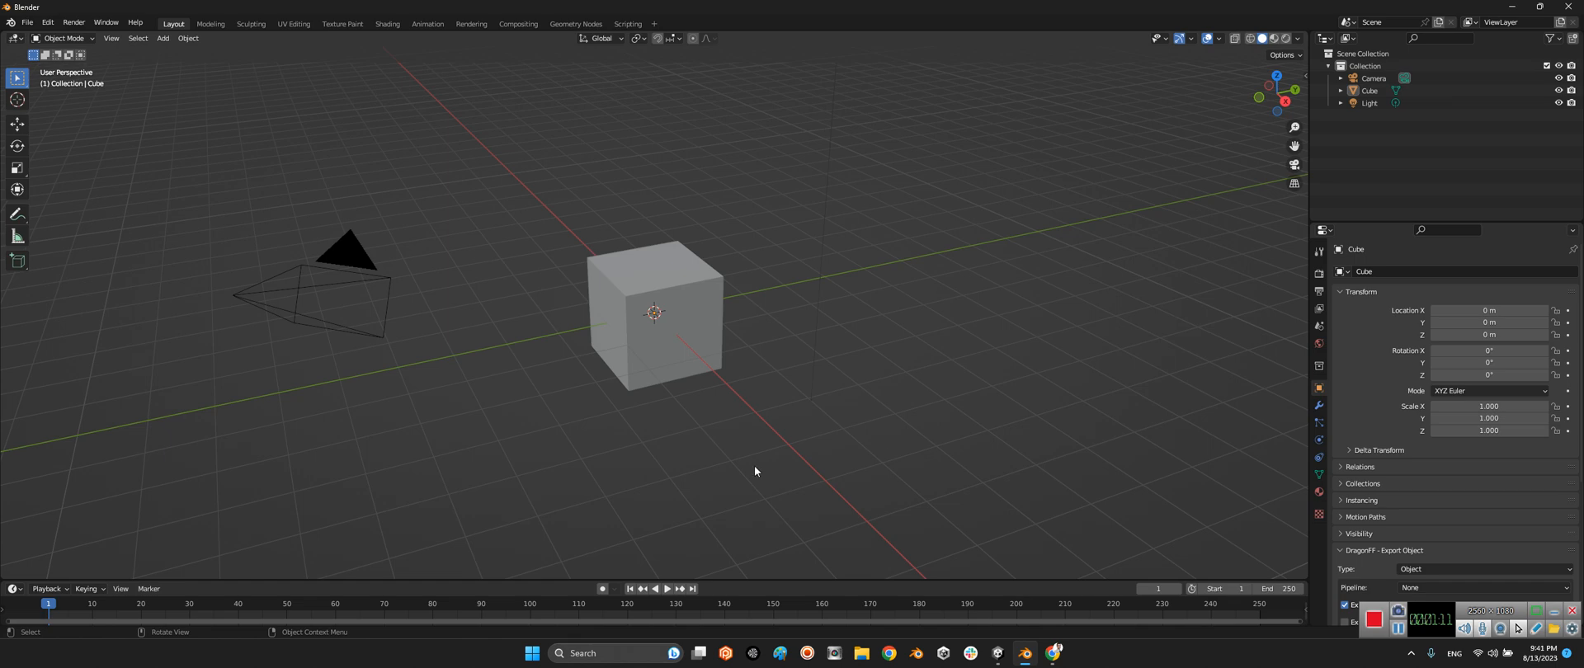
left_click(1370, 102)
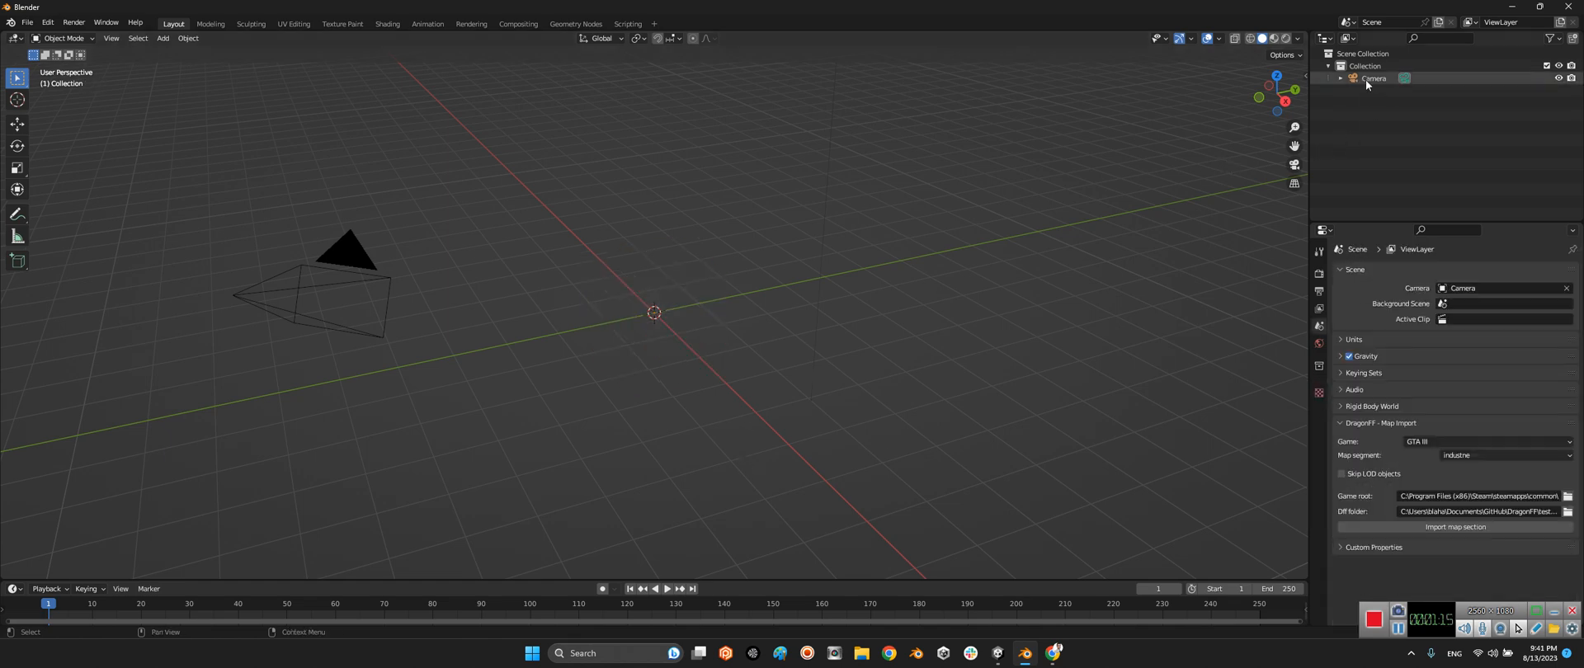
left_click(888, 653)
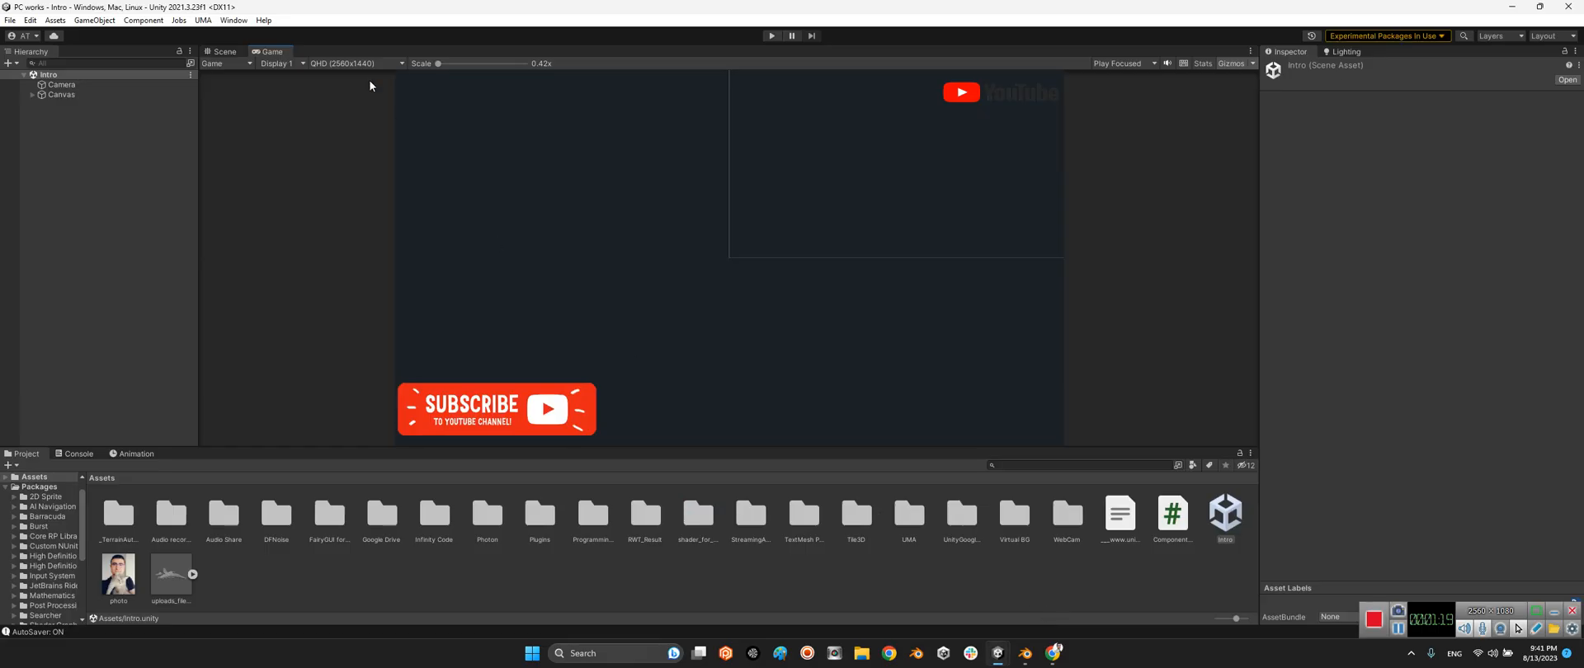
Step: Inspect the F18C model in the Unity Scene view by orbiting around it
left_click(225, 51)
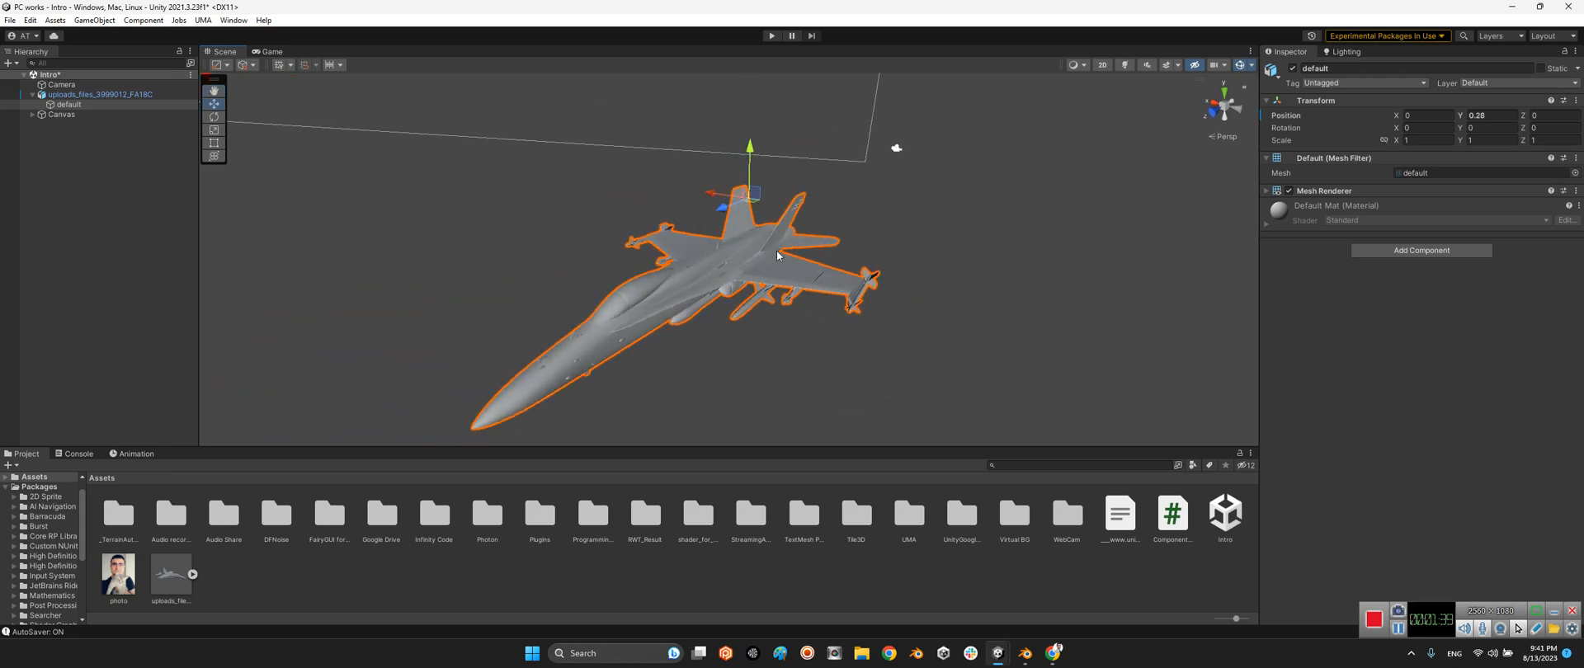
left_click_drag(775, 256, 764, 306)
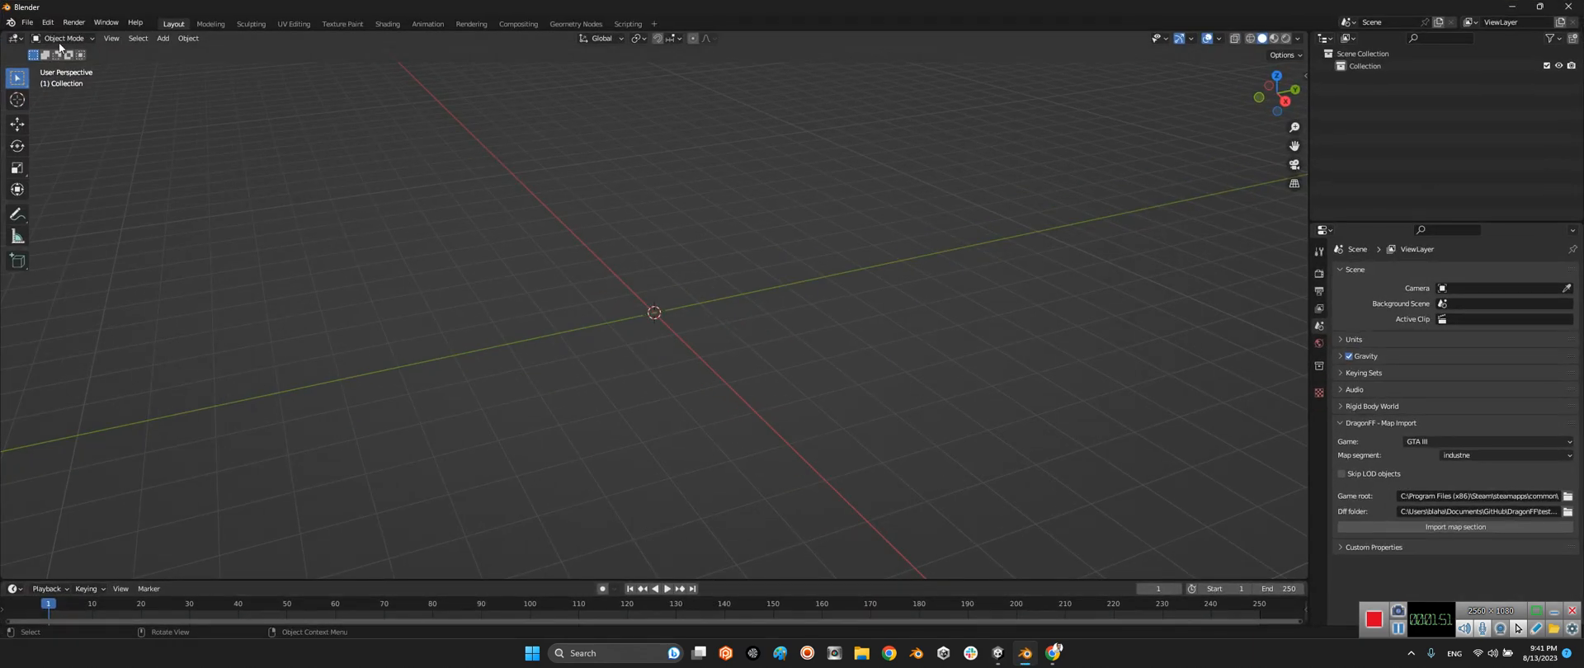
left_click(28, 22)
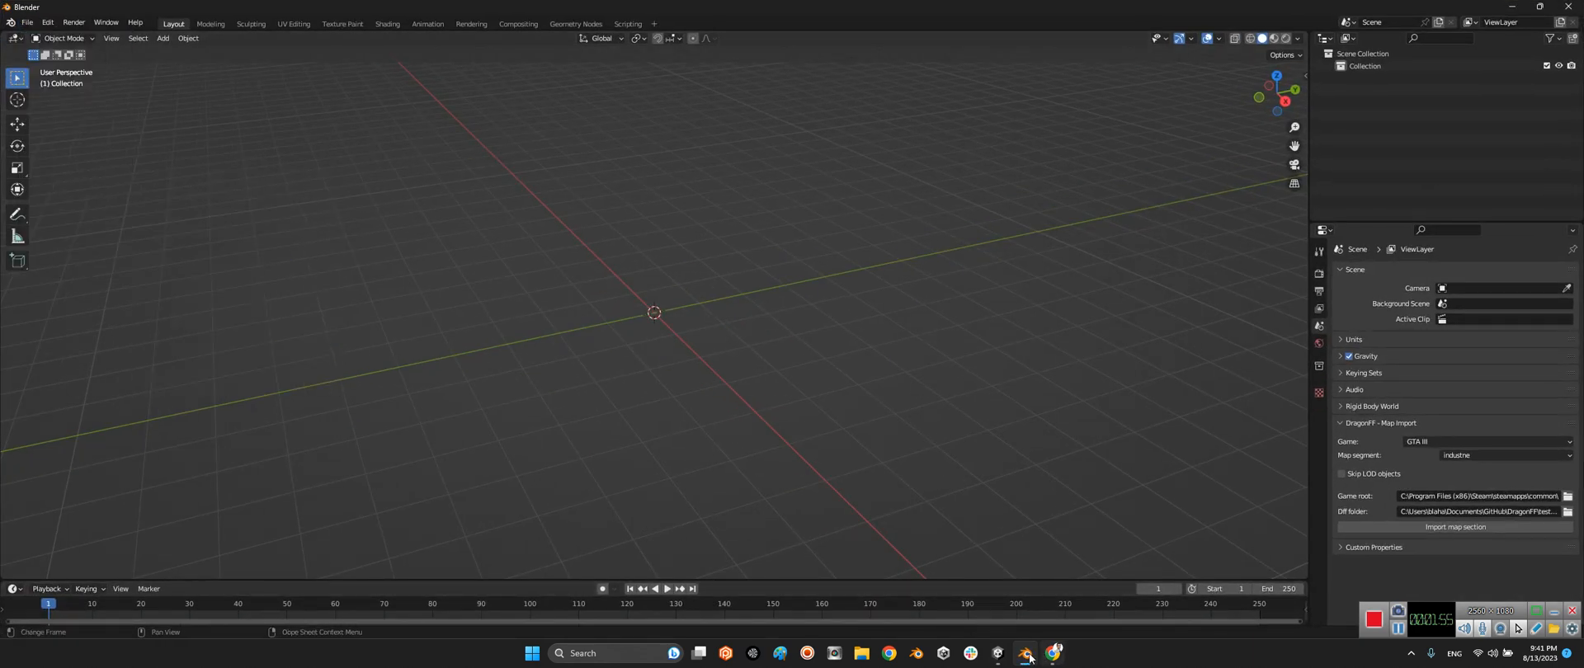
left_click(1025, 653)
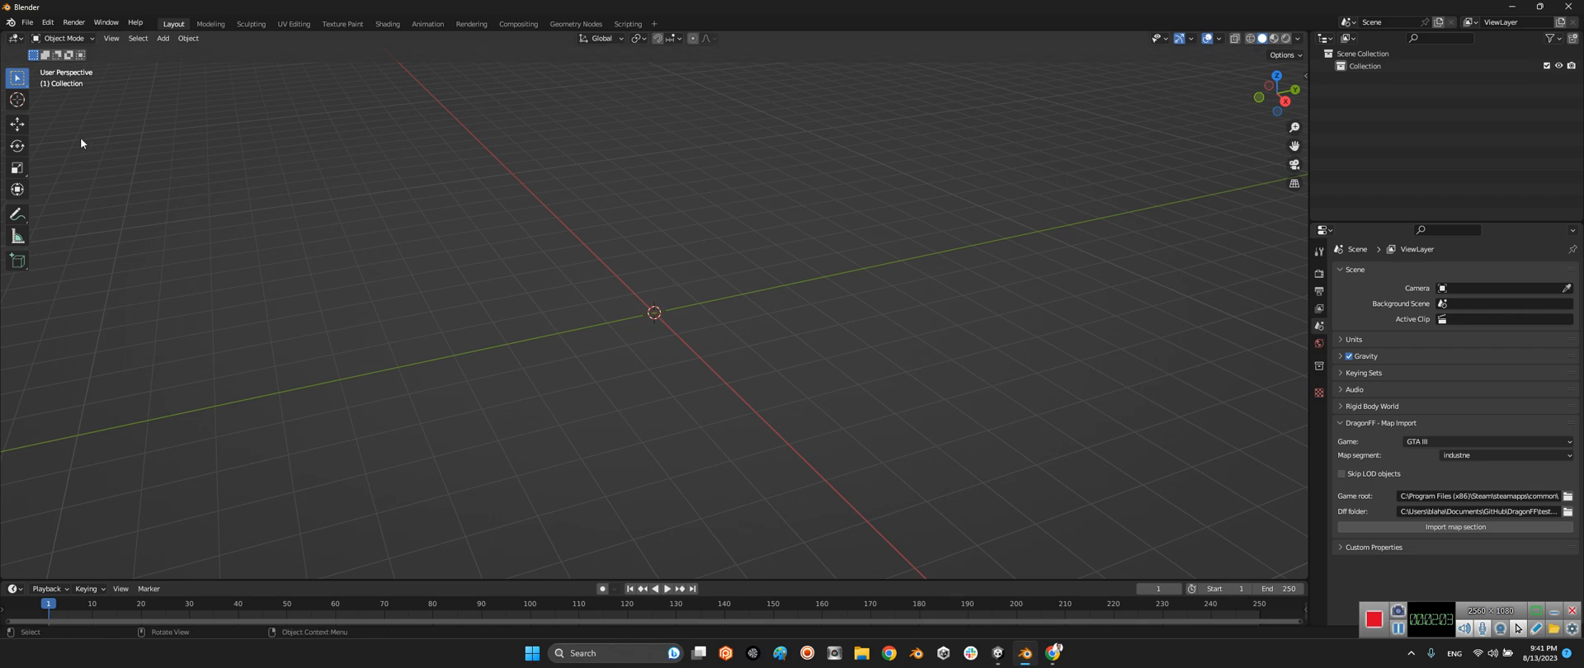
left_click(27, 21)
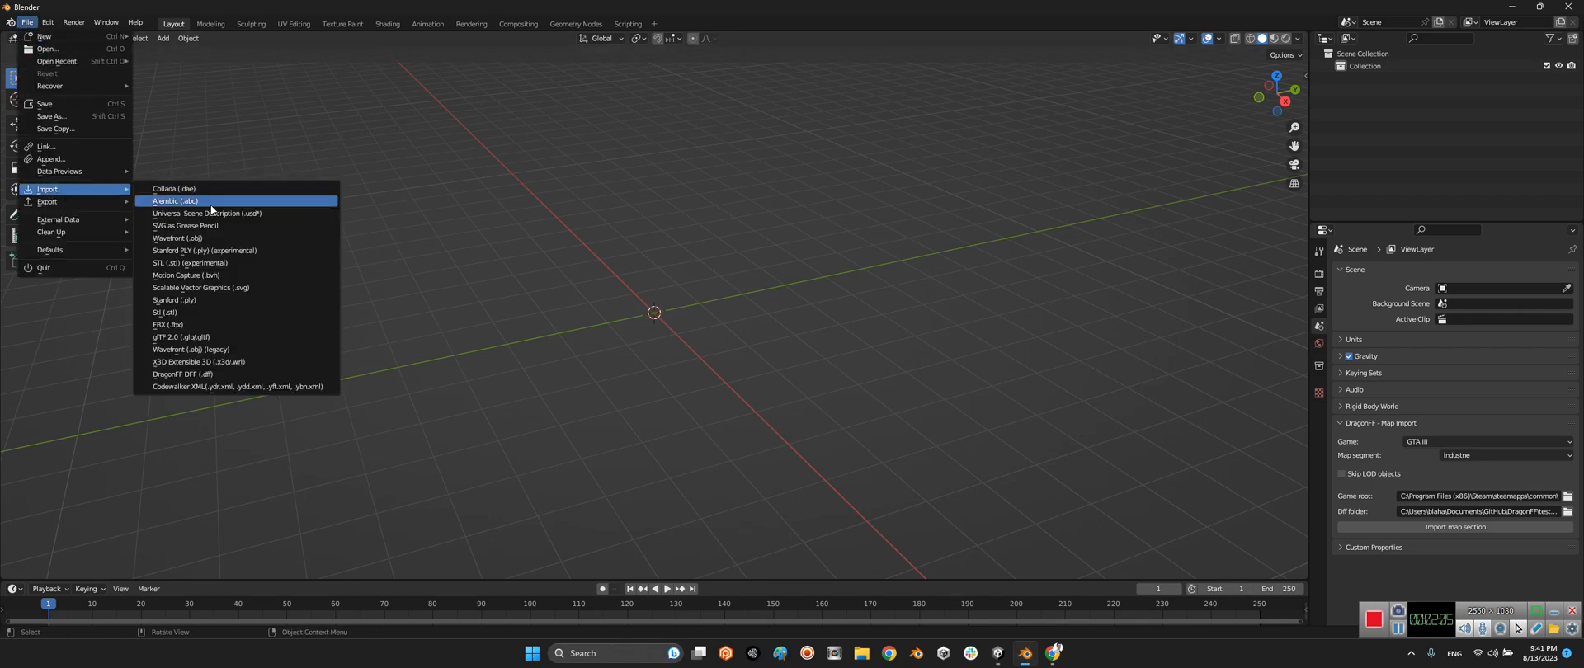
mouse_move(178, 340)
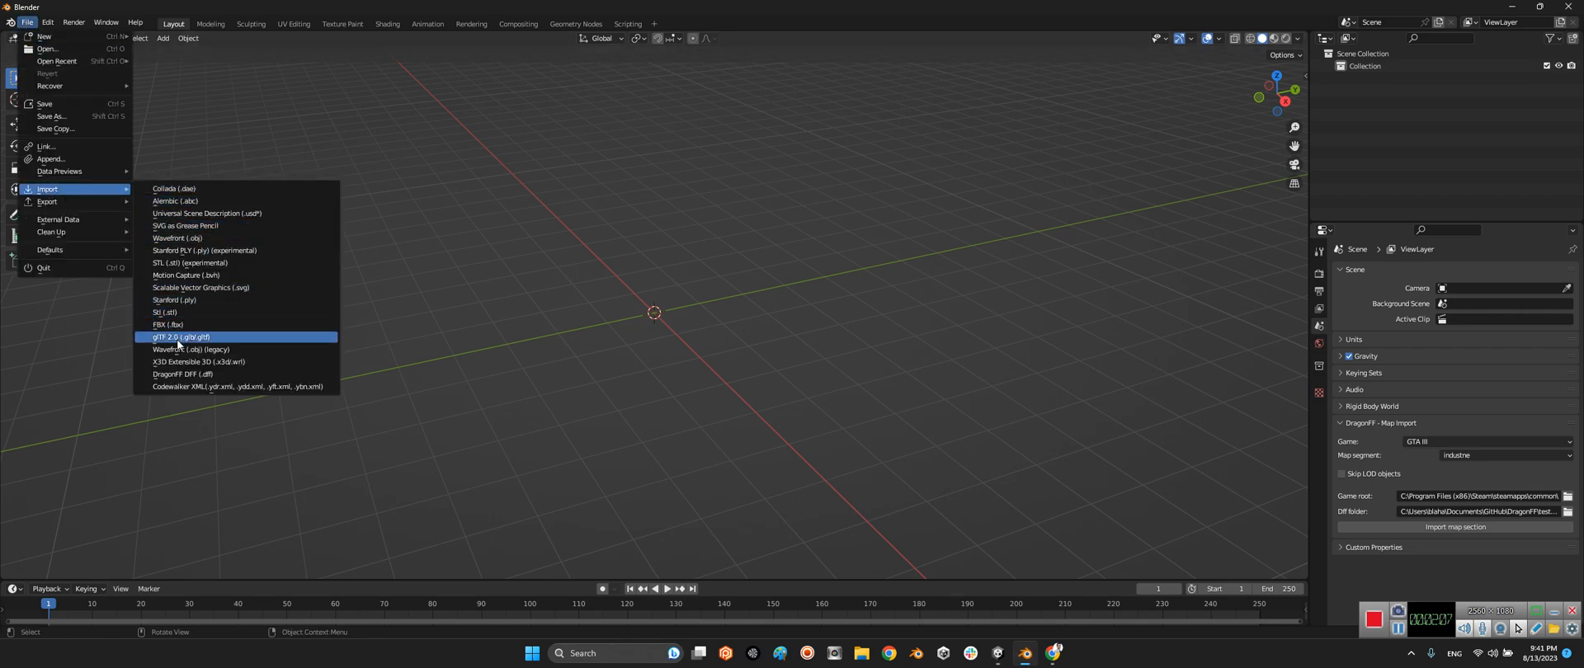
mouse_move(188, 349)
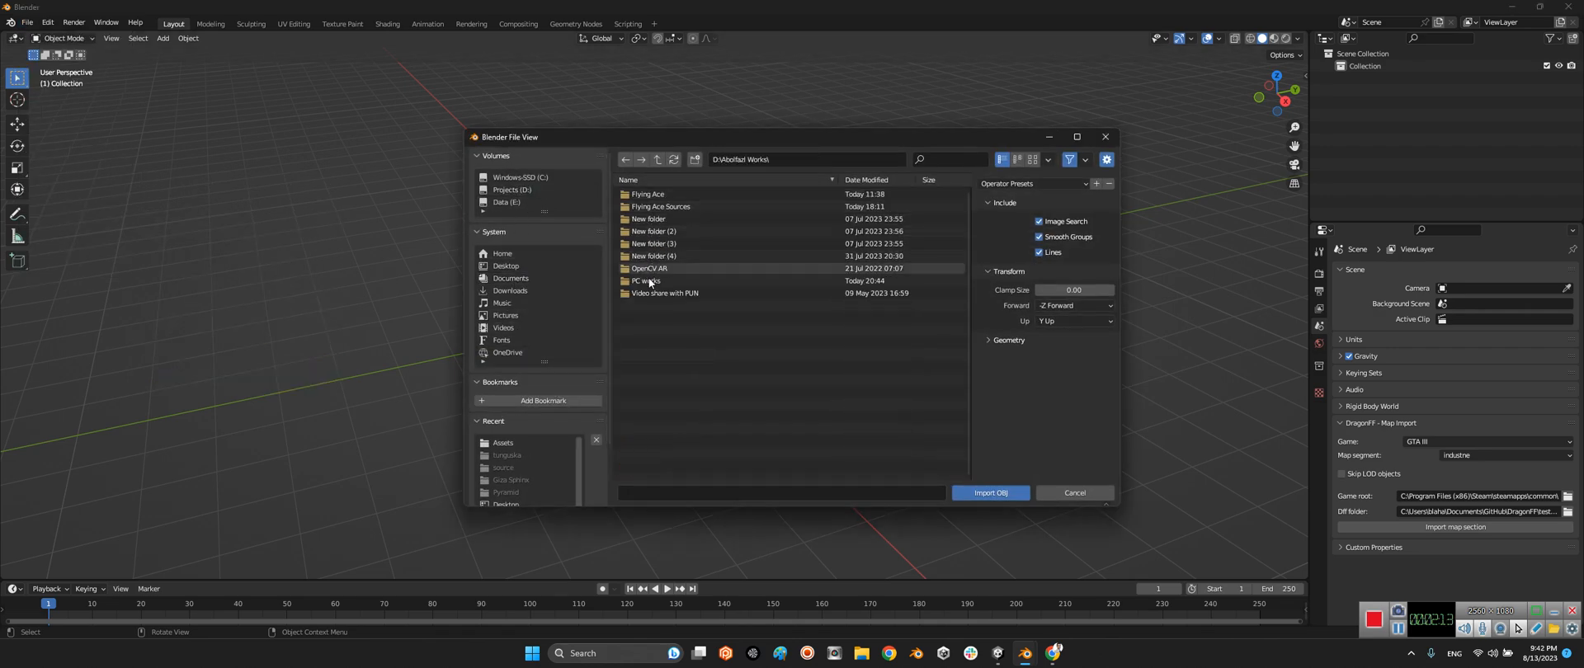
double_click(647, 280)
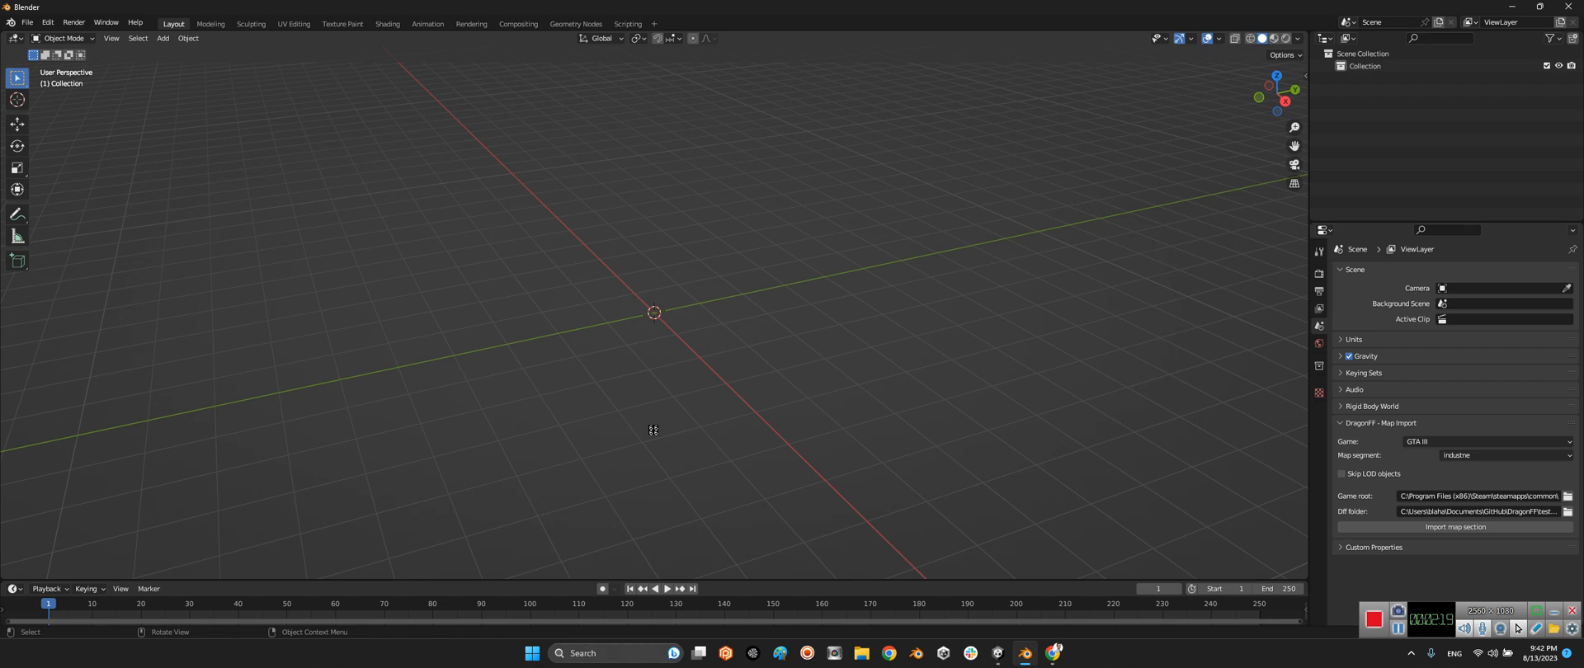
Step: Bring the F-18 model into Blender and look it over from several angles
left_click(1455, 527)
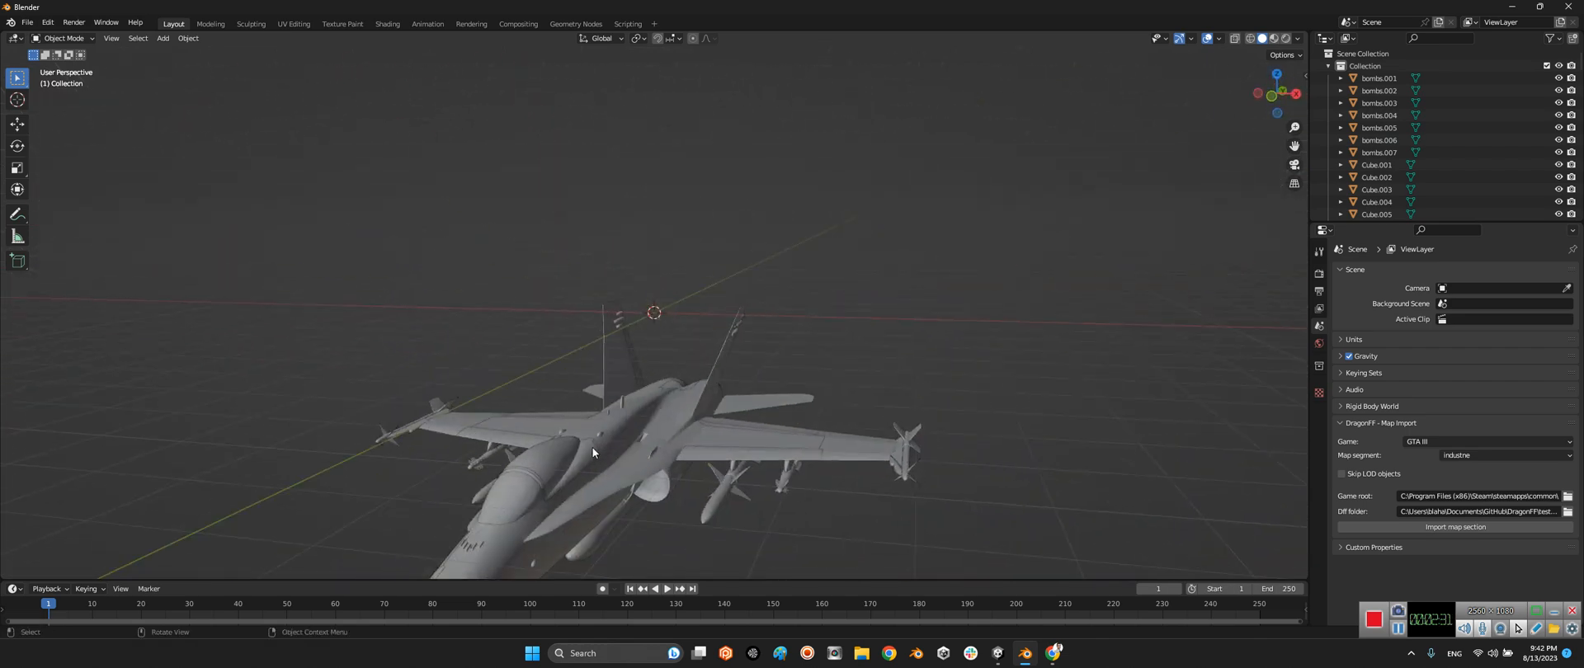
left_click_drag(592, 452, 687, 315)
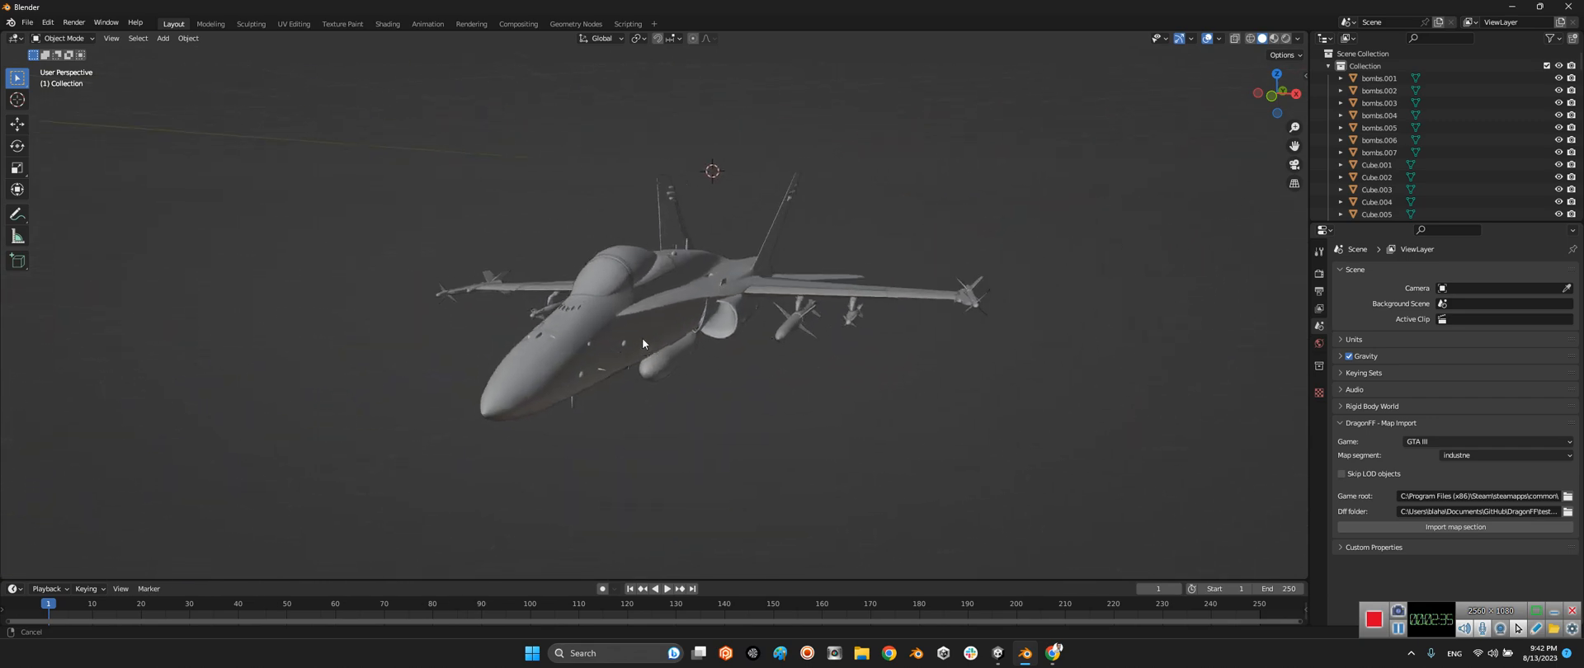
left_click_drag(642, 343, 747, 282)
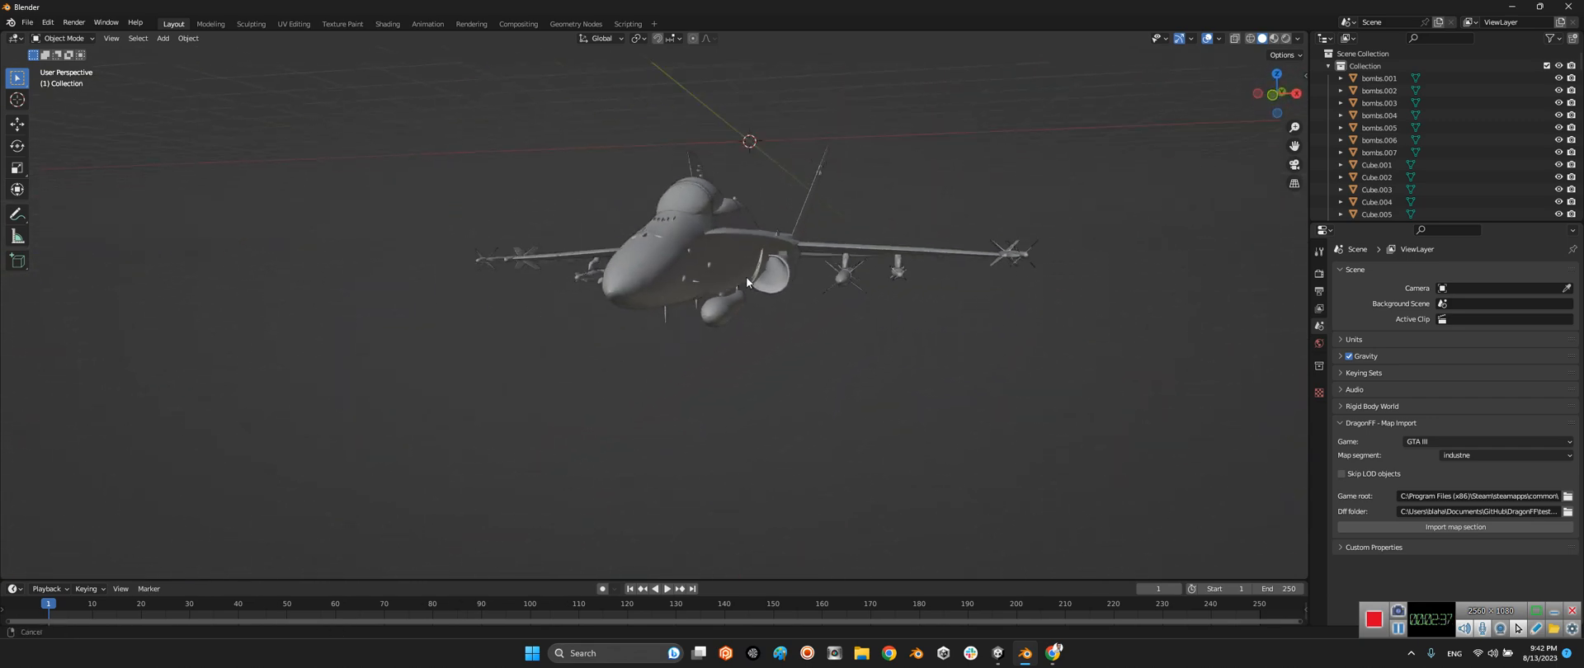
left_click_drag(747, 282, 703, 325)
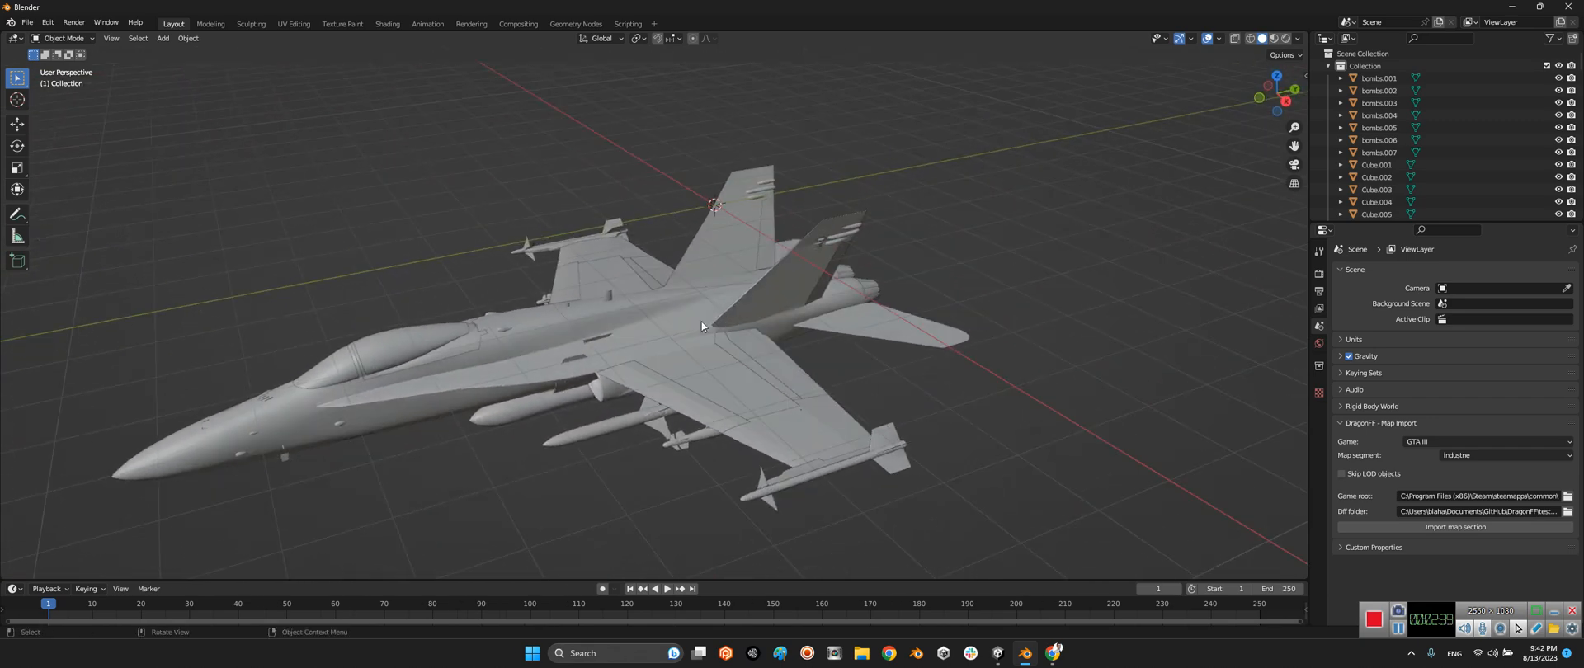
left_click_drag(703, 327, 654, 363)
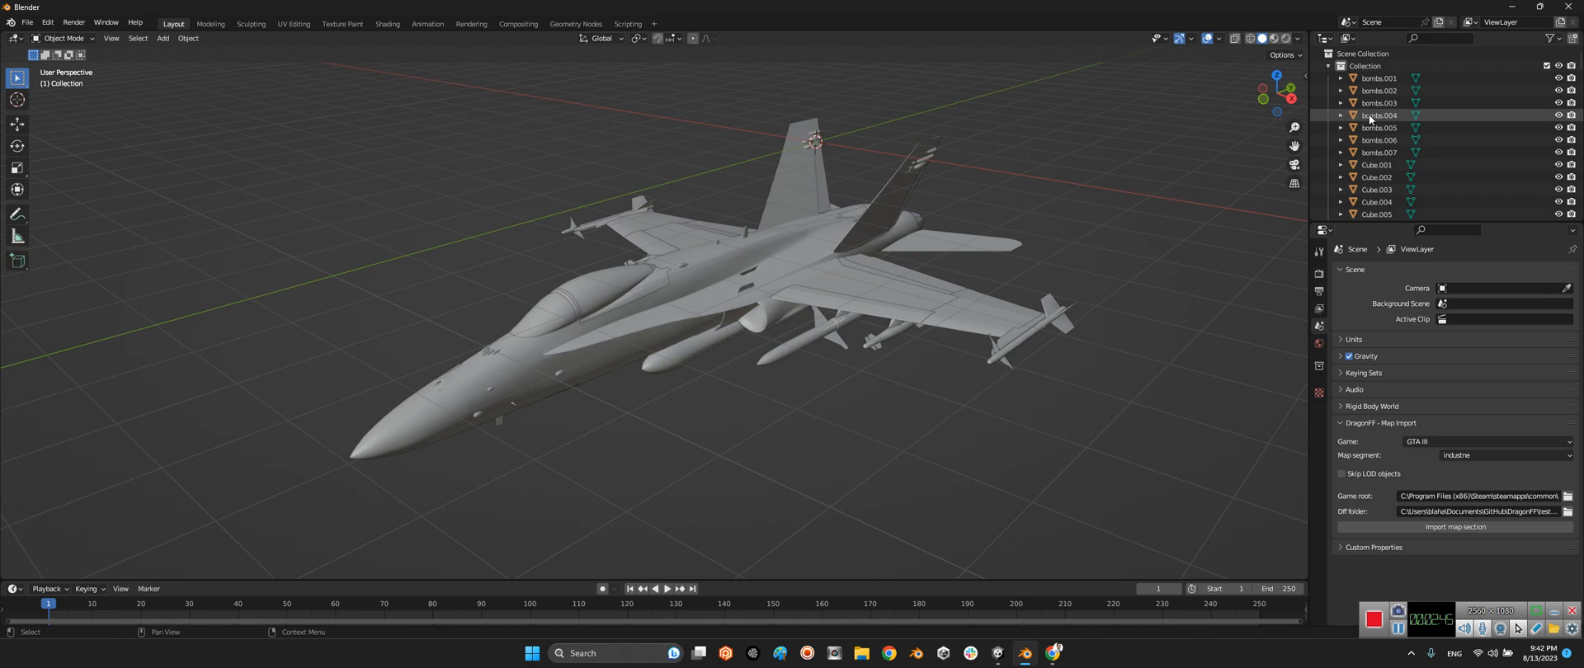
Step: Delete the bombs and drop tanks under the wings, keeping the wingtip missiles
left_click(874, 313)
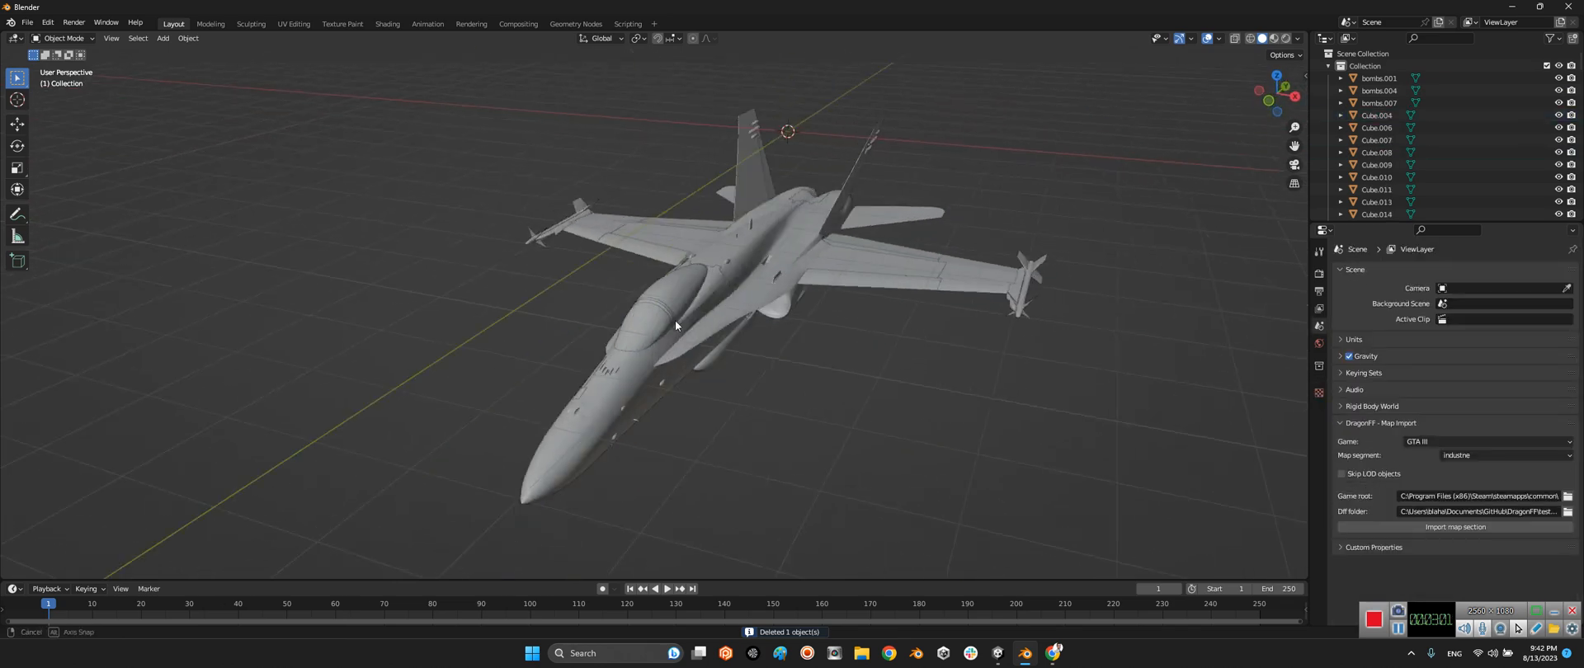
left_click_drag(667, 323, 667, 292)
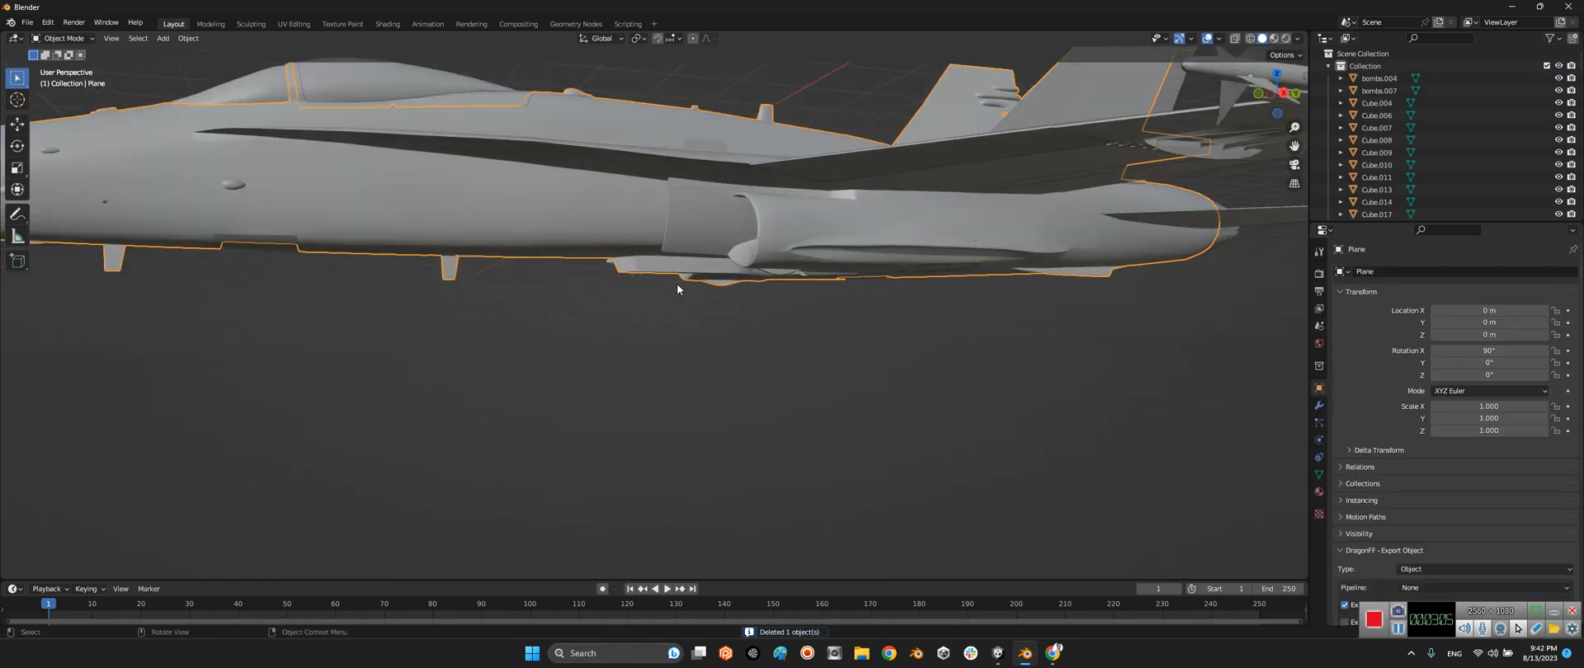
left_click_drag(676, 290, 777, 211)
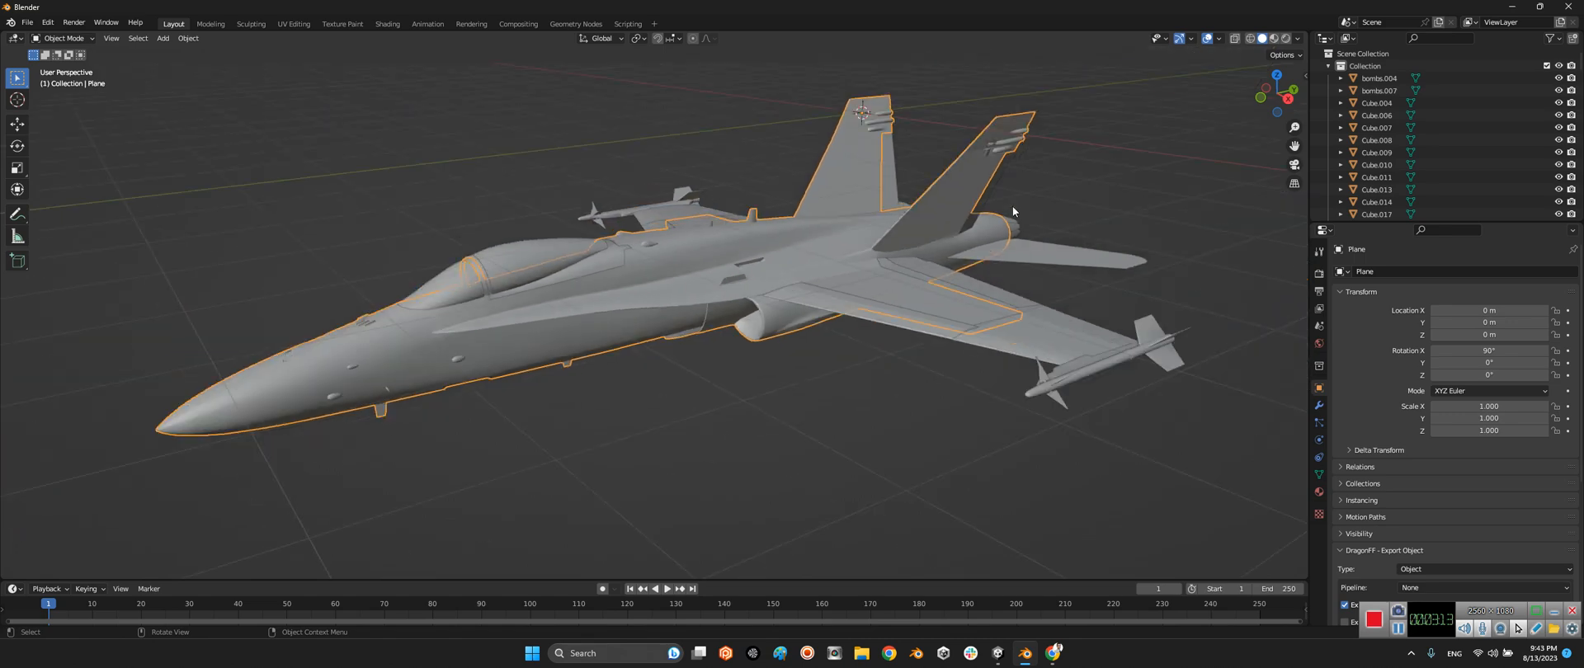
mouse_move(533, 185)
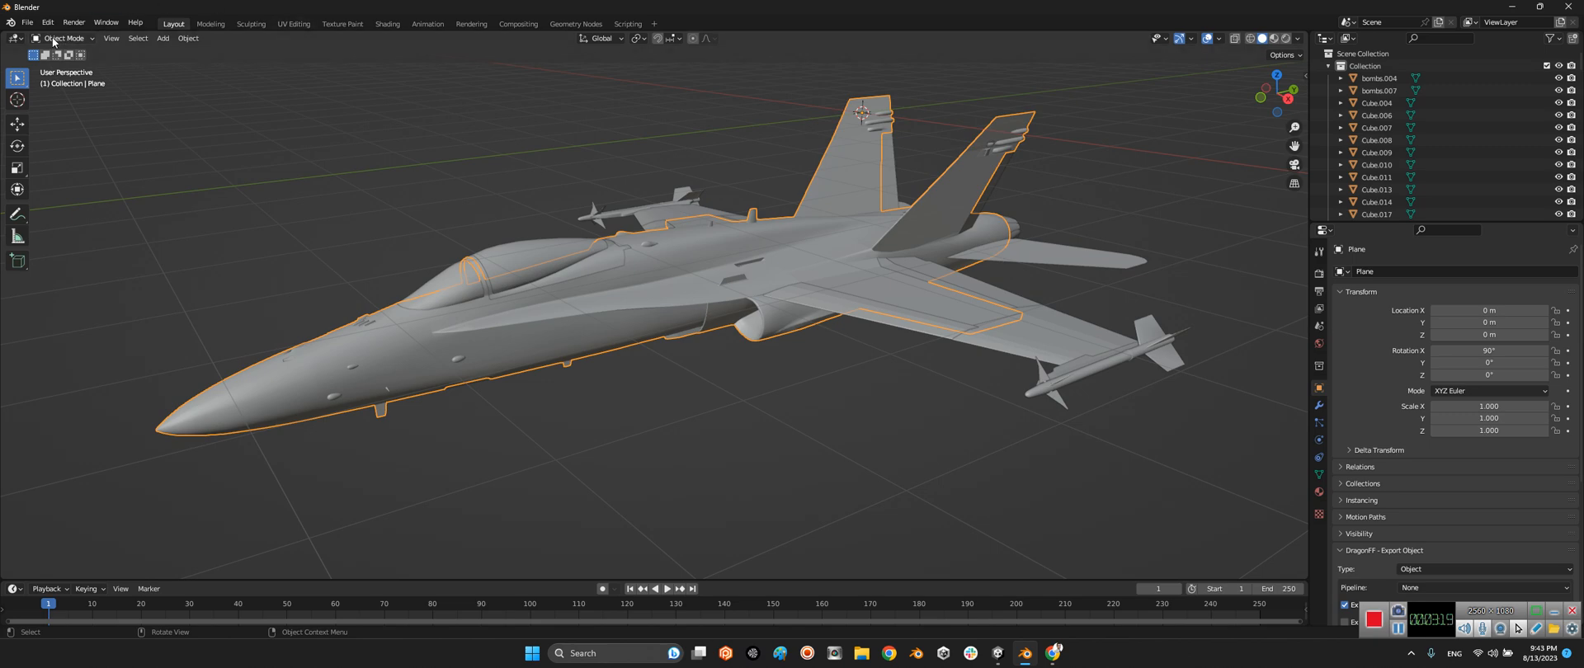
Step: Enter Edit Mode on the fuselage mesh and single out the box pylon under the nose for deletion
left_click(64, 38)
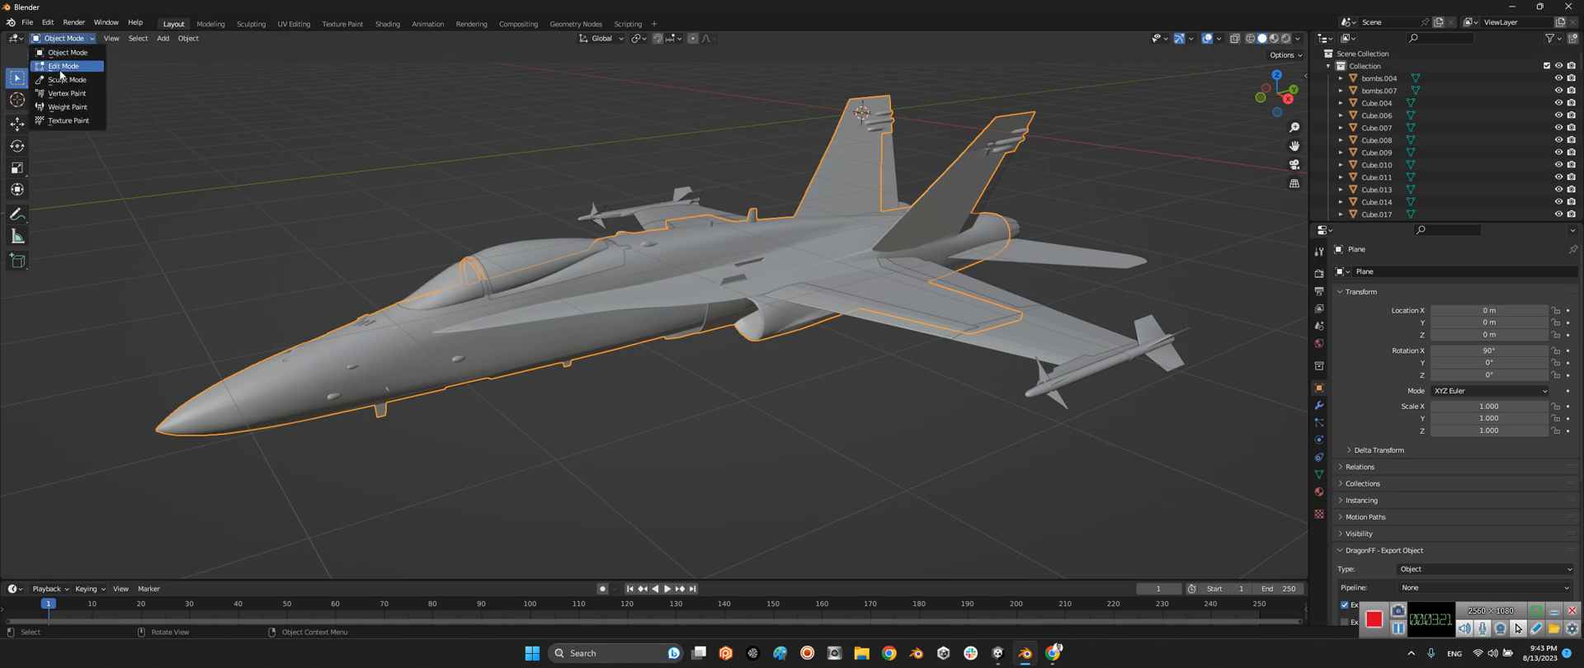
left_click(63, 66)
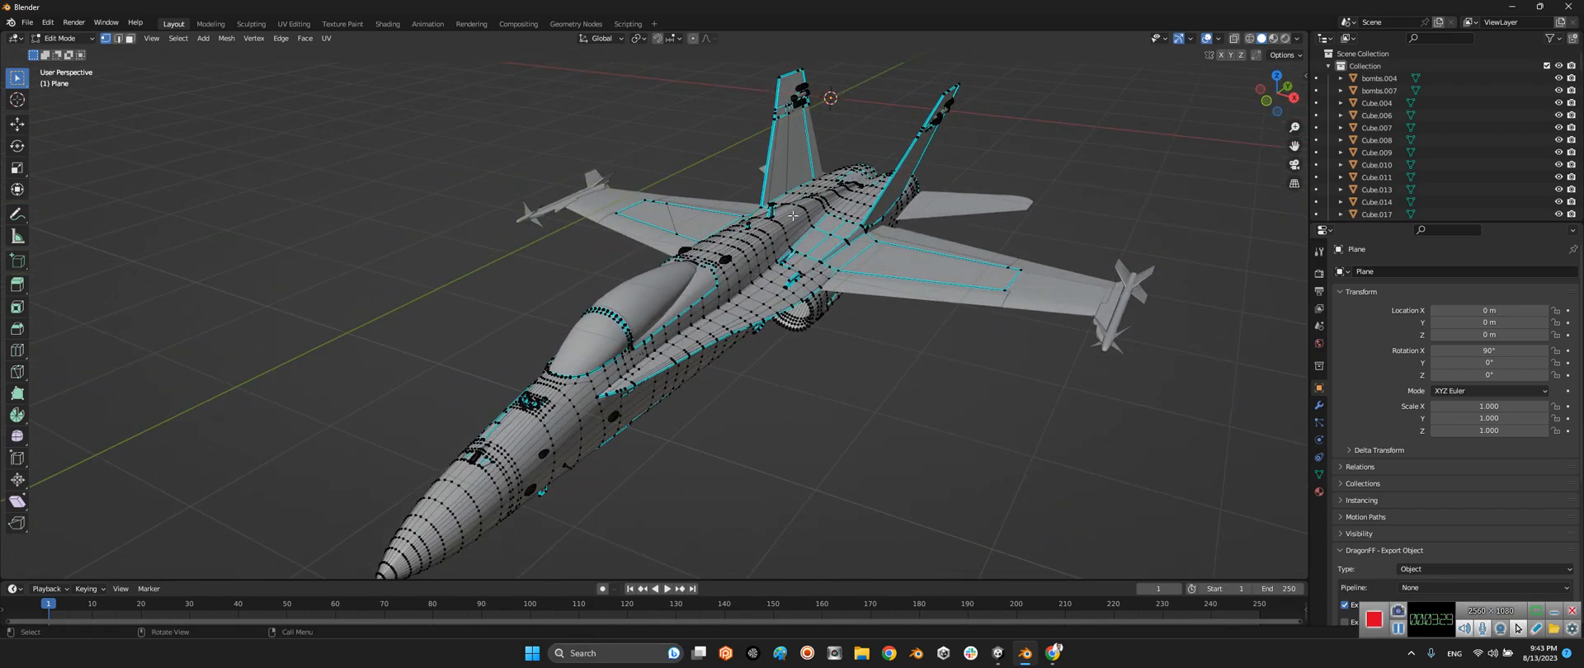
mouse_move(596, 197)
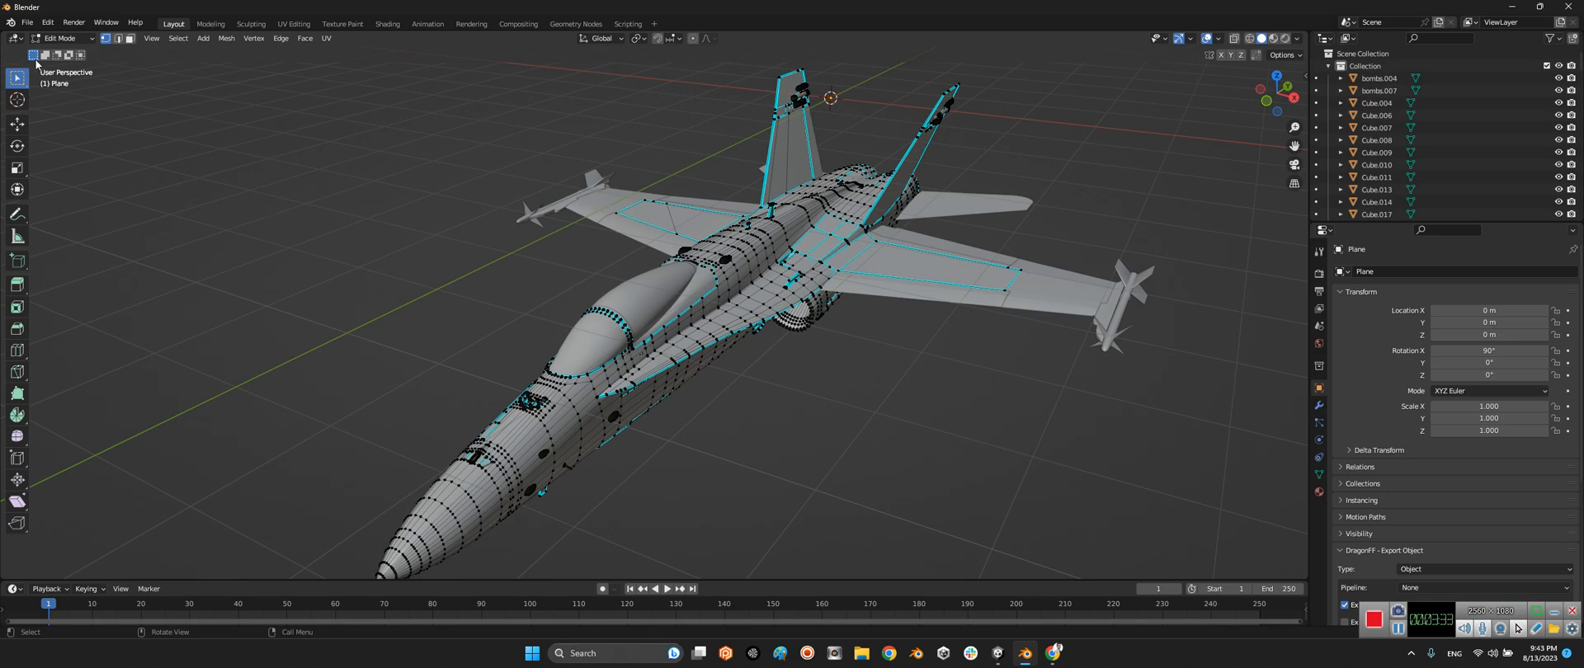
left_click(130, 38)
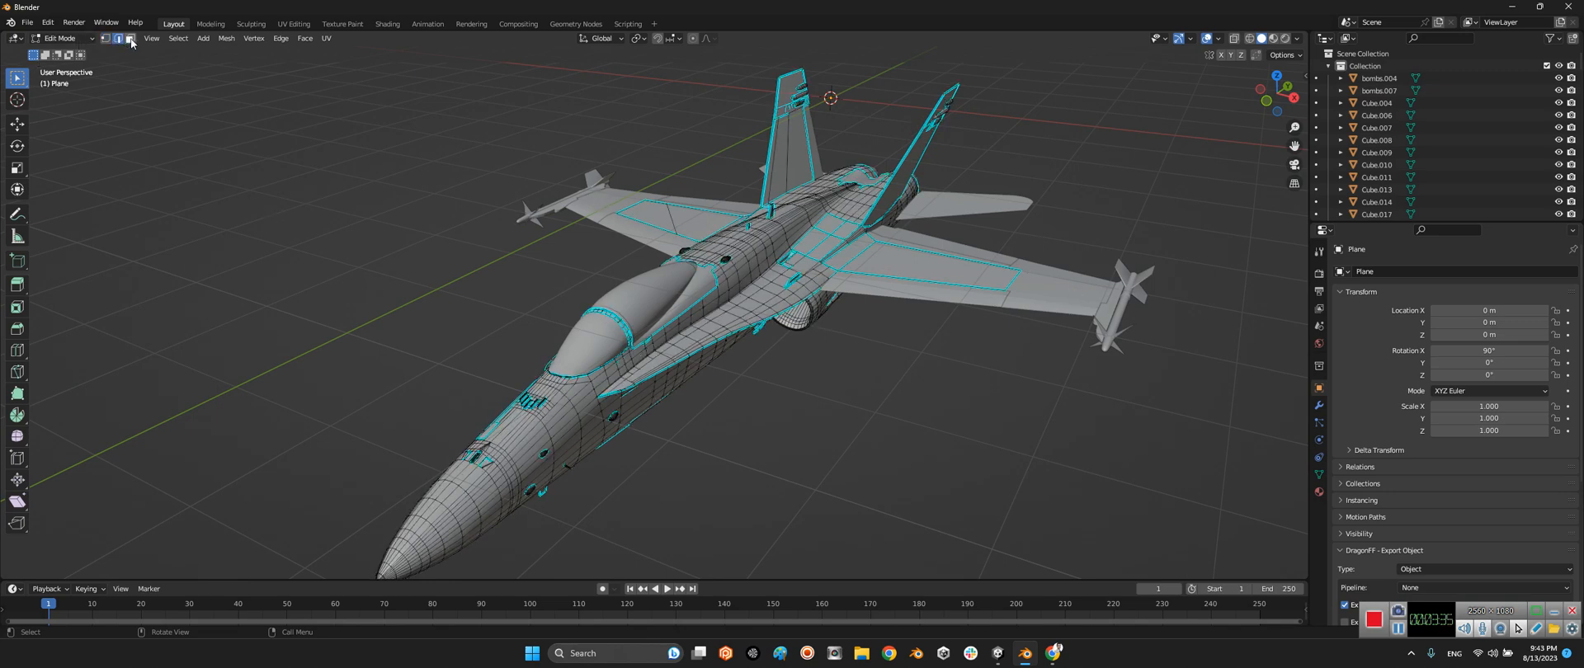
left_click(118, 38)
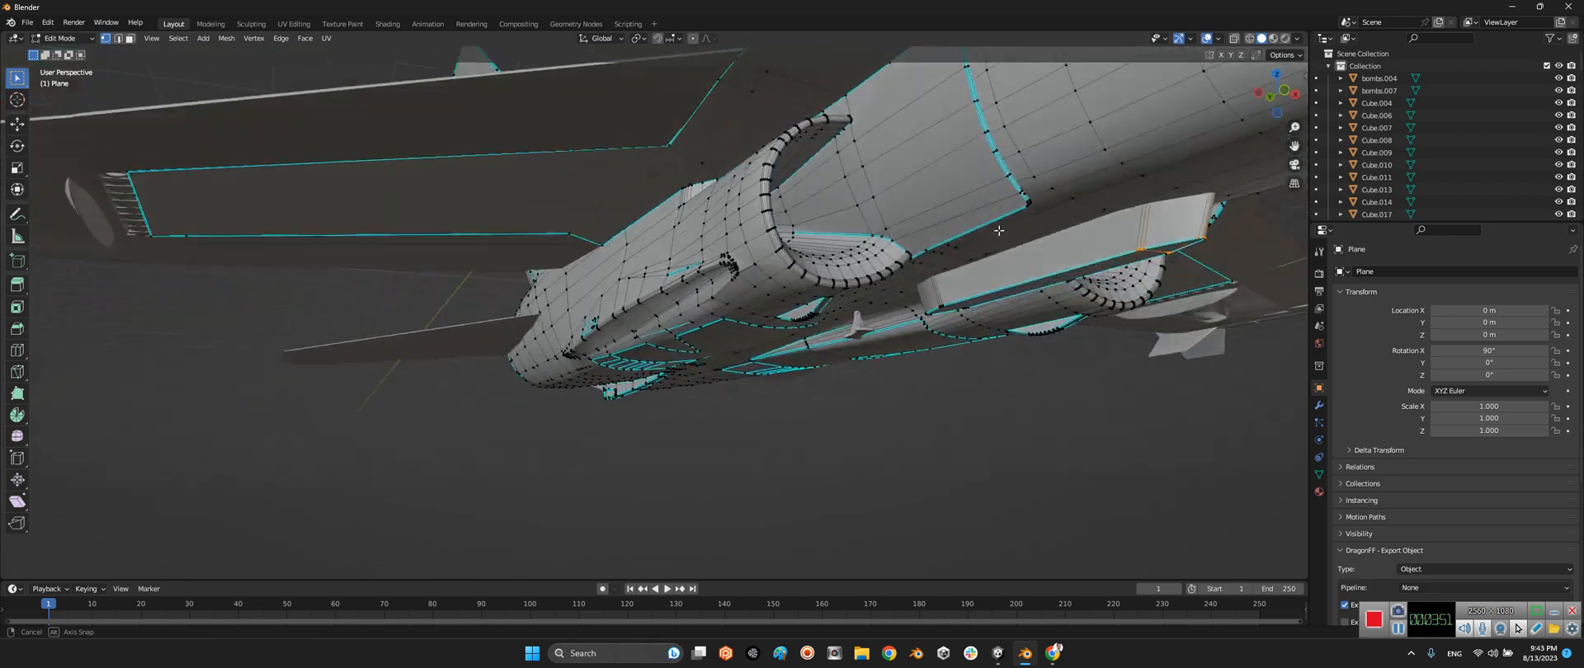
left_click_drag(998, 229, 805, 279)
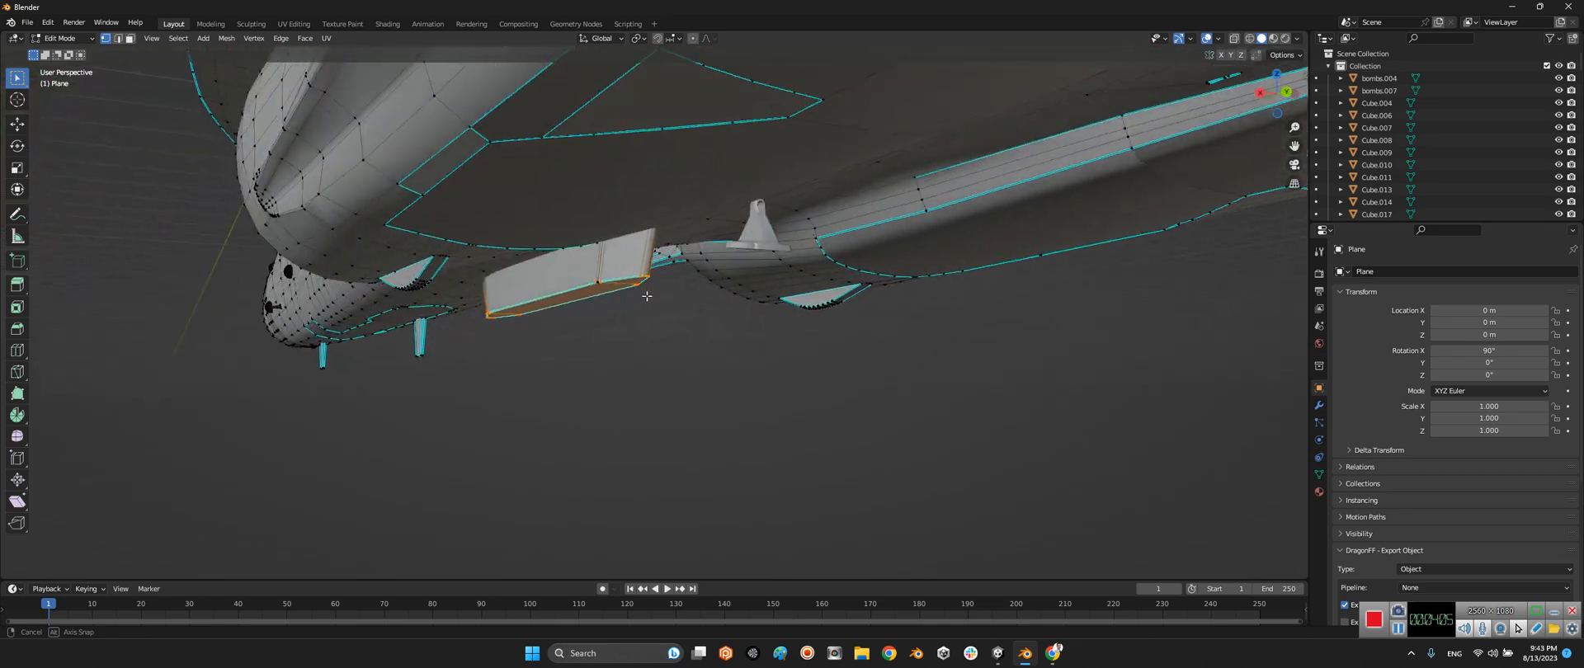
left_click_drag(647, 304, 596, 218)
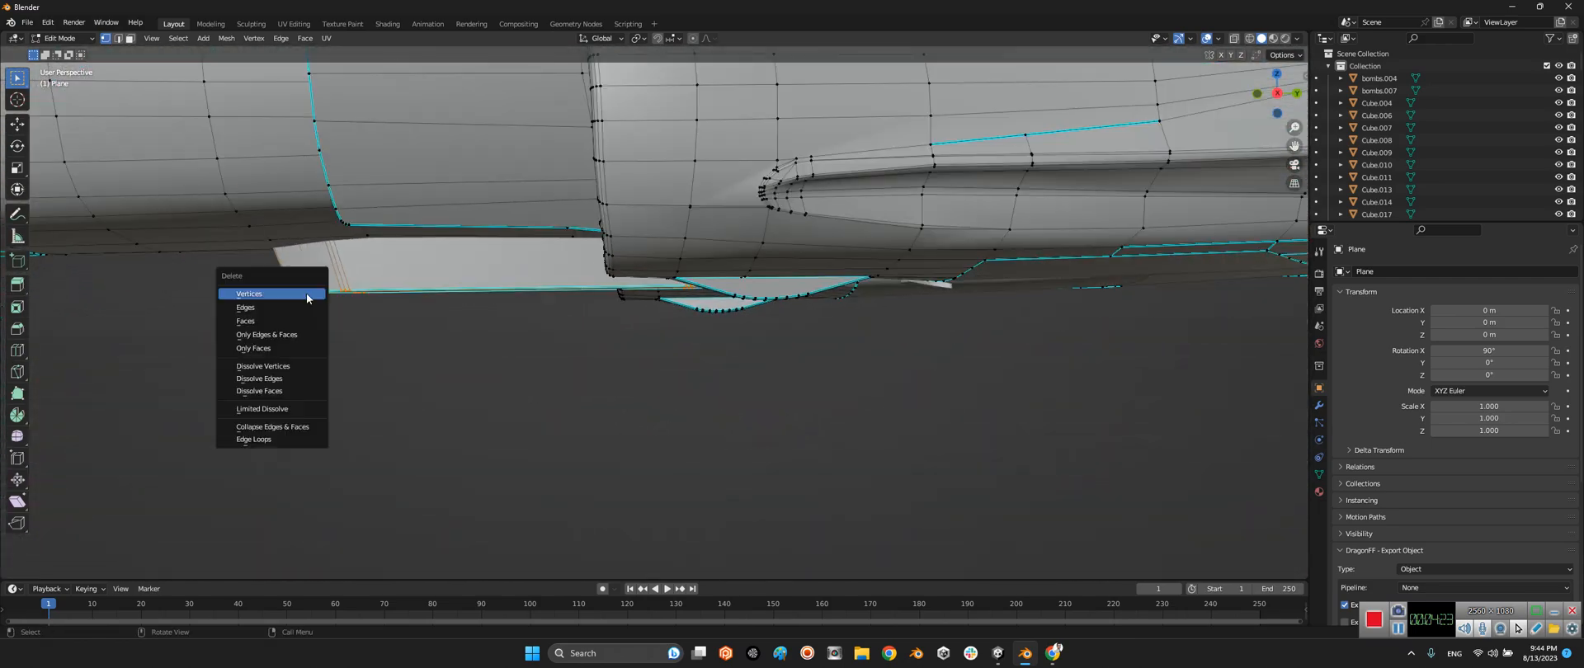
mouse_move(249, 294)
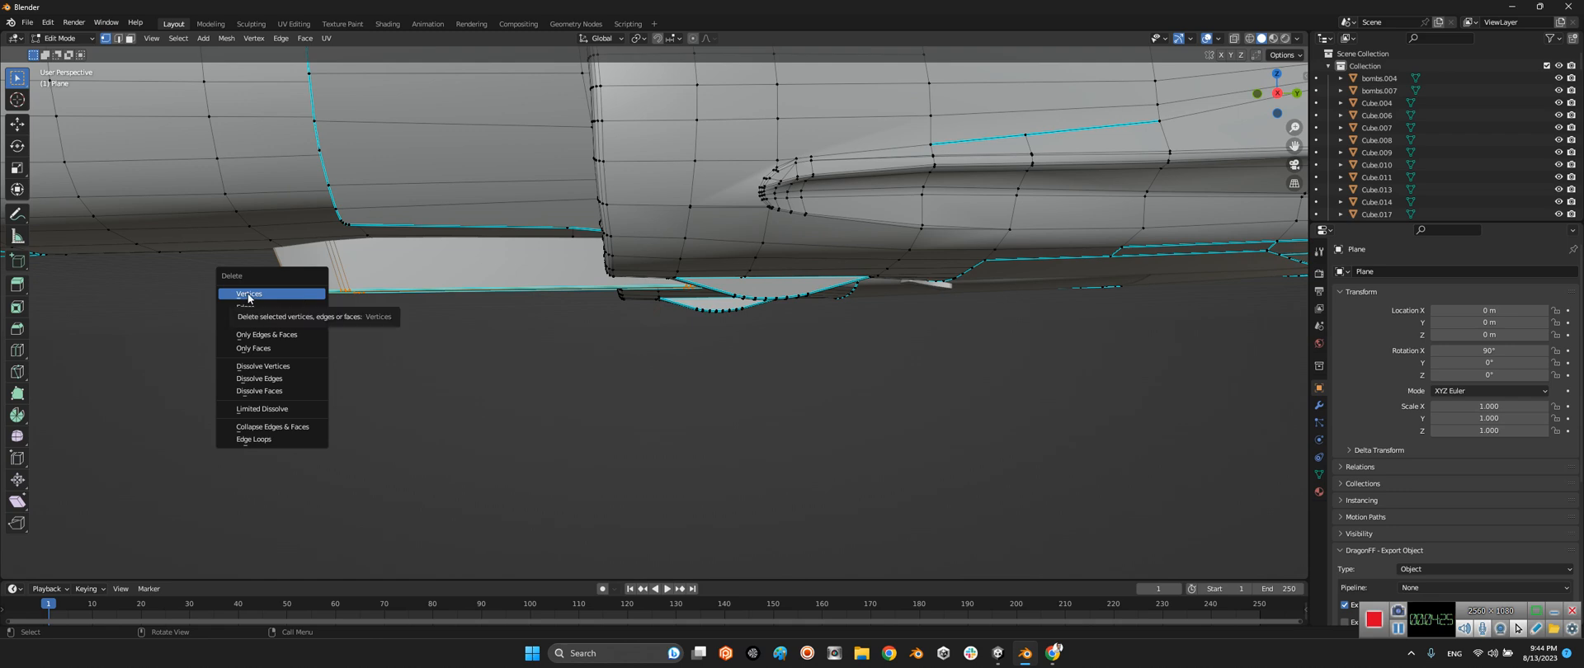
mouse_move(276, 284)
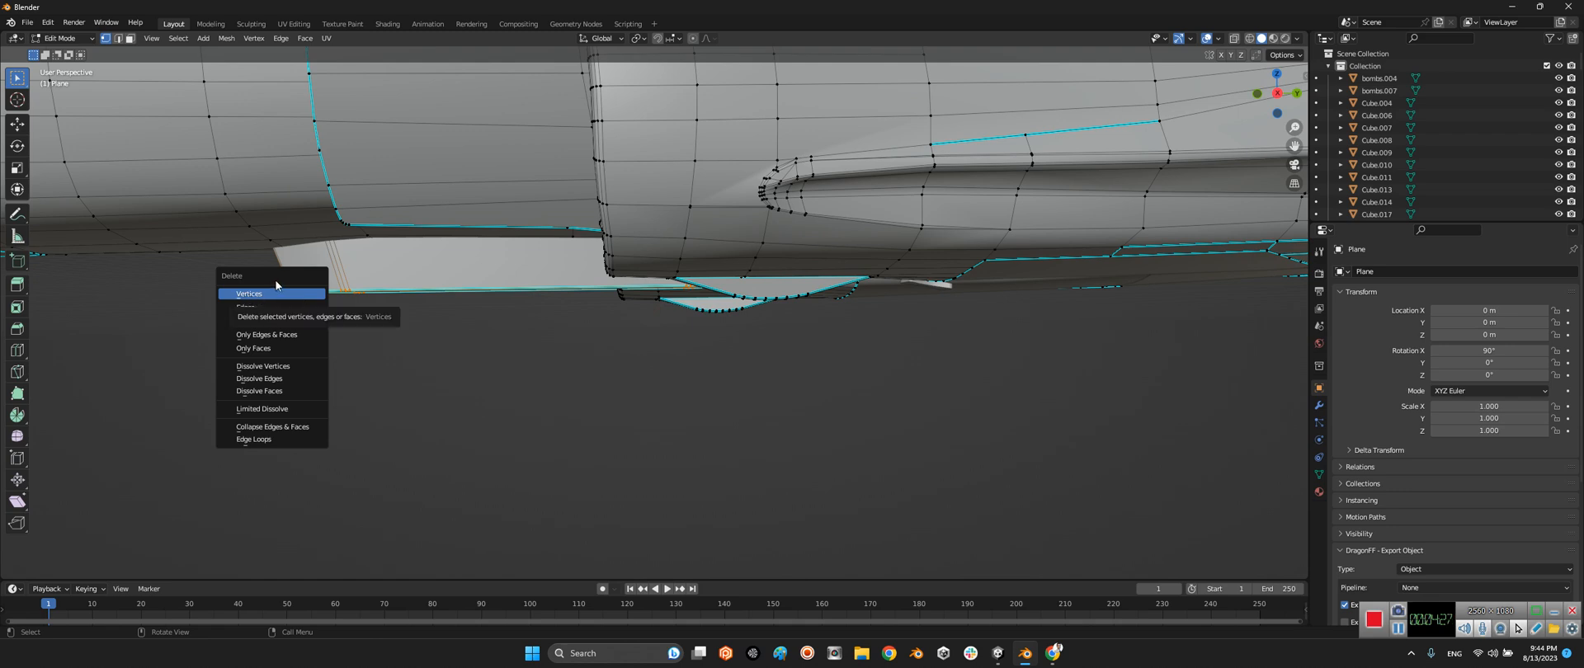
mouse_move(280, 310)
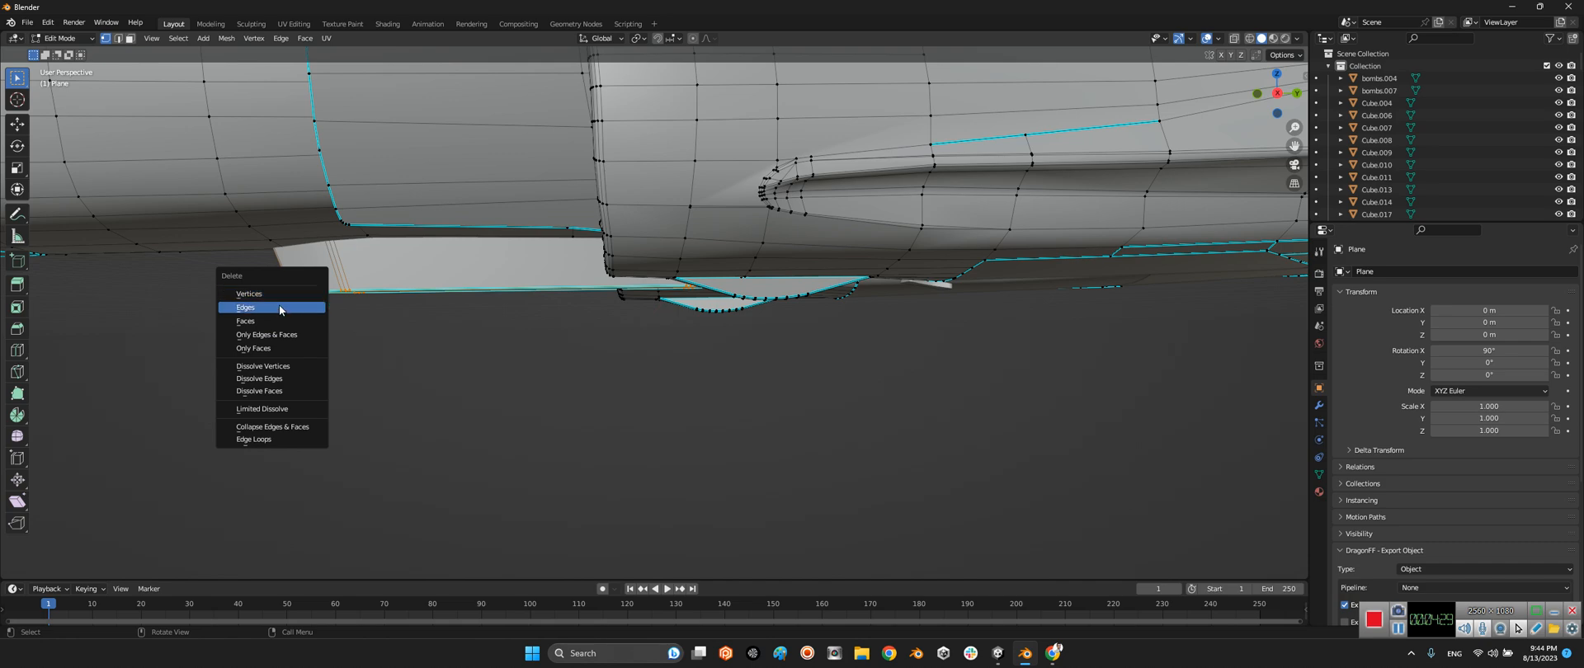
mouse_move(267, 308)
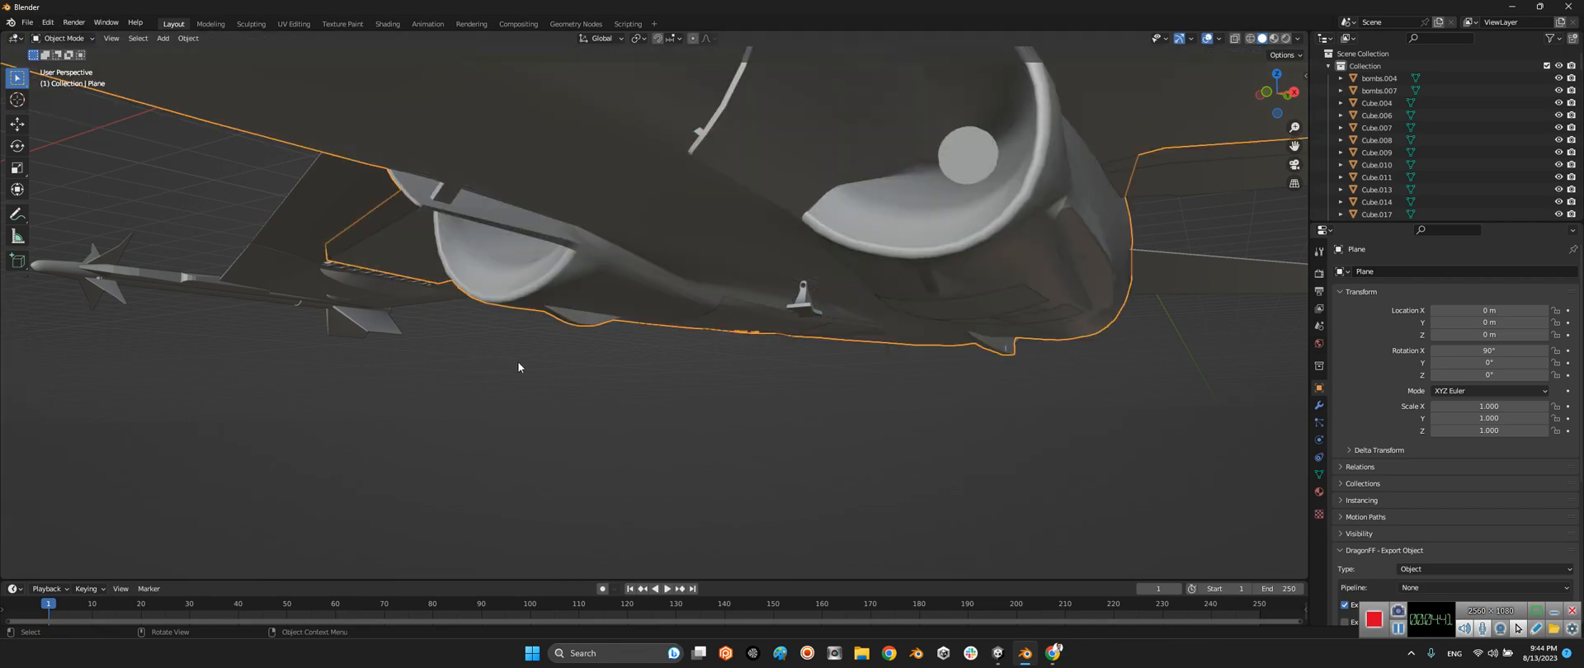
Step: Delete the small belly pylon in Object Mode and select the left horizontal stabilizer
left_click(803, 297)
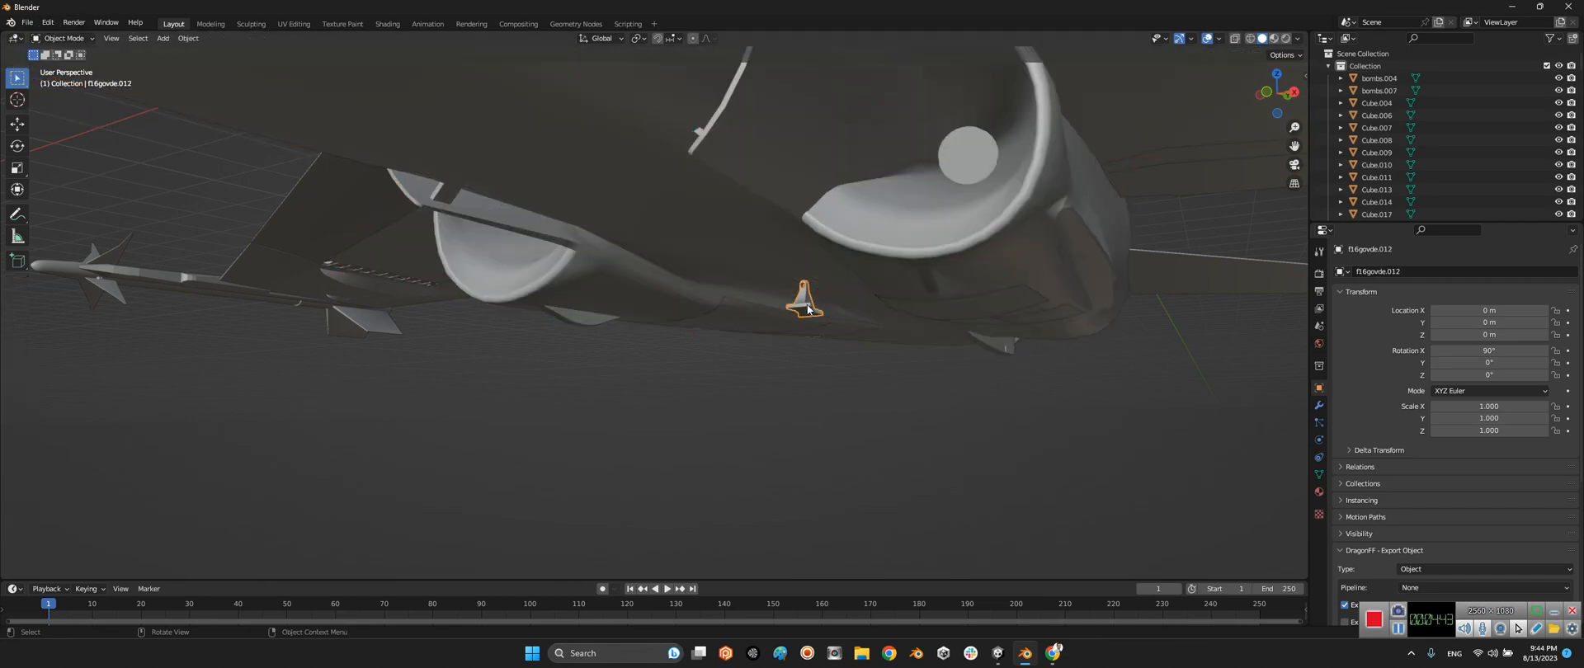
key("x")
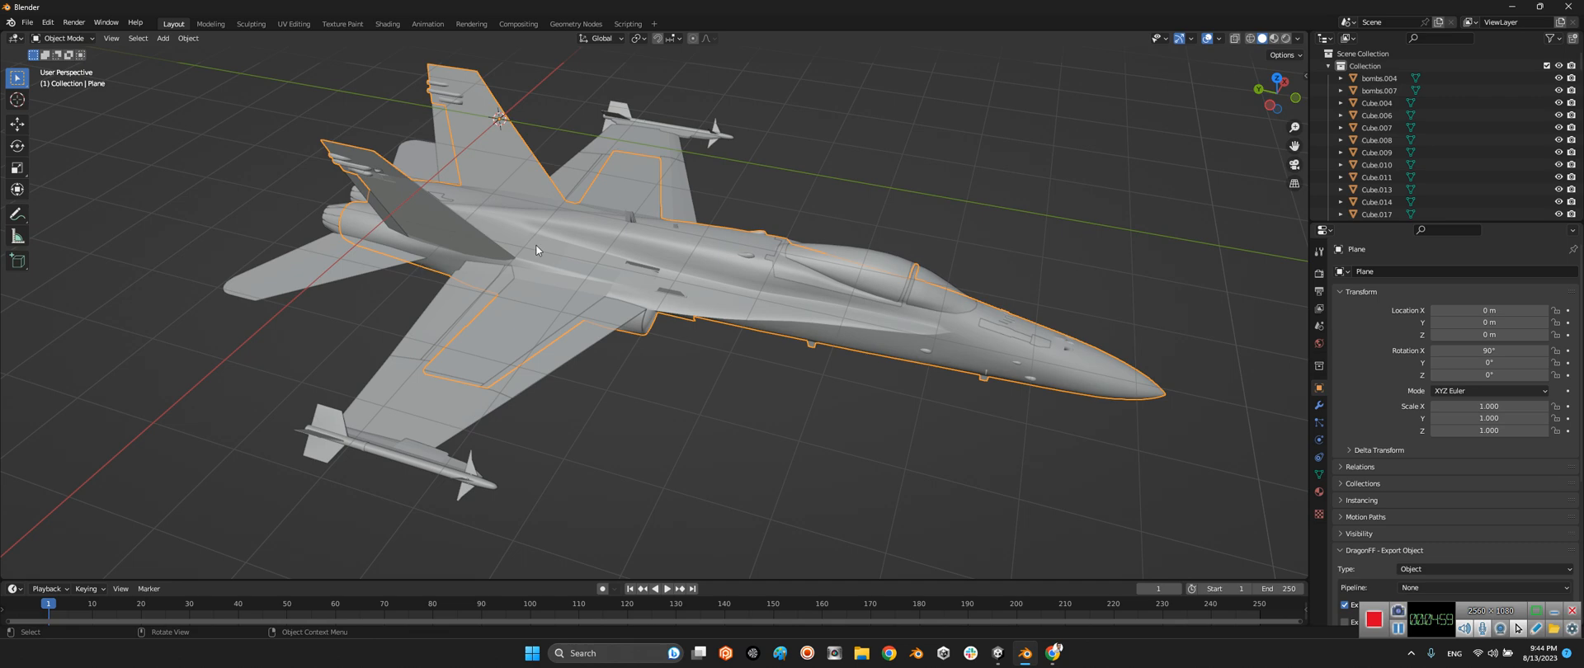
left_click(280, 301)
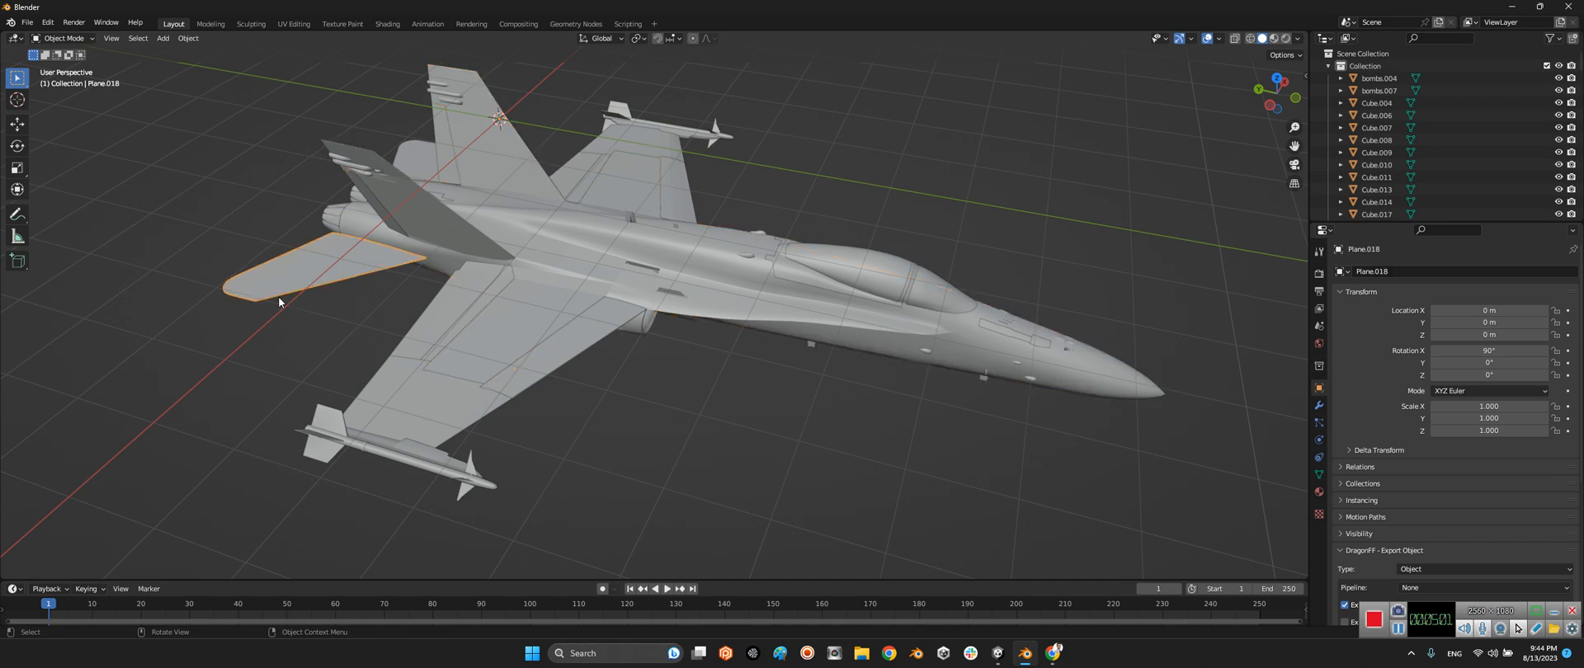
Step: Move the elevator's outer edge and tip corner with the Move gizmo to stretch the tailplane outward
left_click(64, 38)
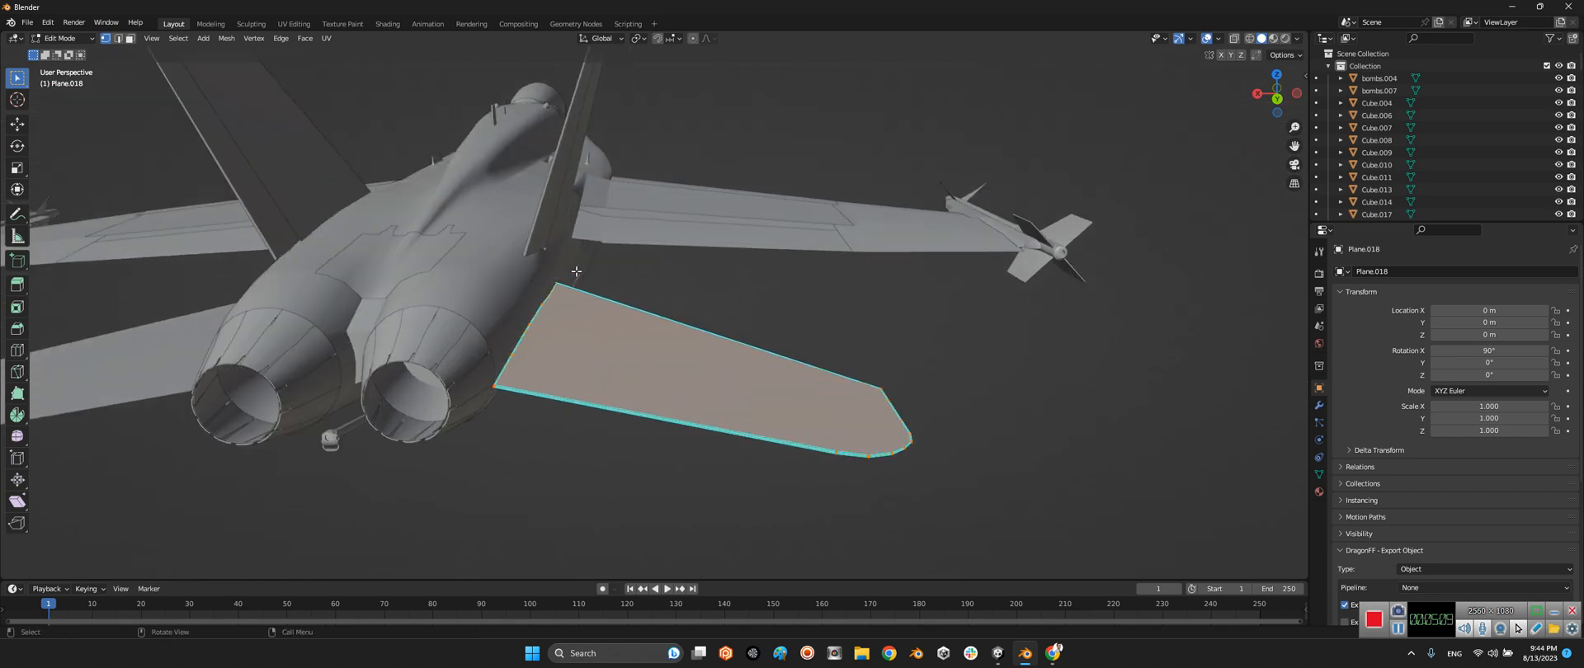
mouse_move(916, 341)
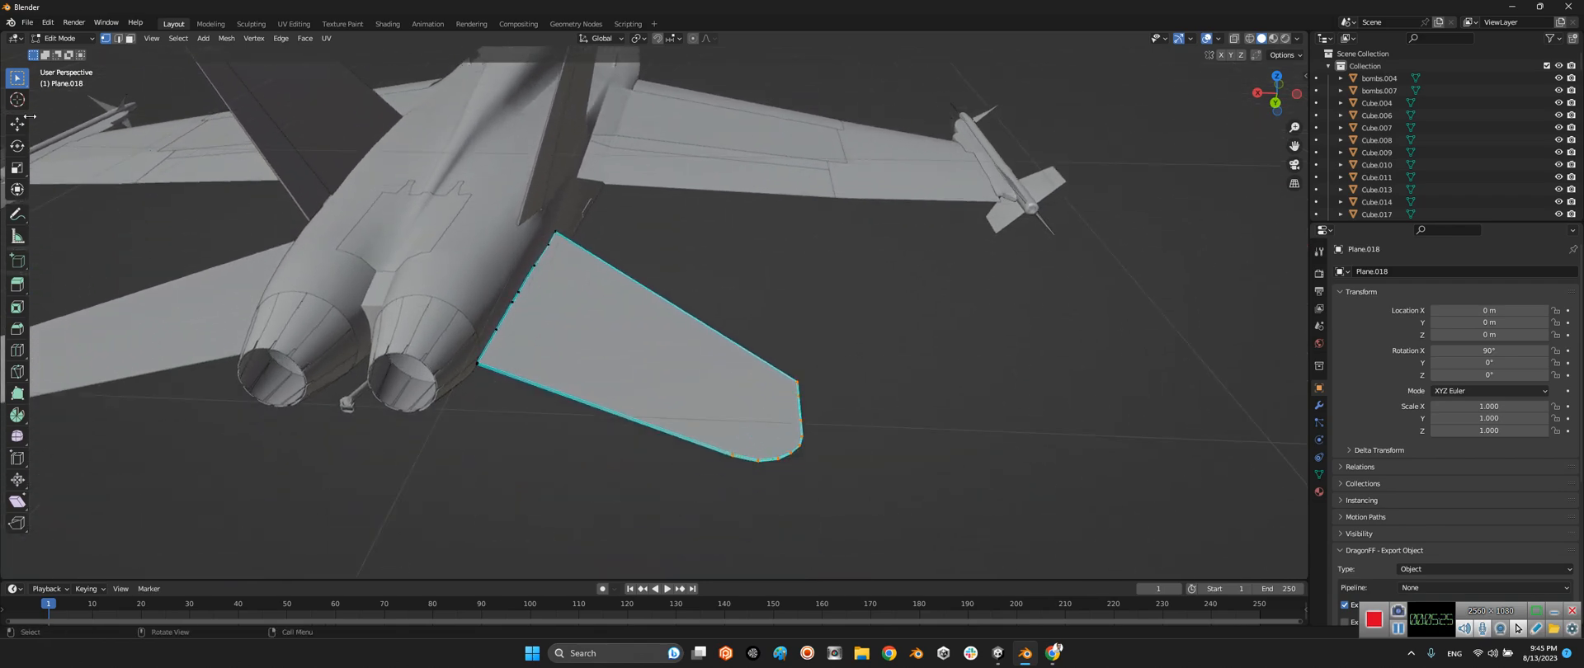
mouse_move(17, 122)
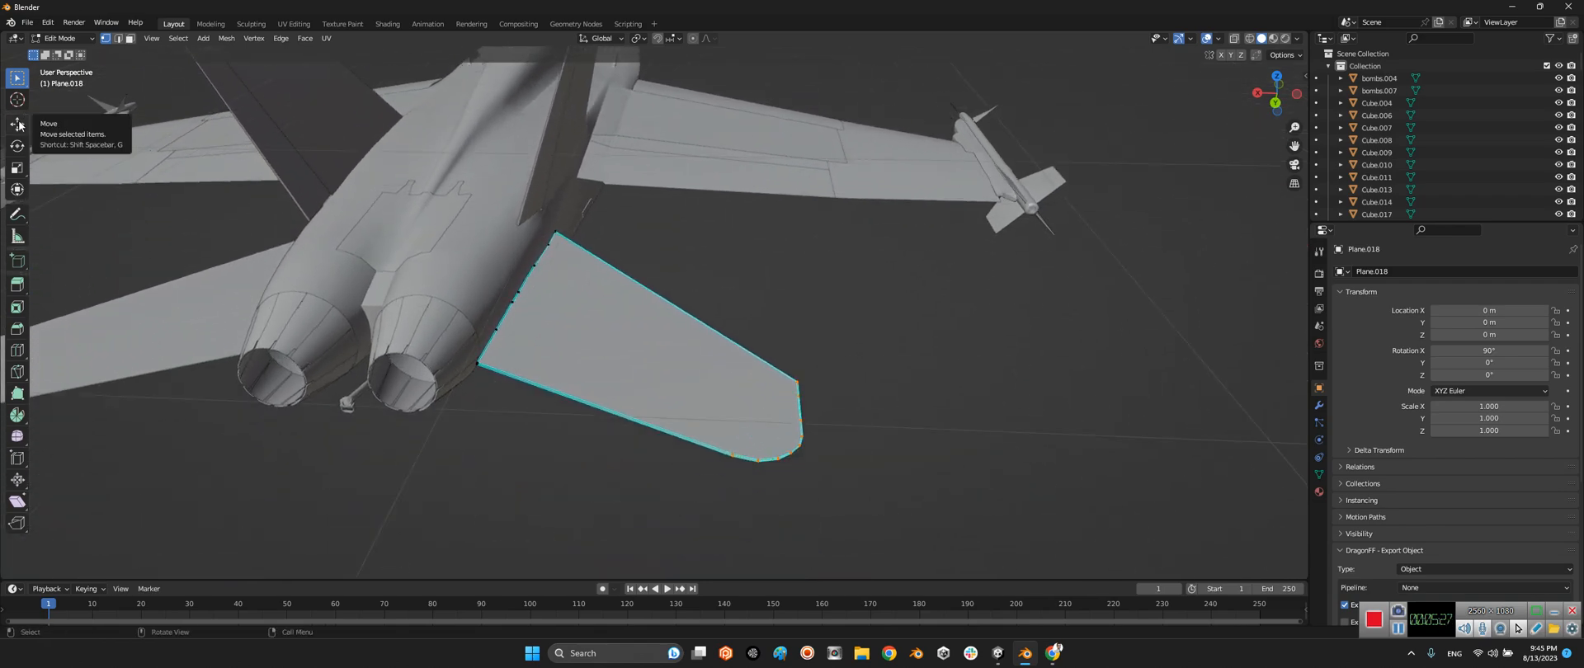
mouse_move(16, 147)
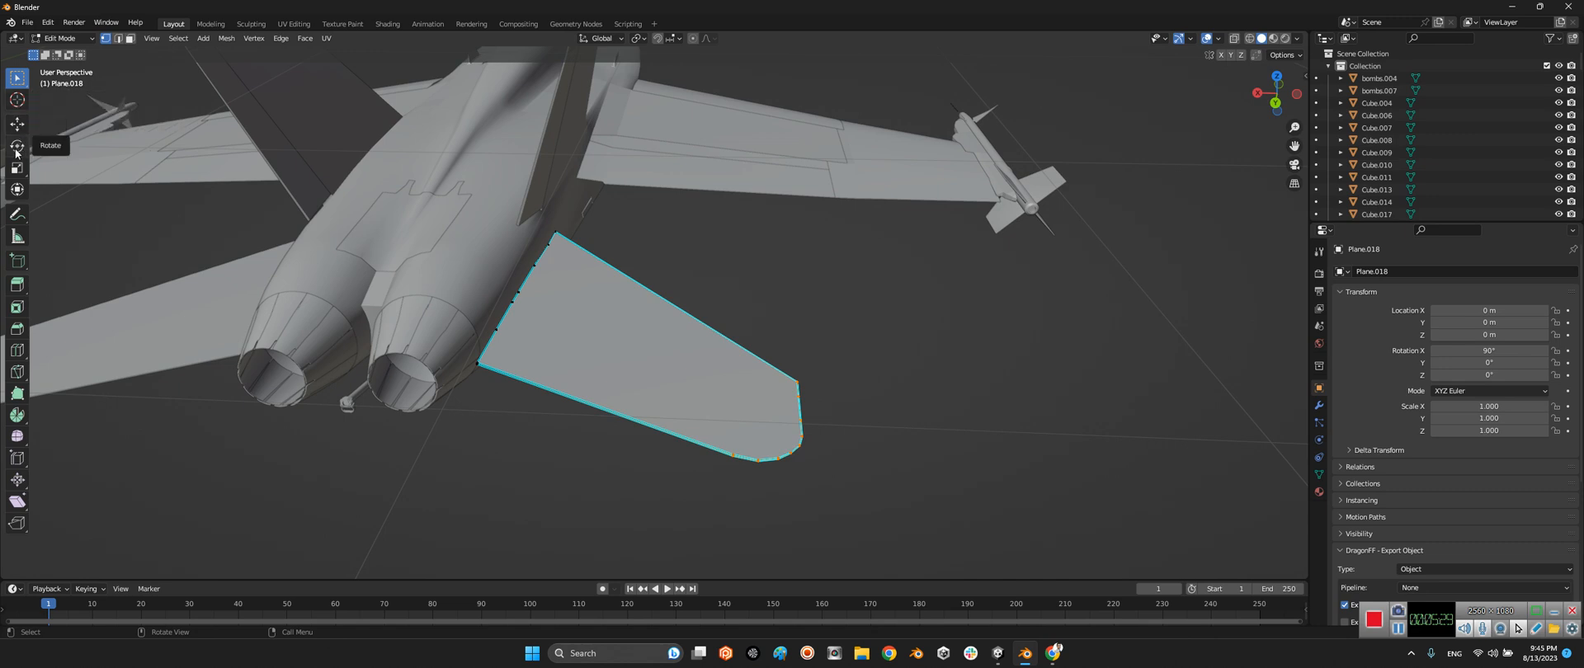
mouse_move(16, 188)
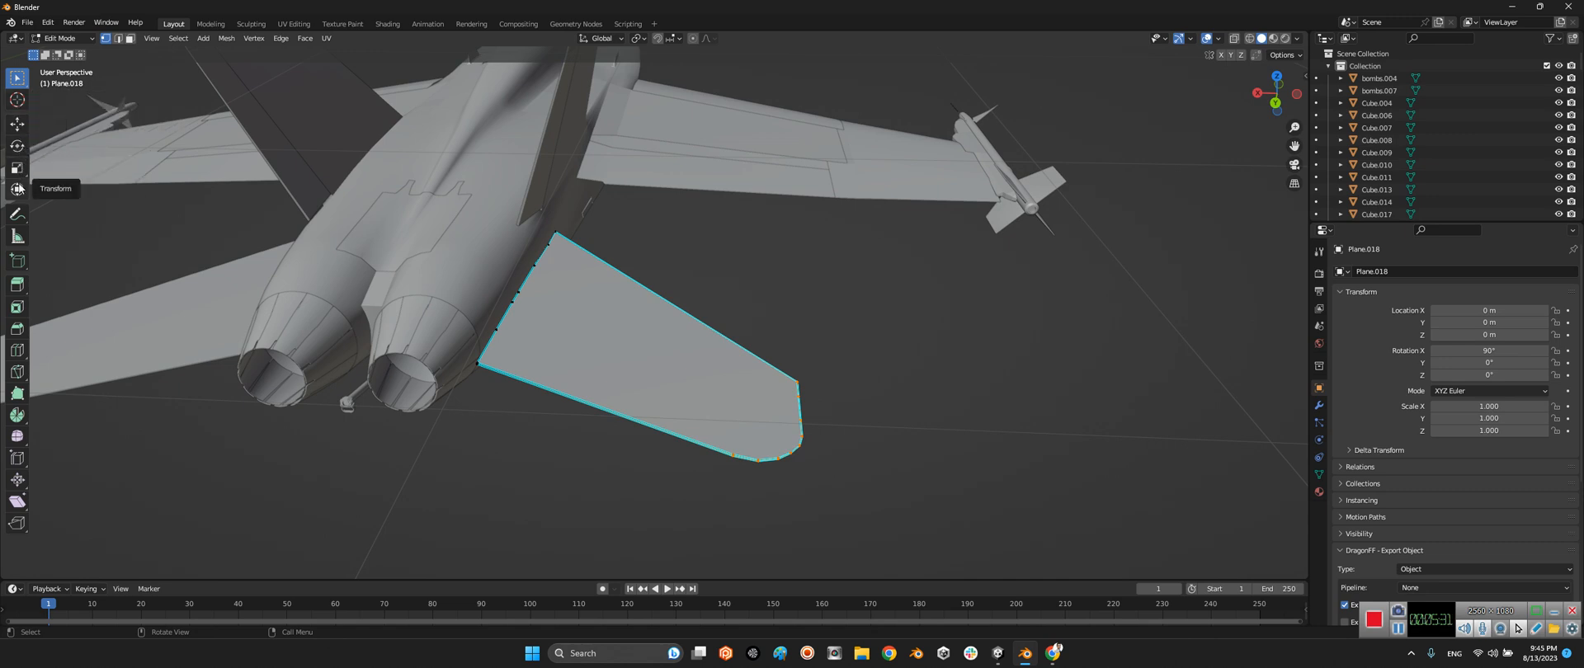
left_click(16, 169)
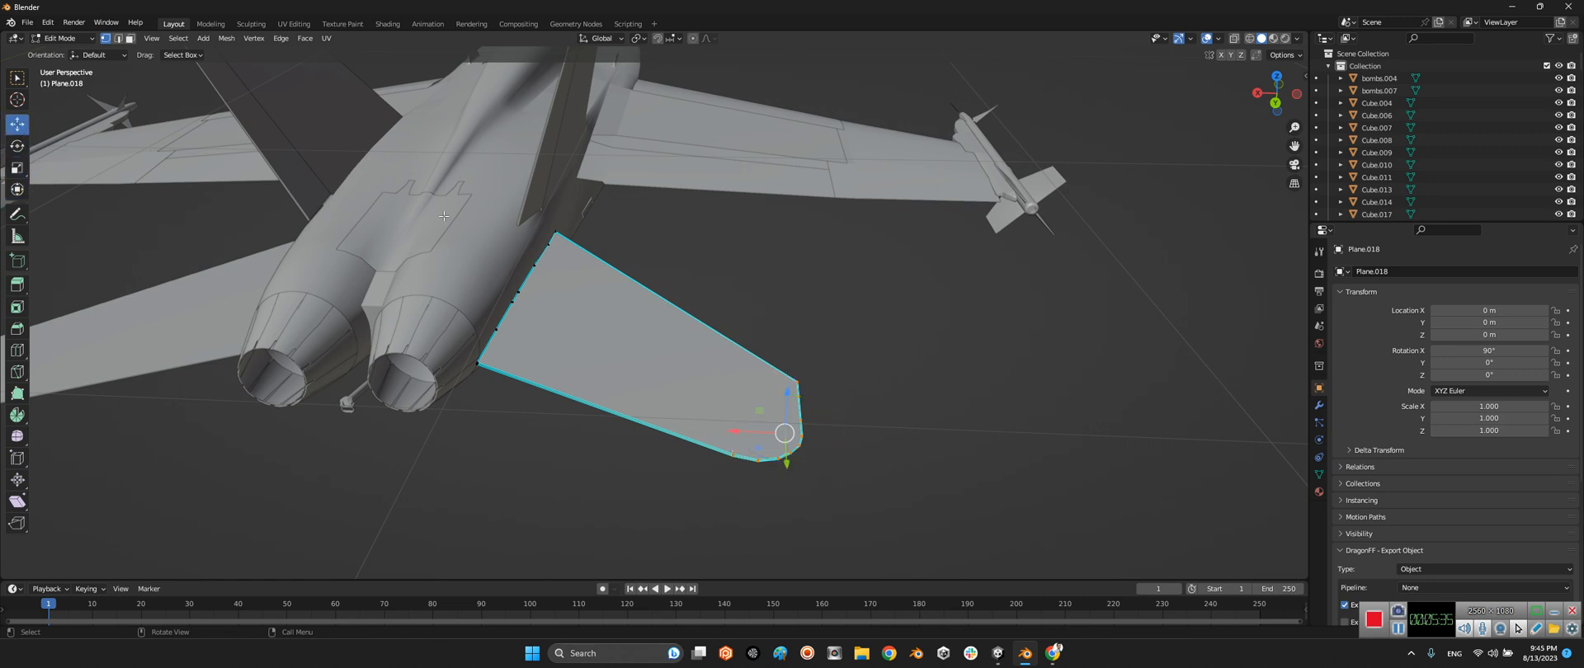
key("g")
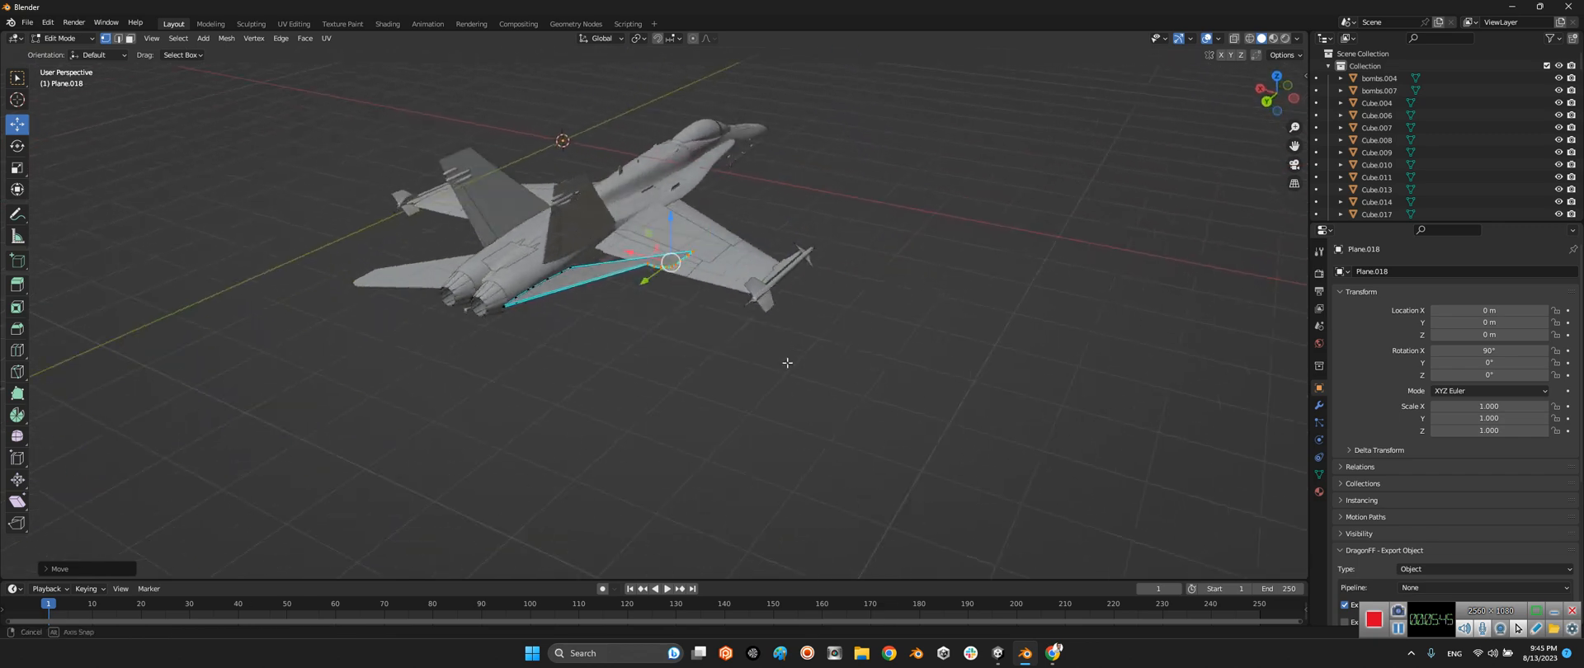
left_click_drag(788, 363, 655, 342)
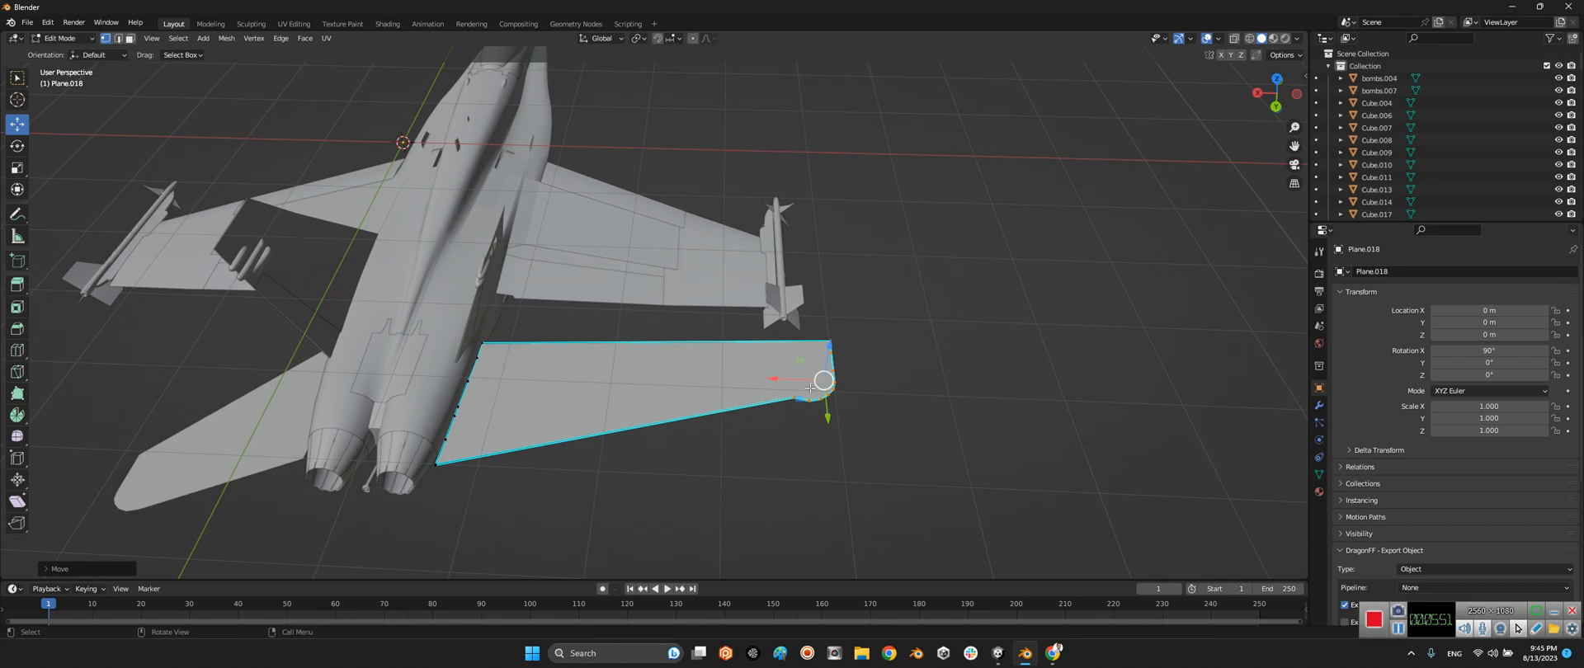
left_click_drag(818, 381, 909, 377)
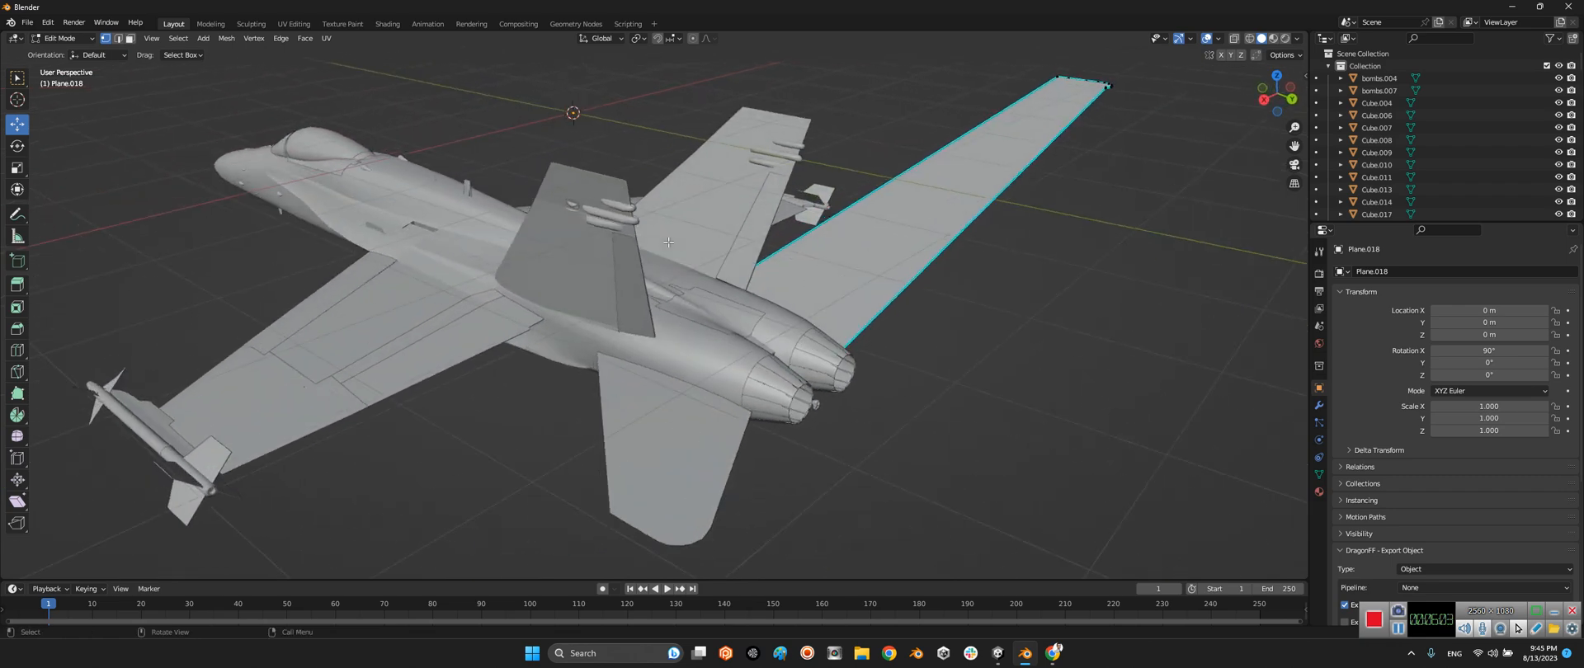
Step: Return to Object Mode and start a Collada (.dae) export of the model
left_click(61, 38)
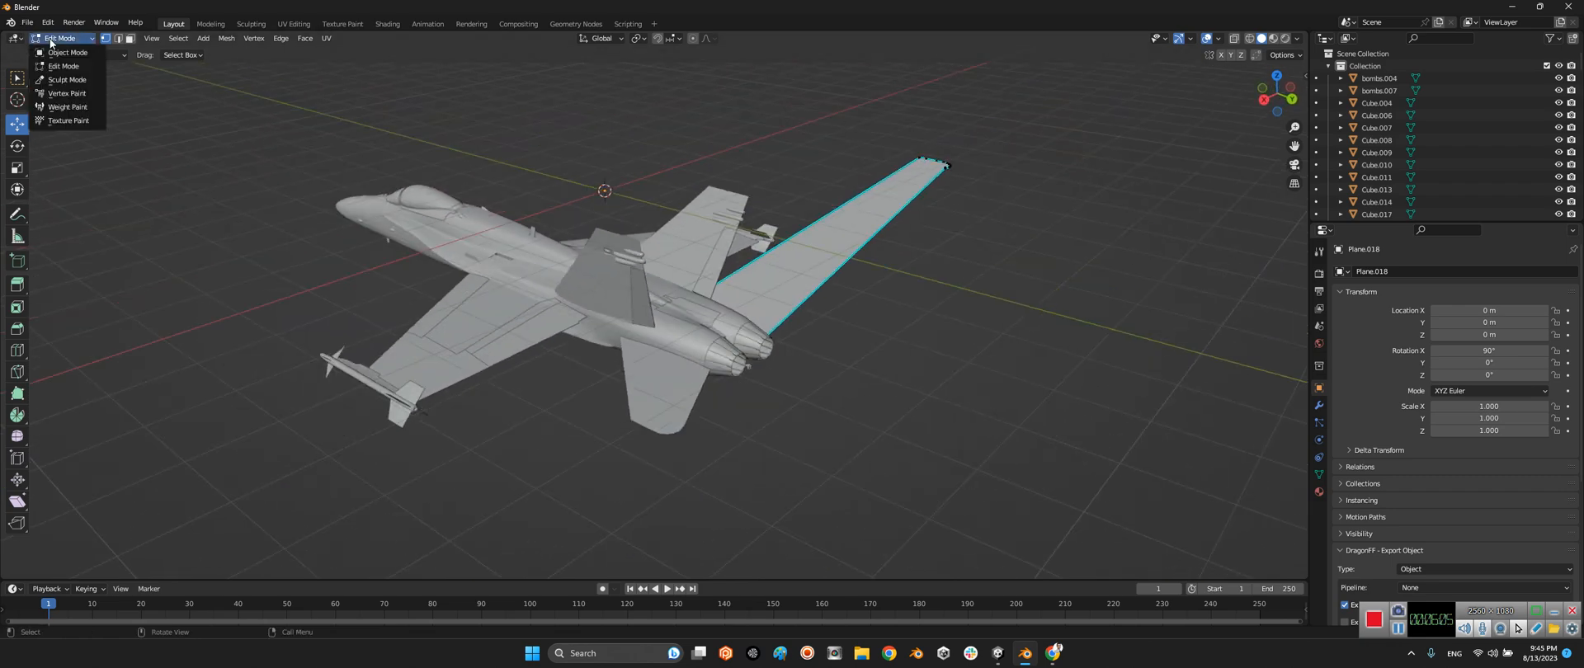
left_click(66, 51)
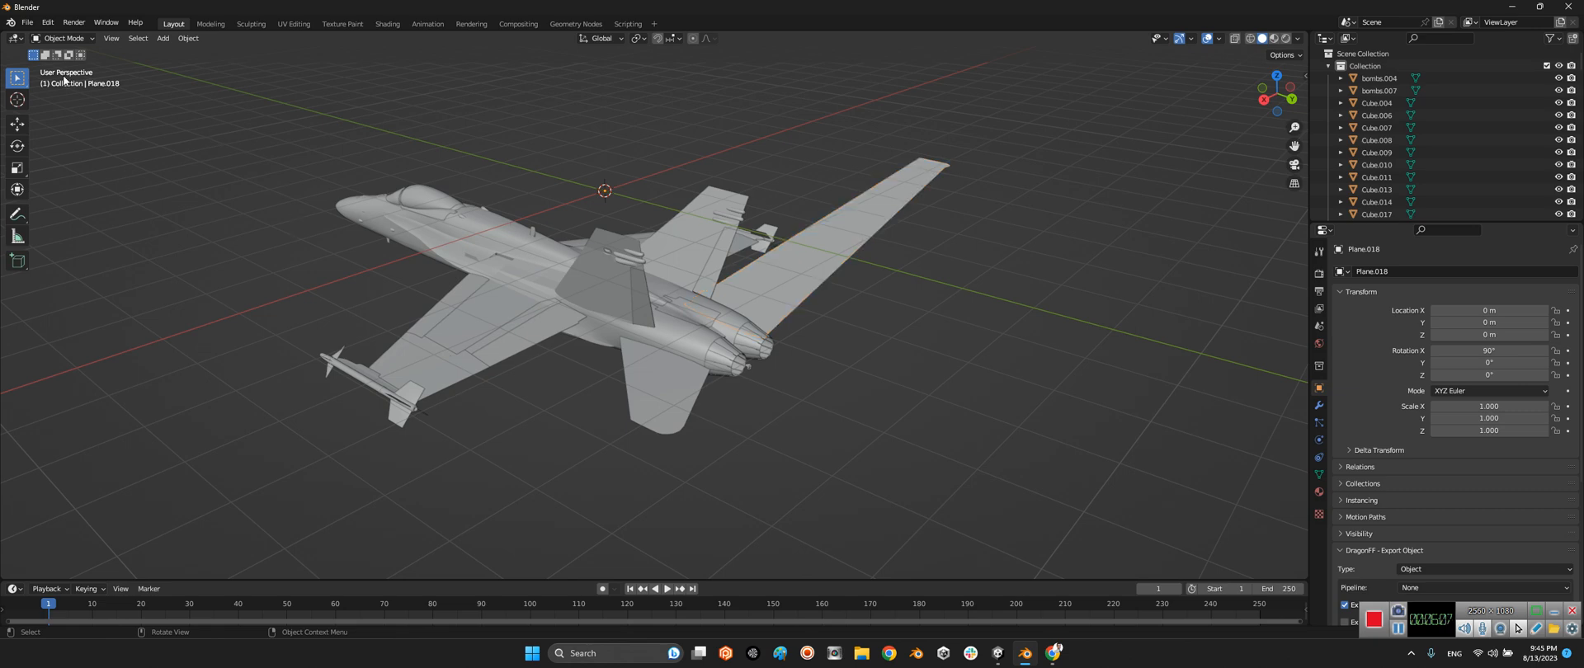
left_click(28, 21)
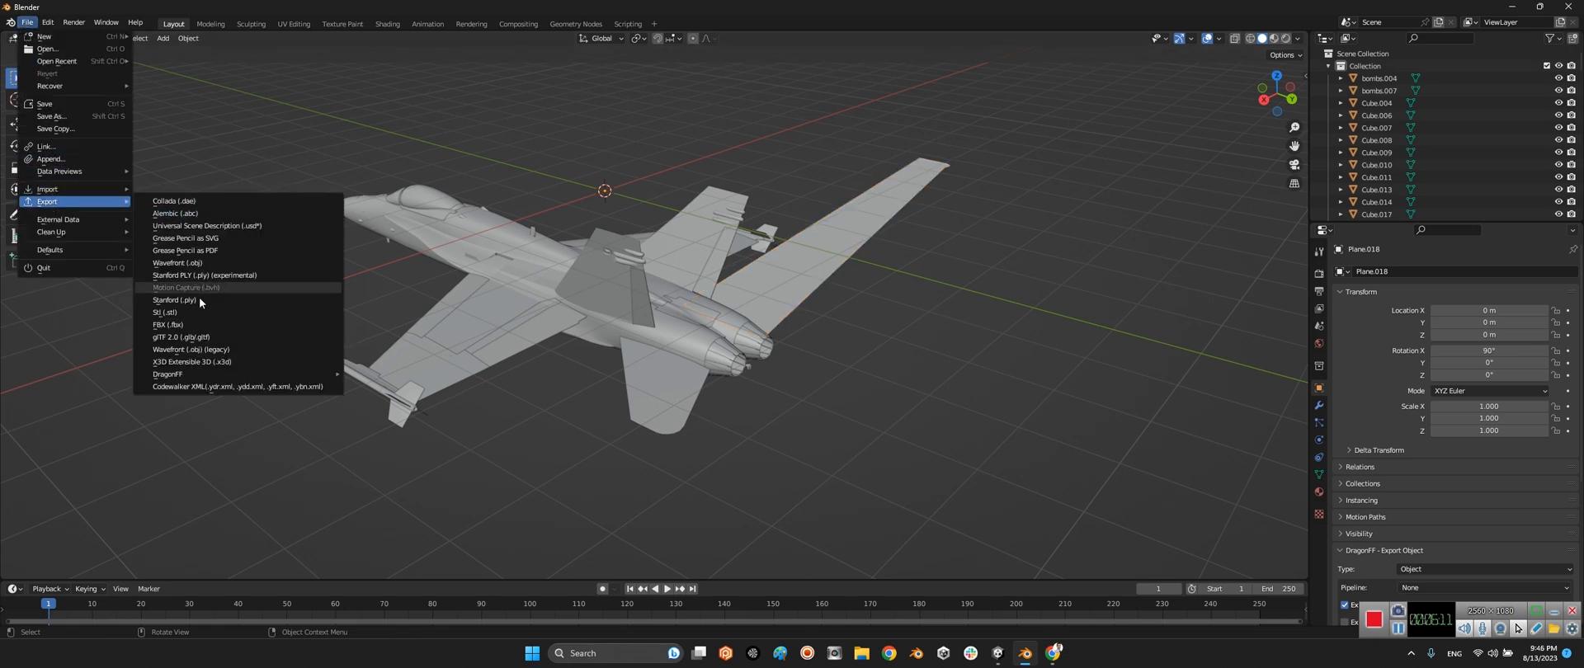
mouse_move(168, 323)
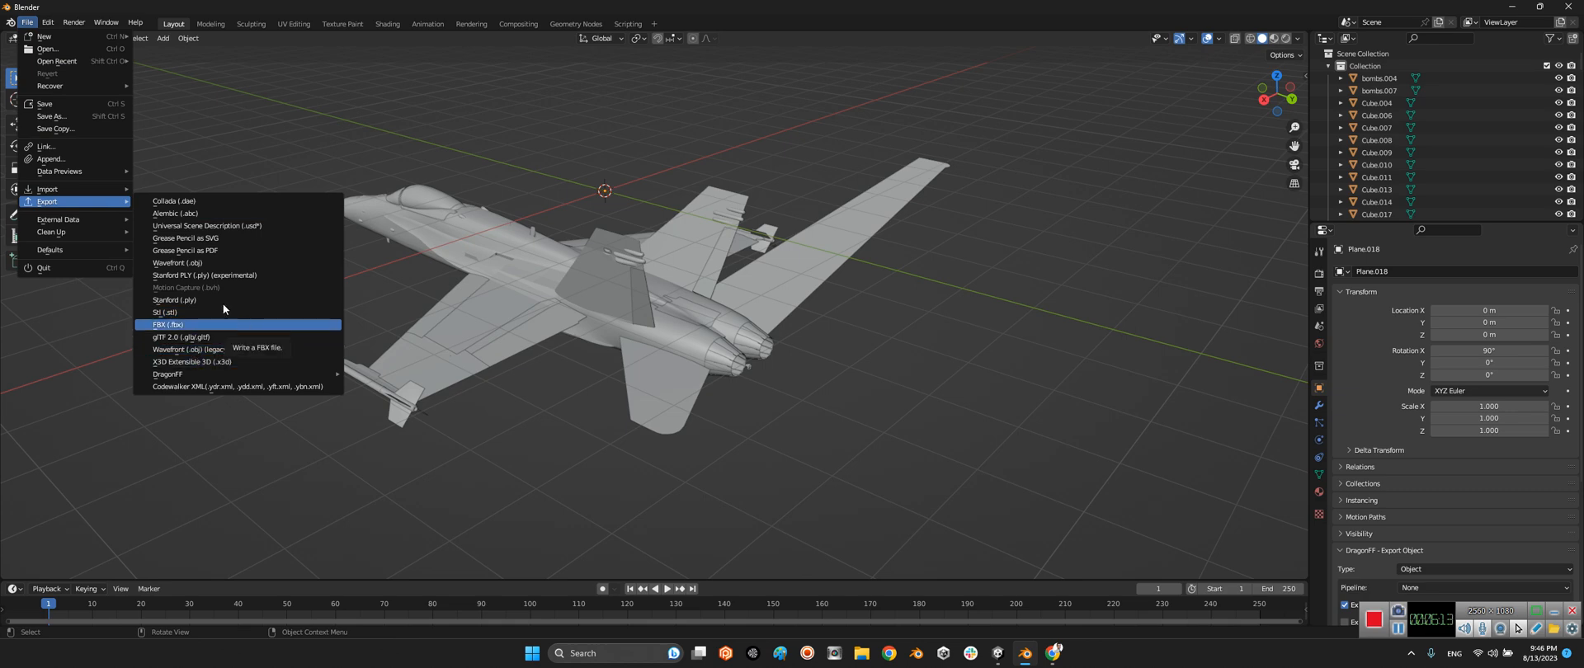
mouse_move(183, 201)
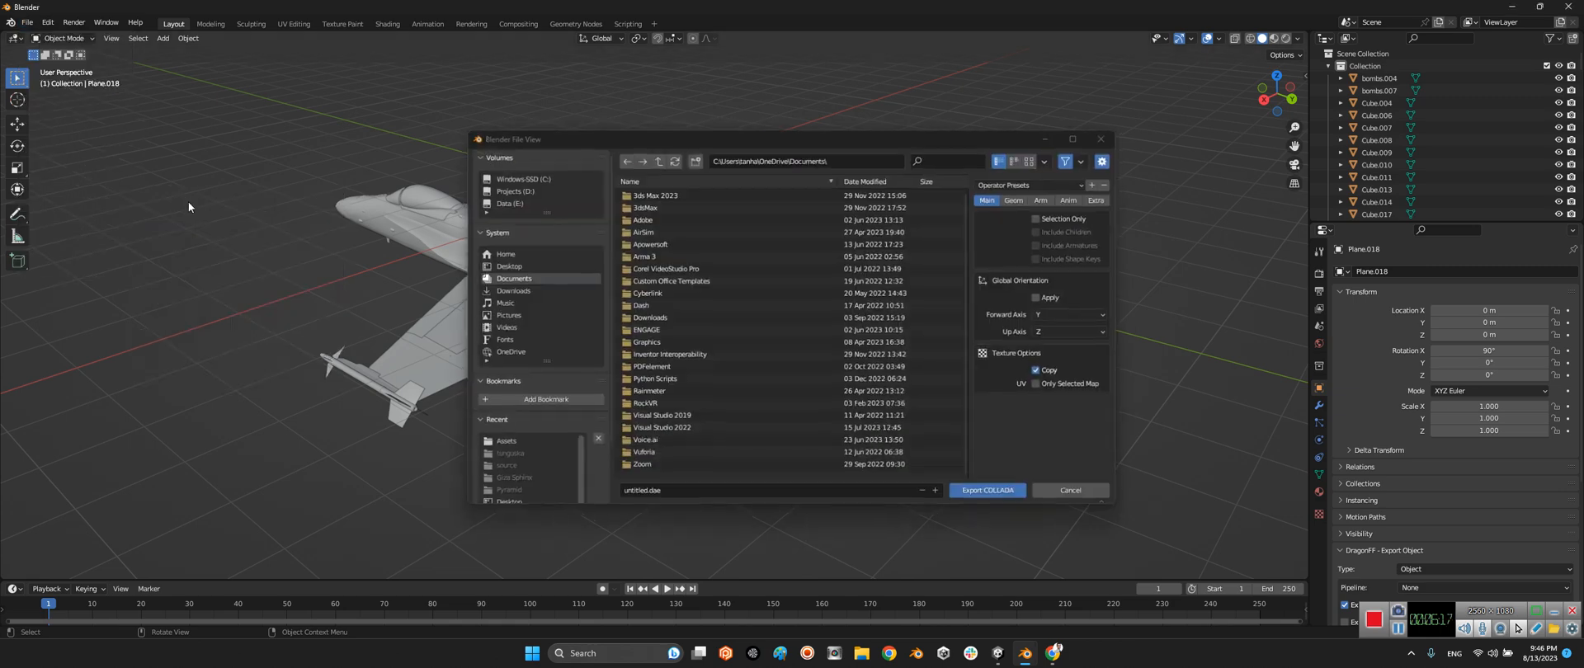
Step: Export the model to the Desktop as F-18C.dae
left_click(507, 267)
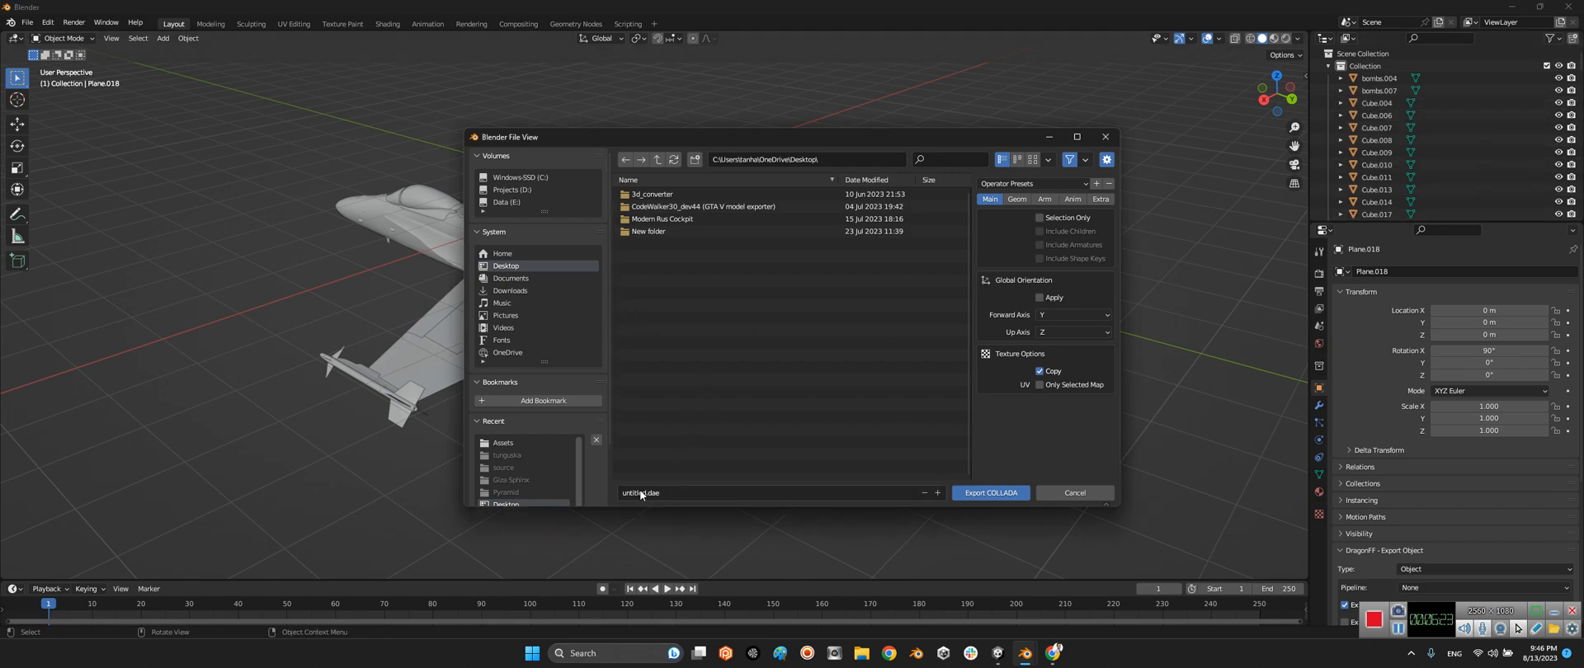
left_click(641, 493)
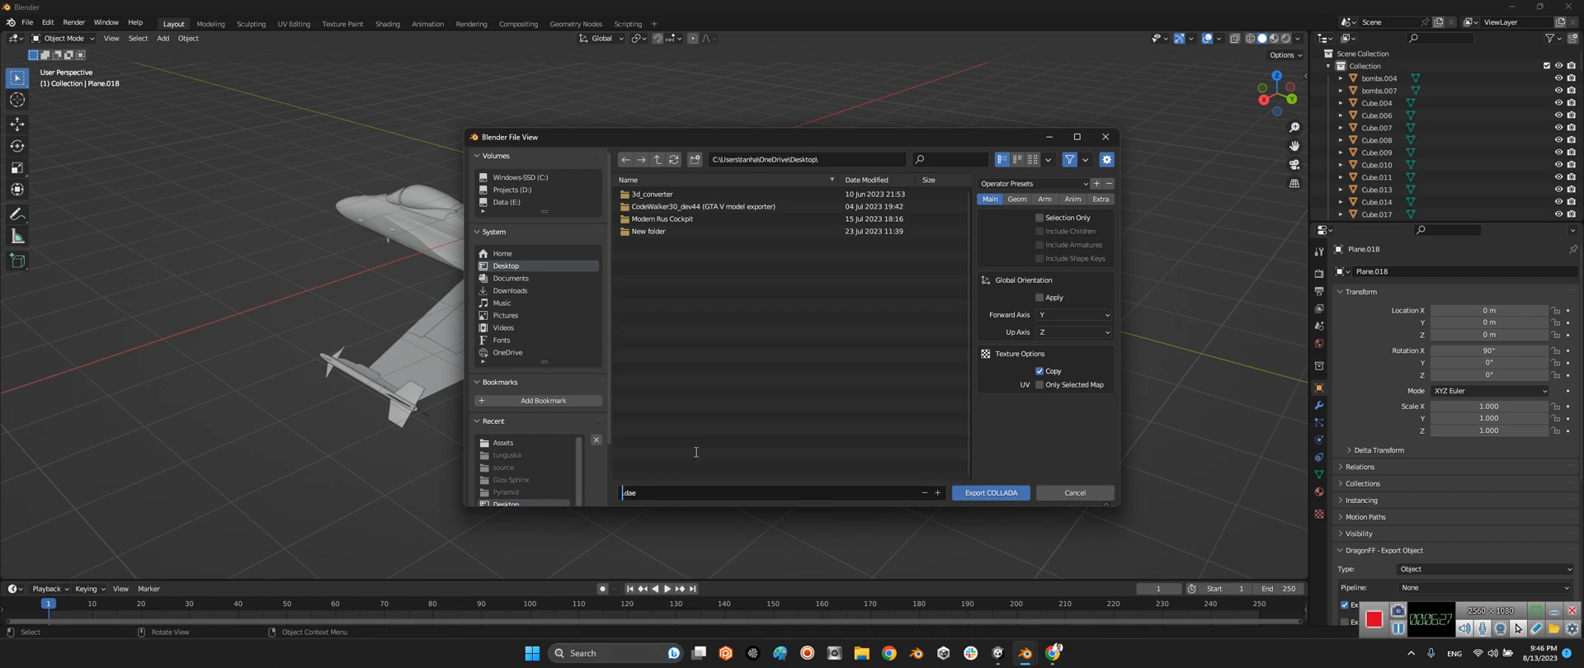
type("F-18C")
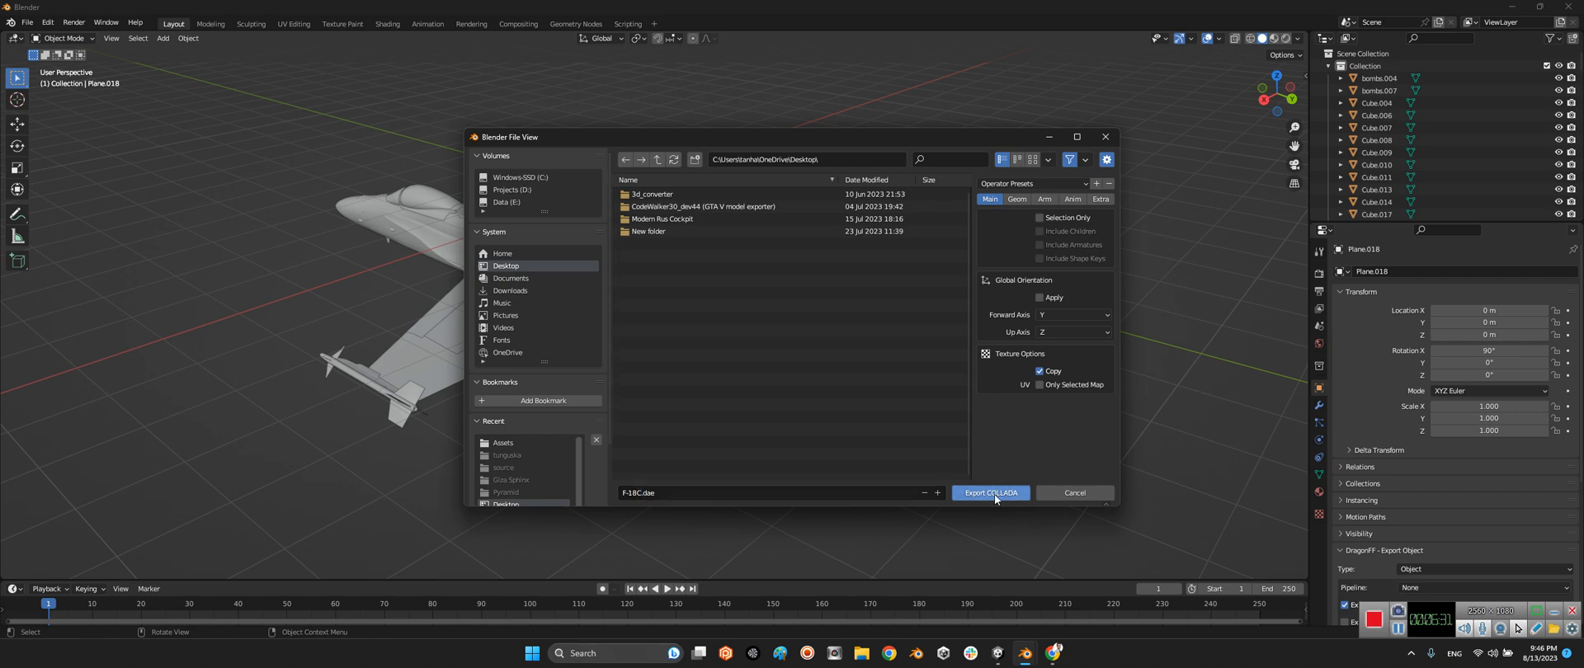
mouse_move(990, 494)
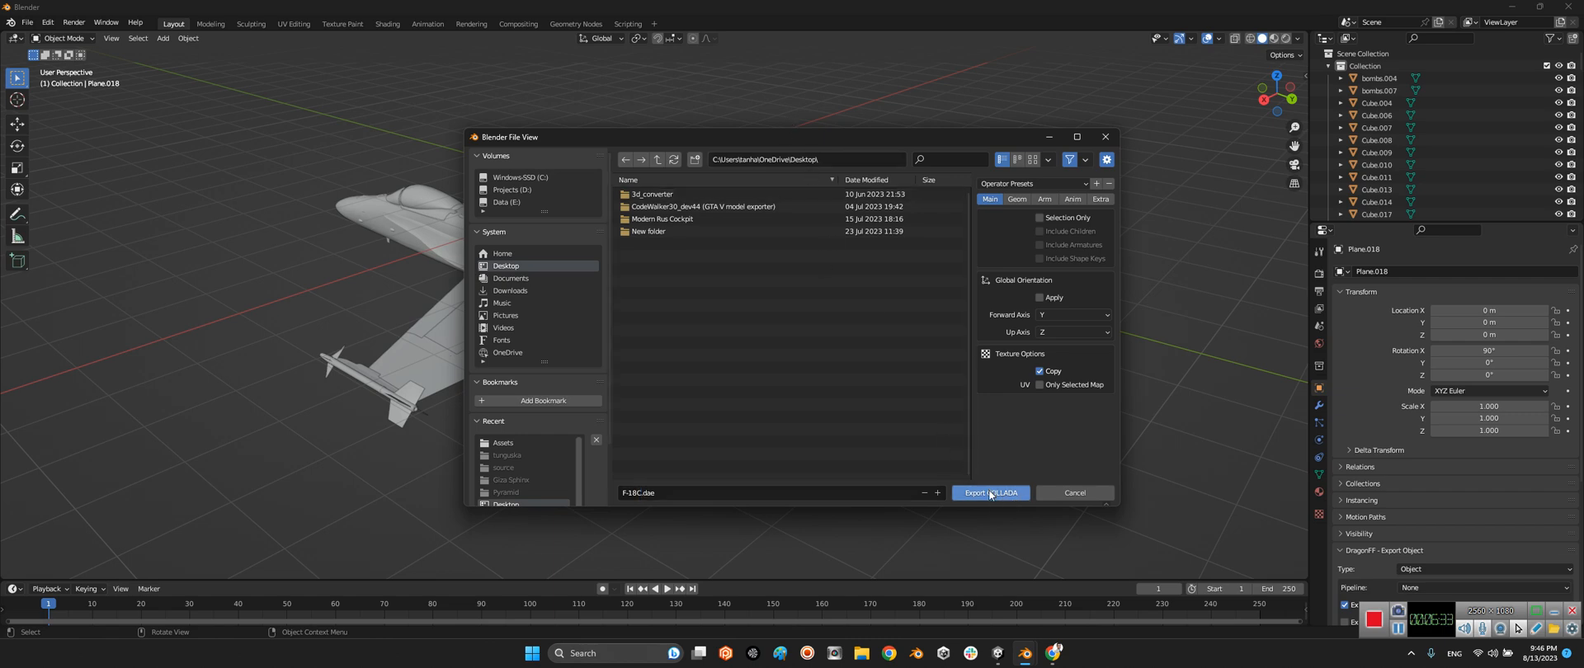
left_click(988, 493)
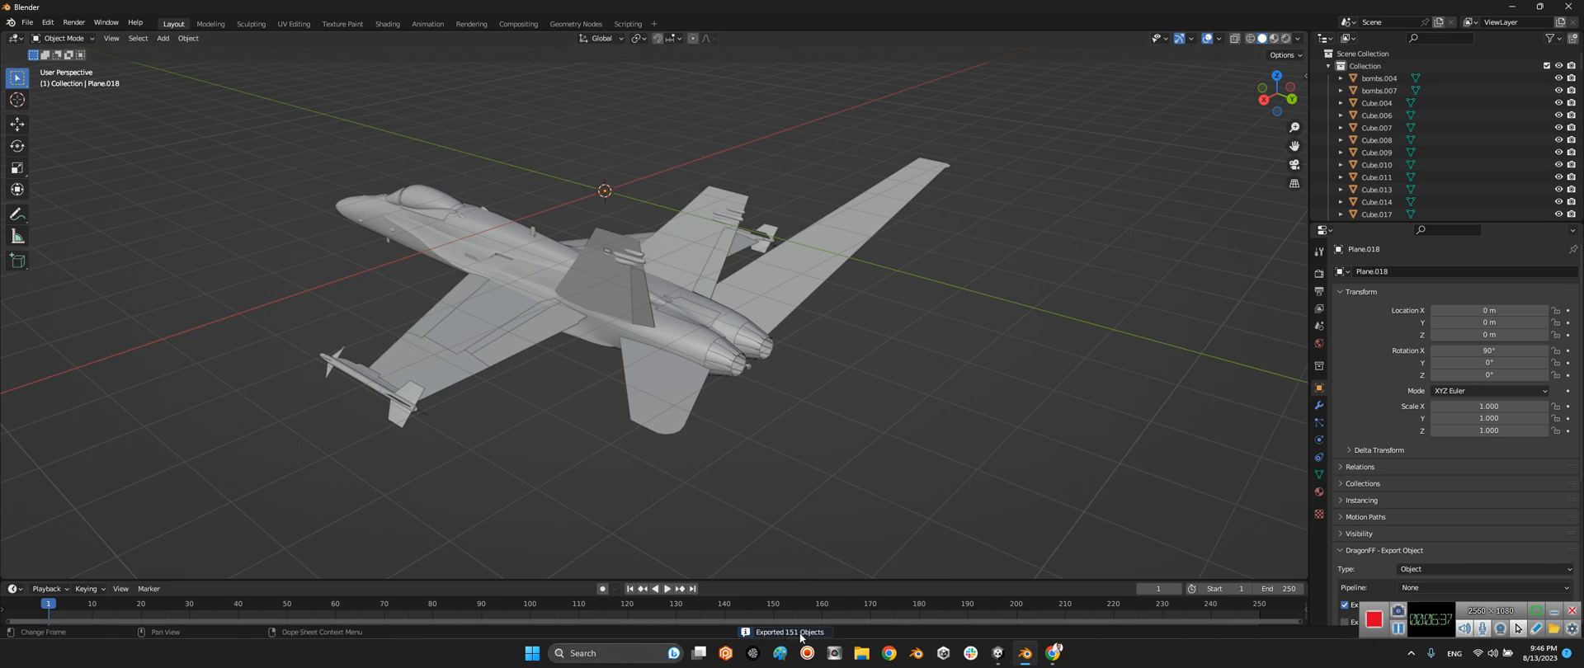
mouse_move(804, 634)
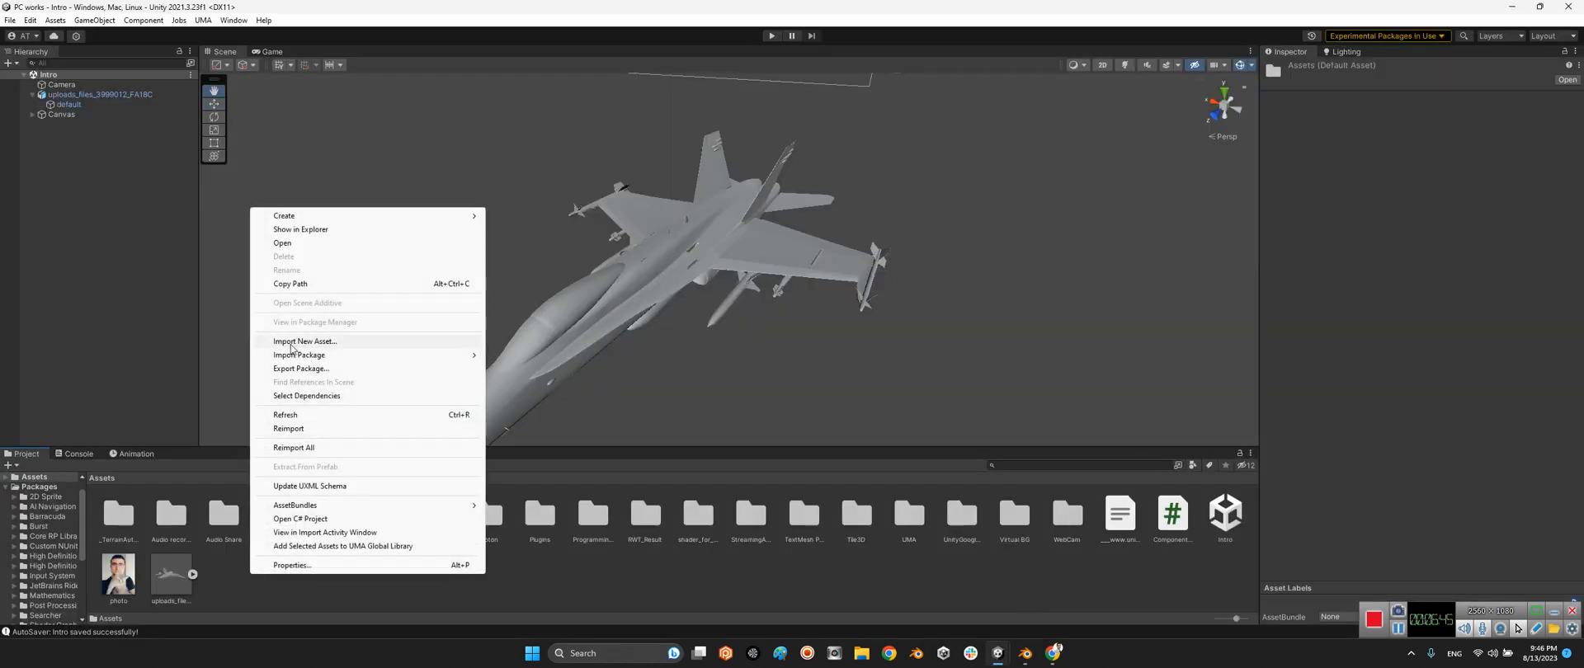
Step: Import F-18C.dae from the Desktop into the Unity project assets and place it in the scene
left_click(304, 342)
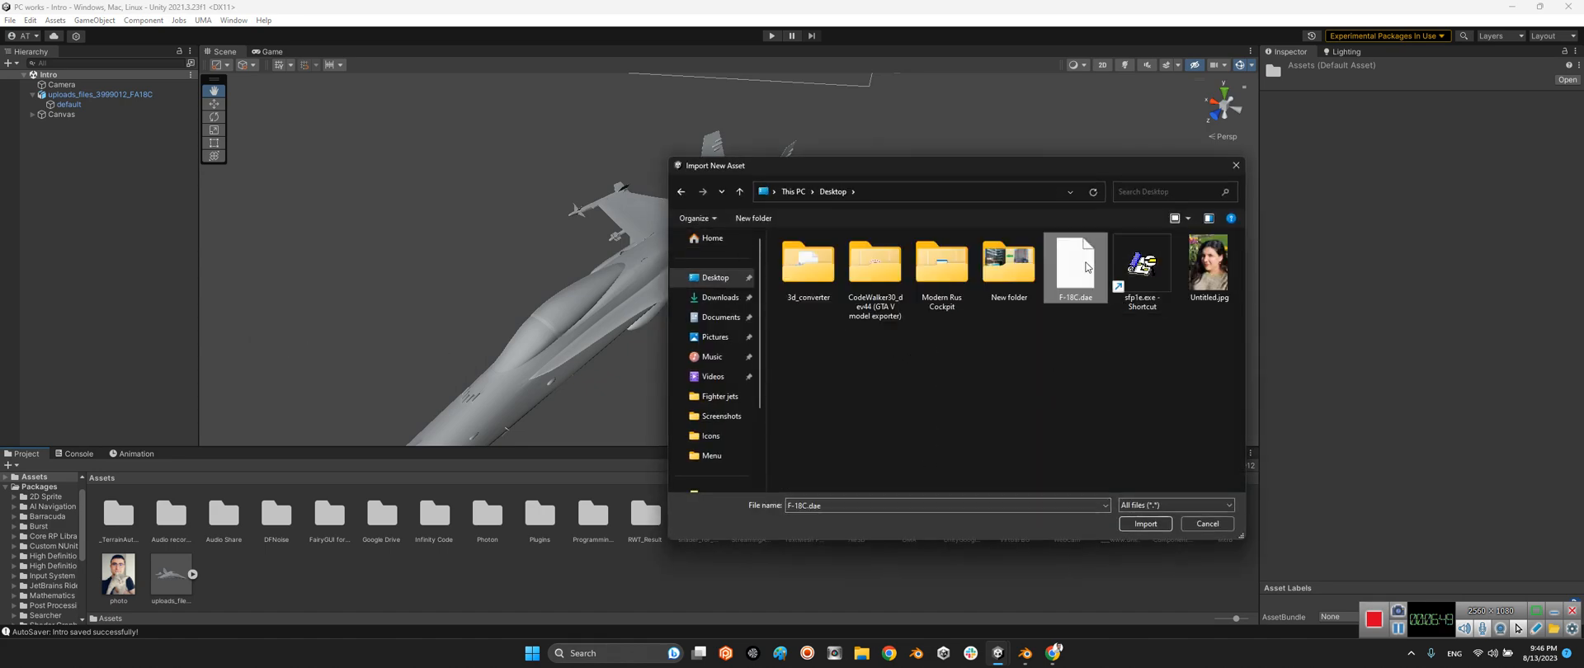
left_click(1145, 523)
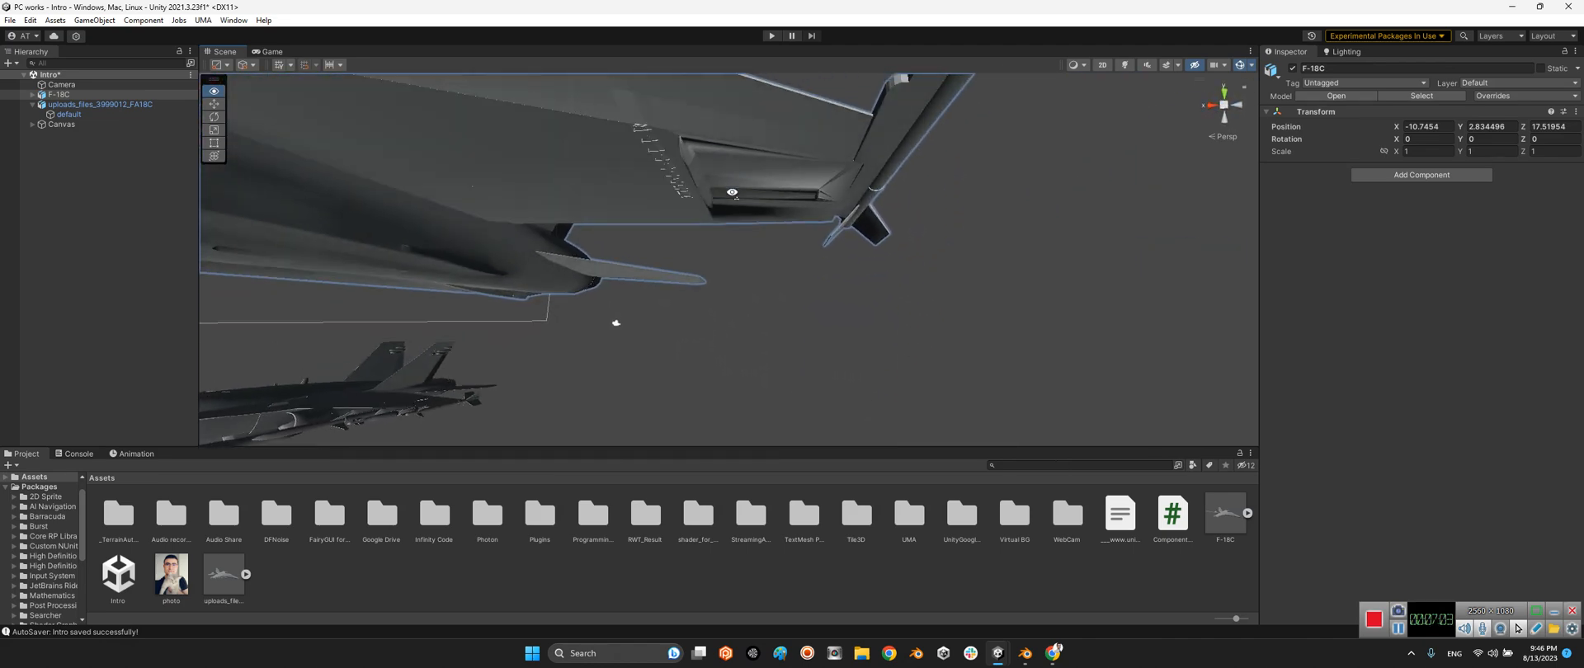
Step: Frame the imported jet in the Scene view and expand F-18C in the Hierarchy
left_click_drag(732, 193, 819, 236)
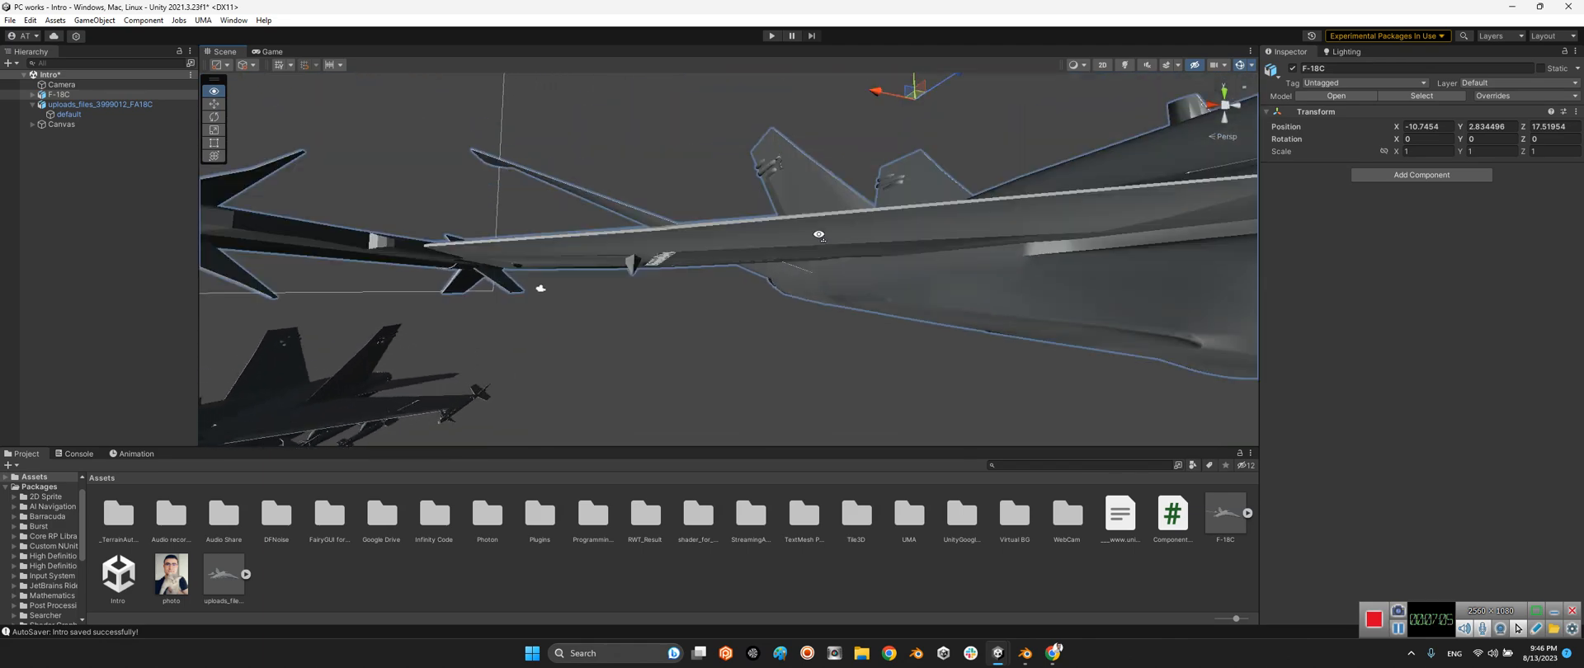
left_click_drag(819, 236, 1028, 229)
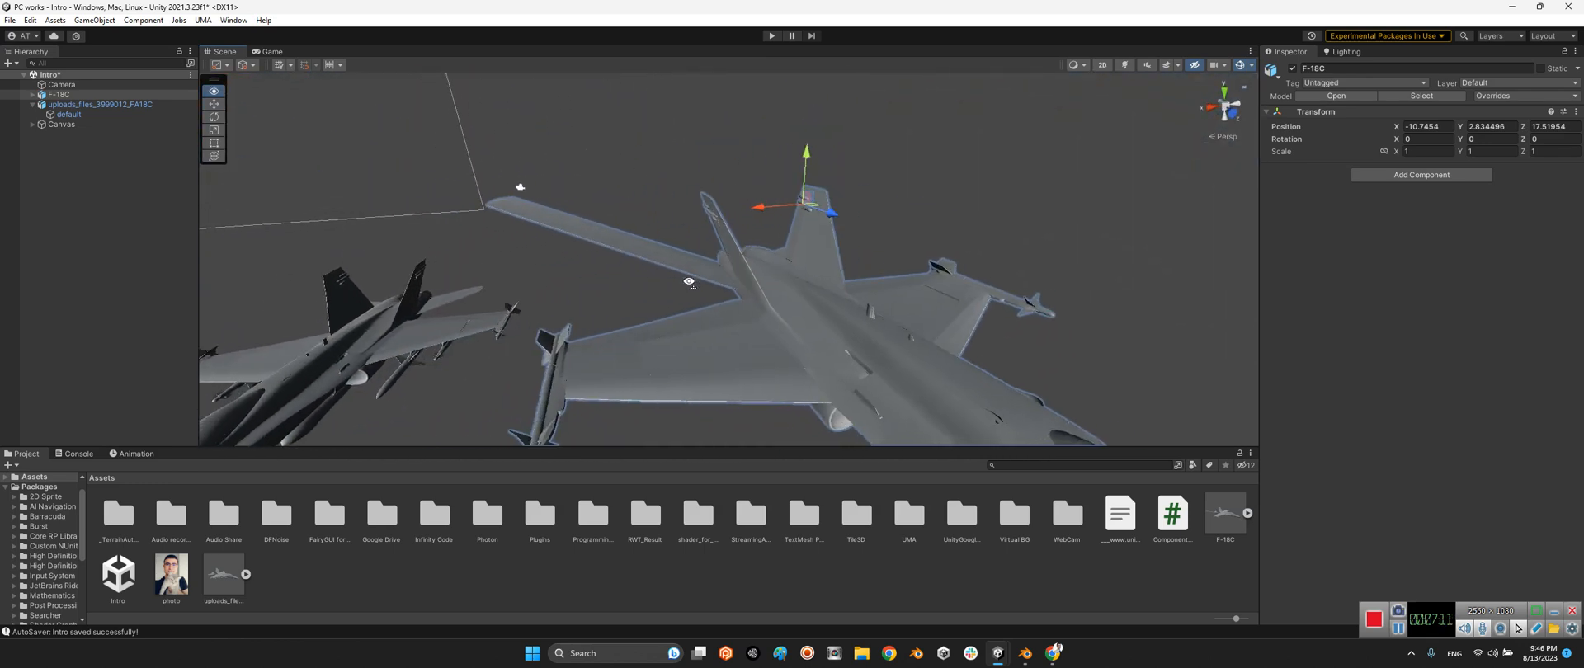
left_click(33, 94)
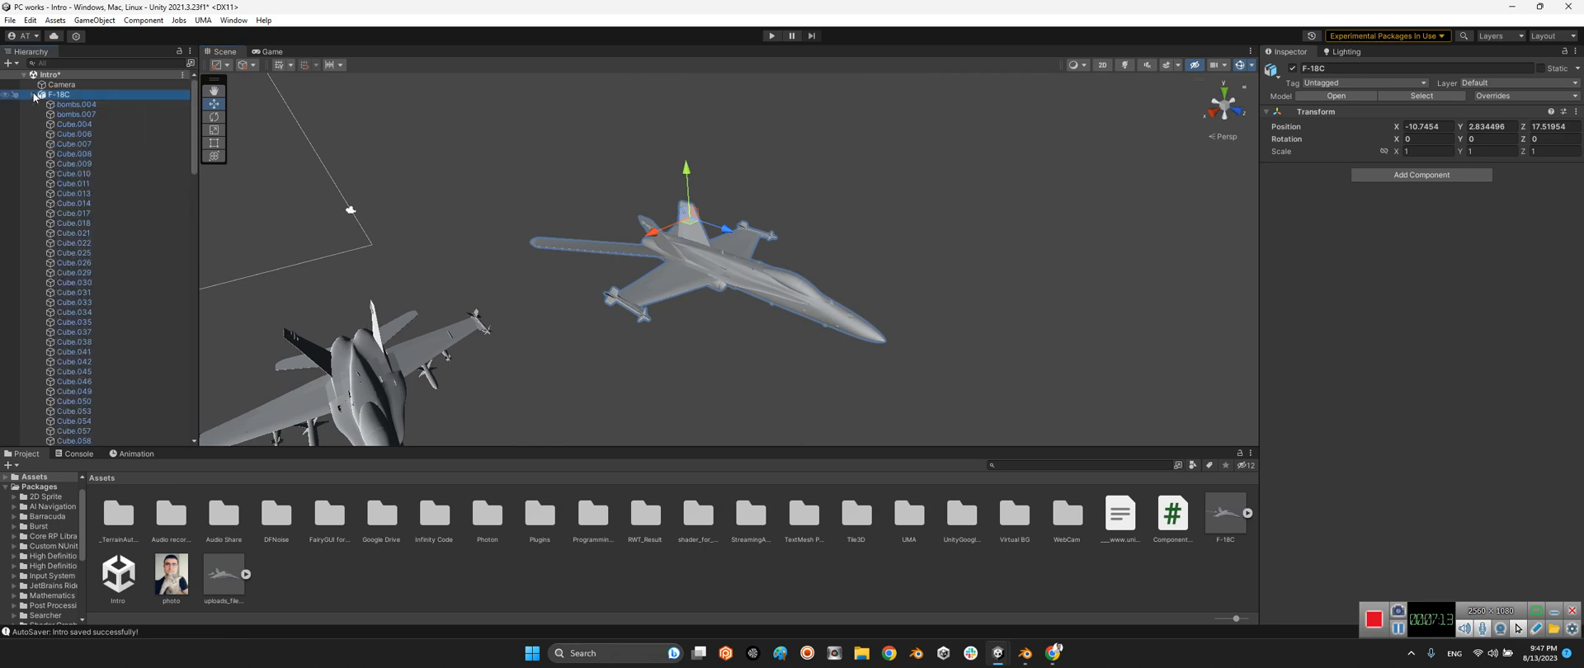
Step: Review child parts Cube.013, Cube.041, Cube.050 and Plane.035, then clear the selection
left_click(73, 193)
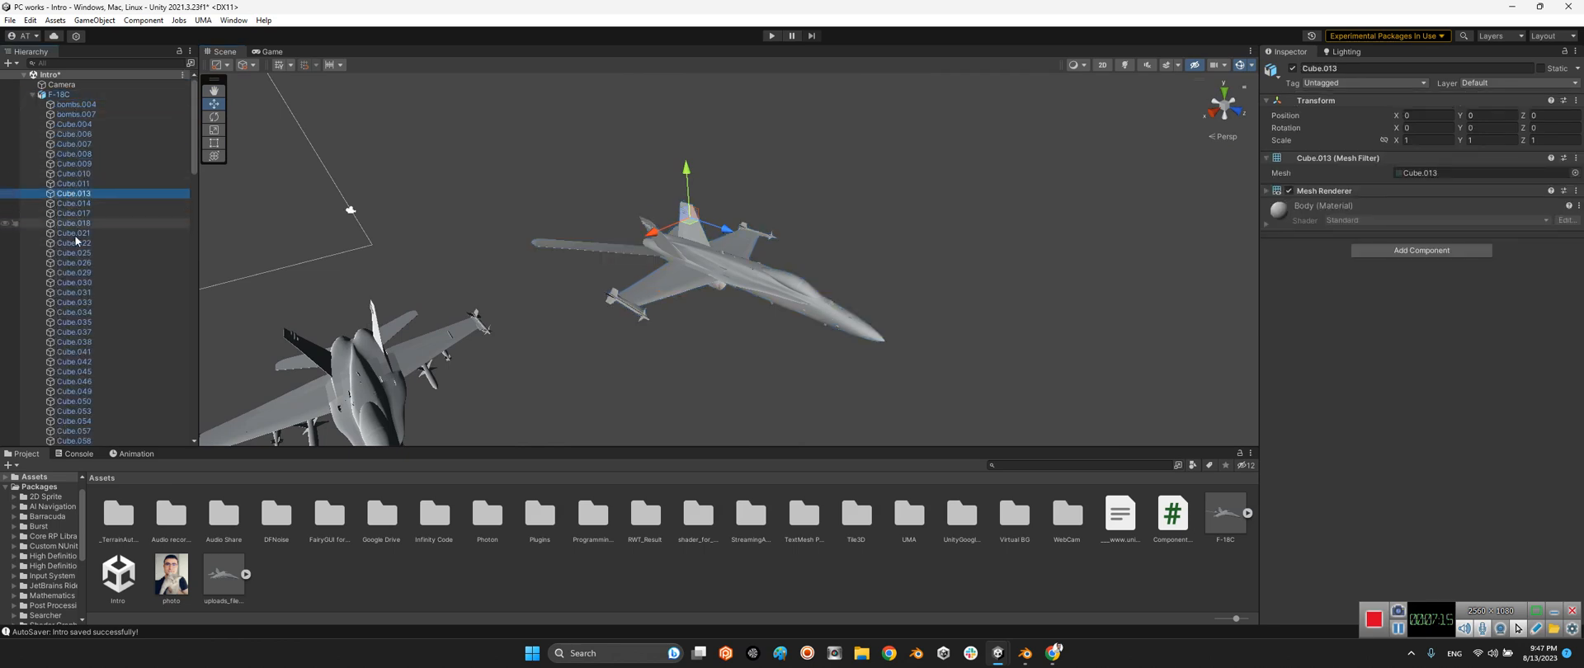
left_click(73, 352)
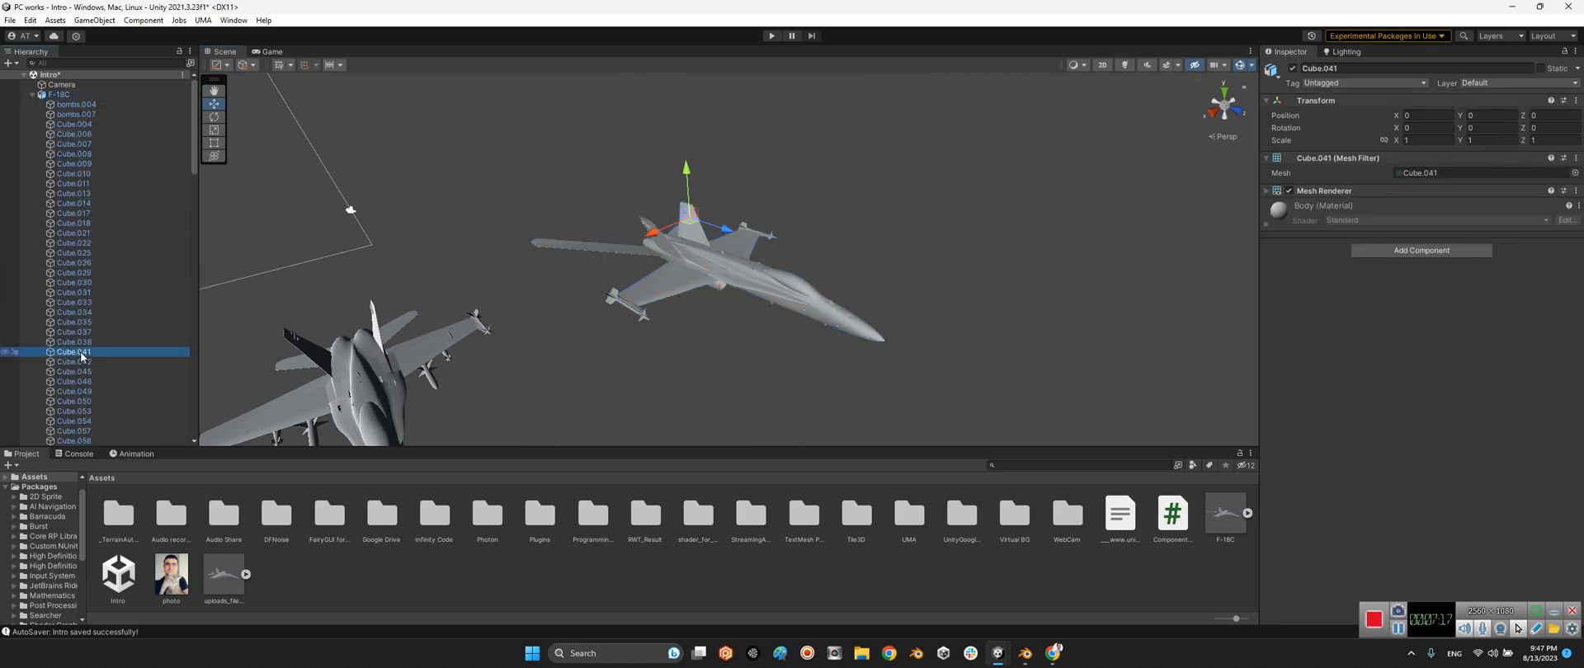
left_click(75, 372)
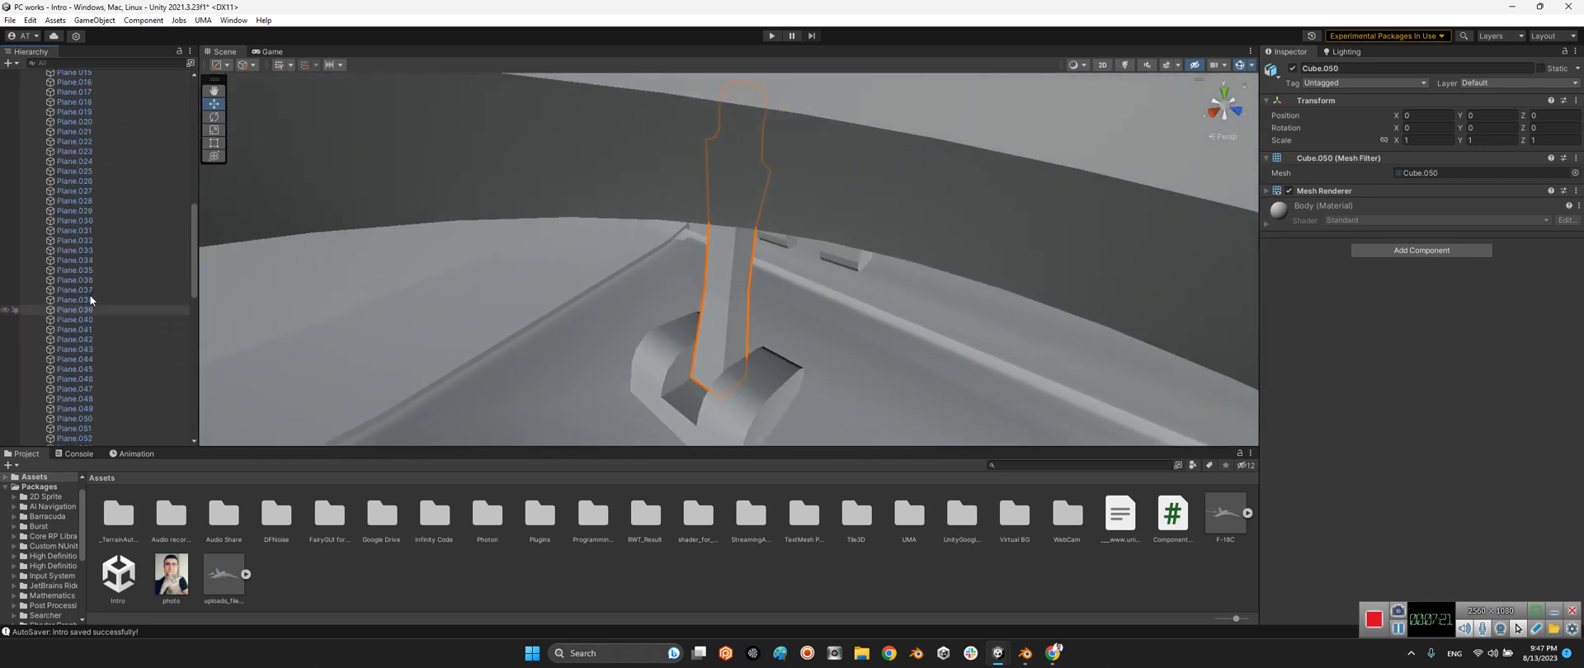
left_click(75, 268)
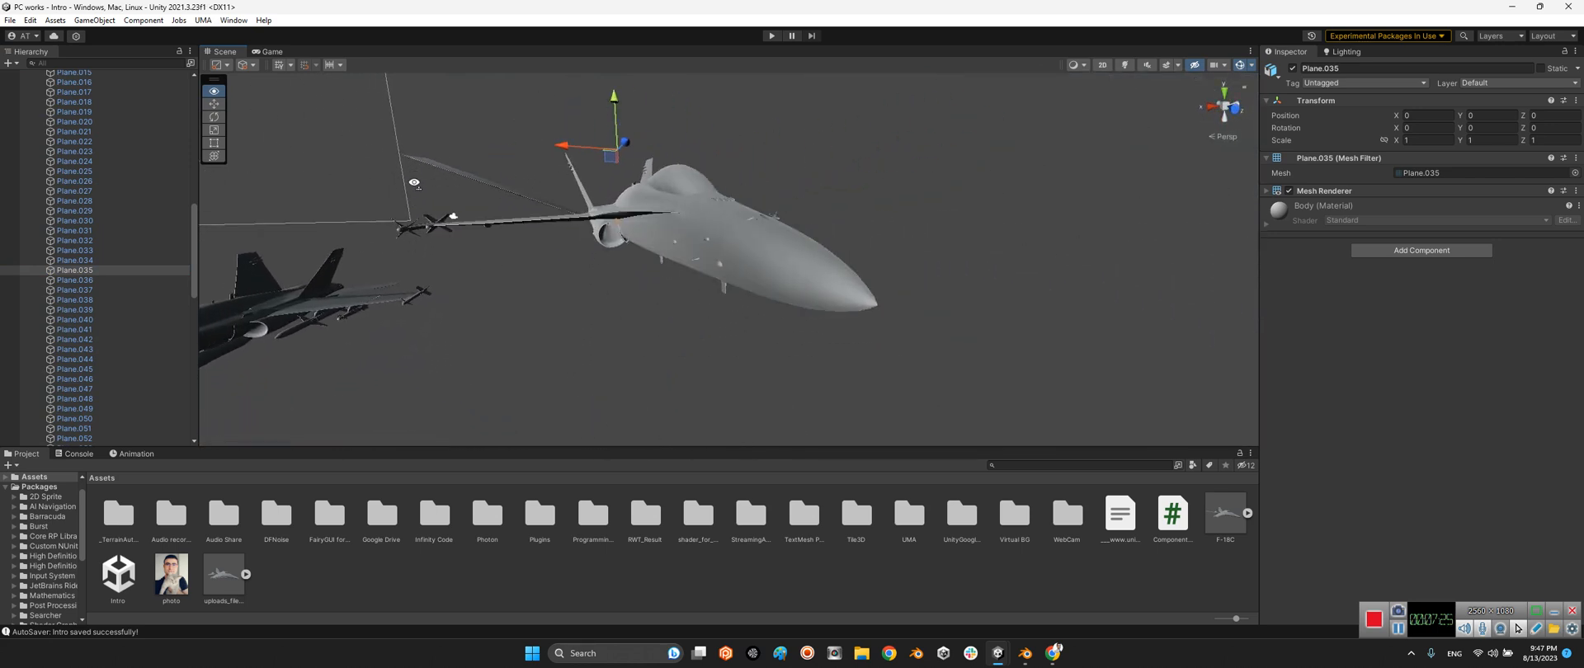
left_click(72, 286)
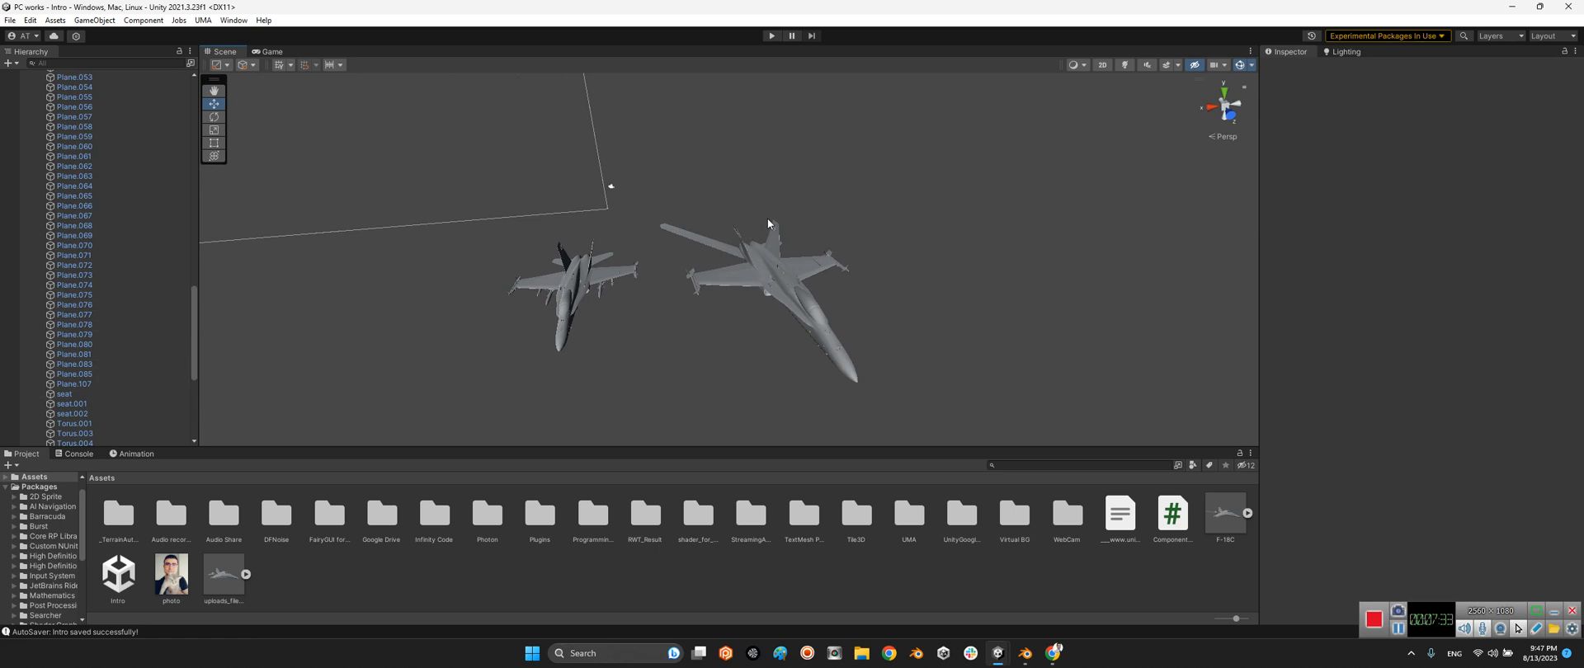
mouse_move(104, 175)
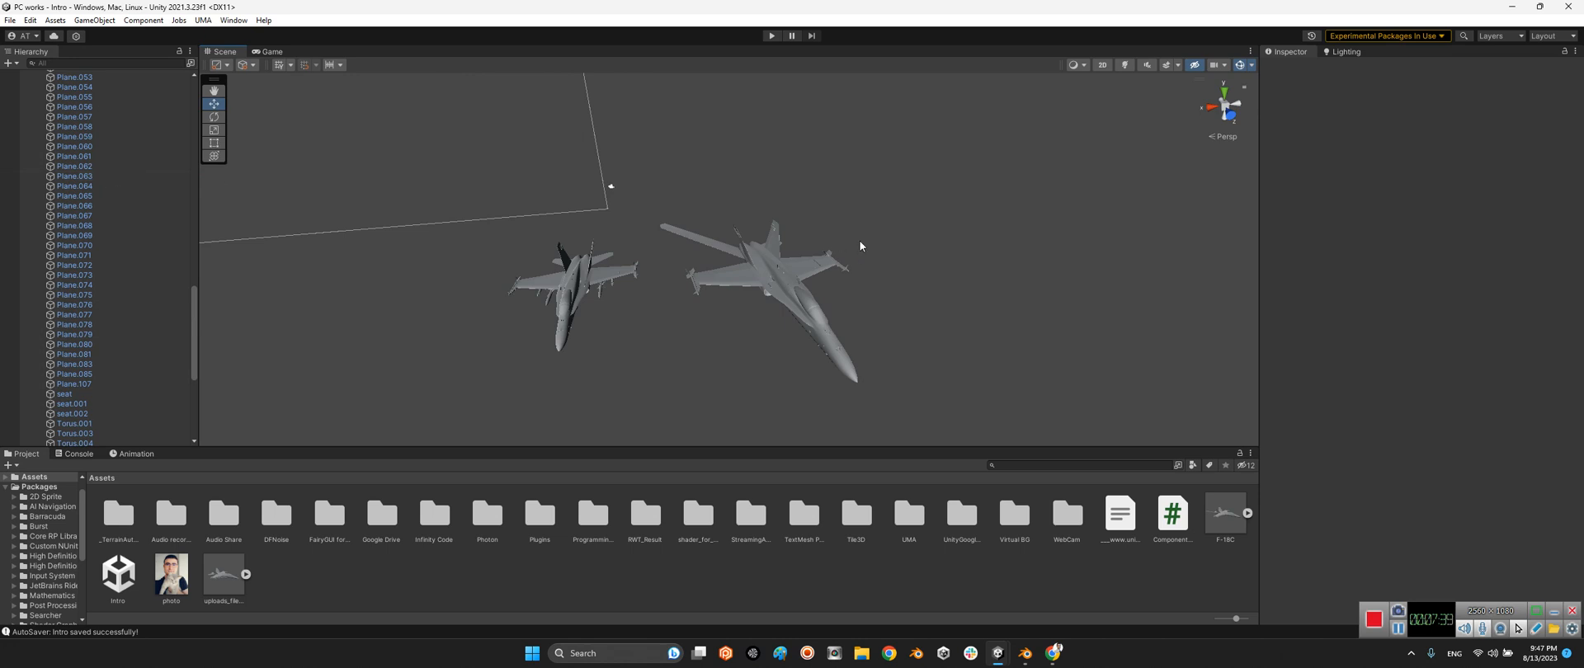
mouse_move(1161, 404)
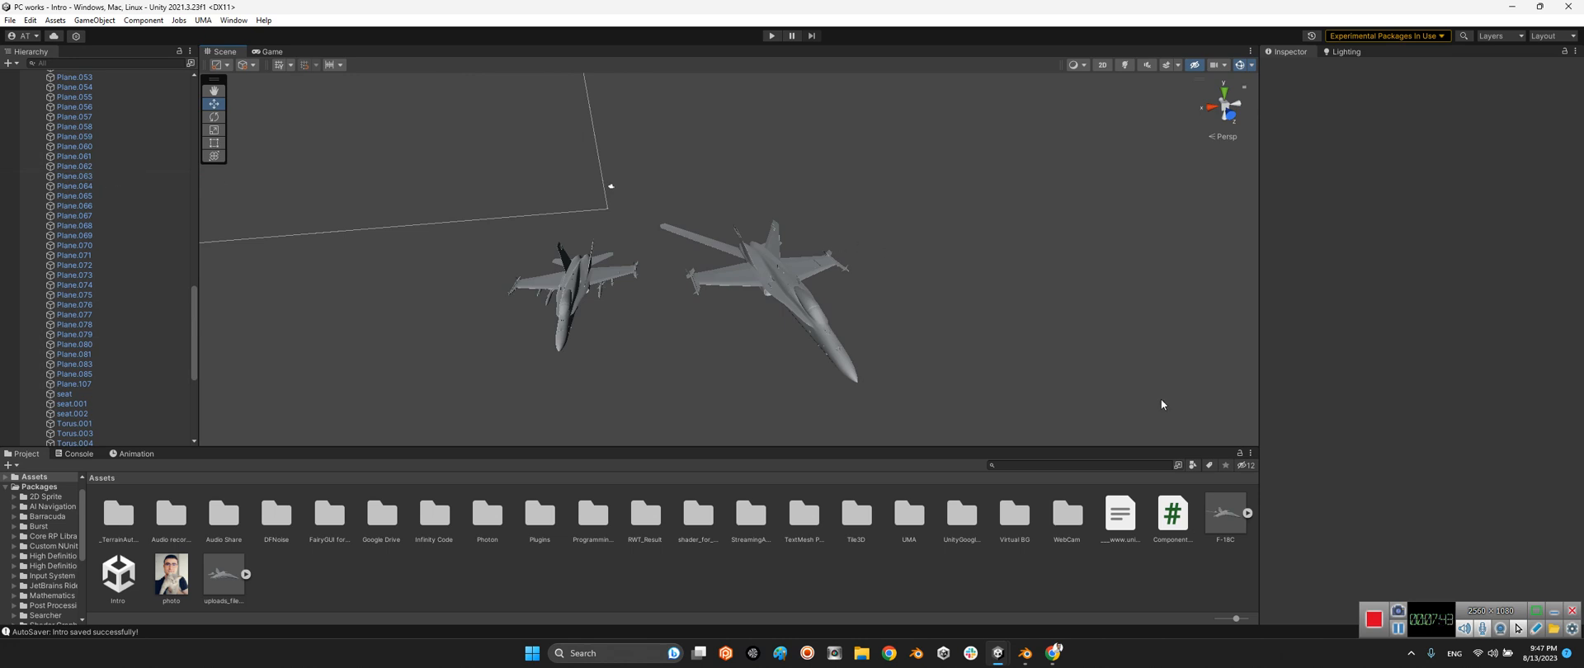